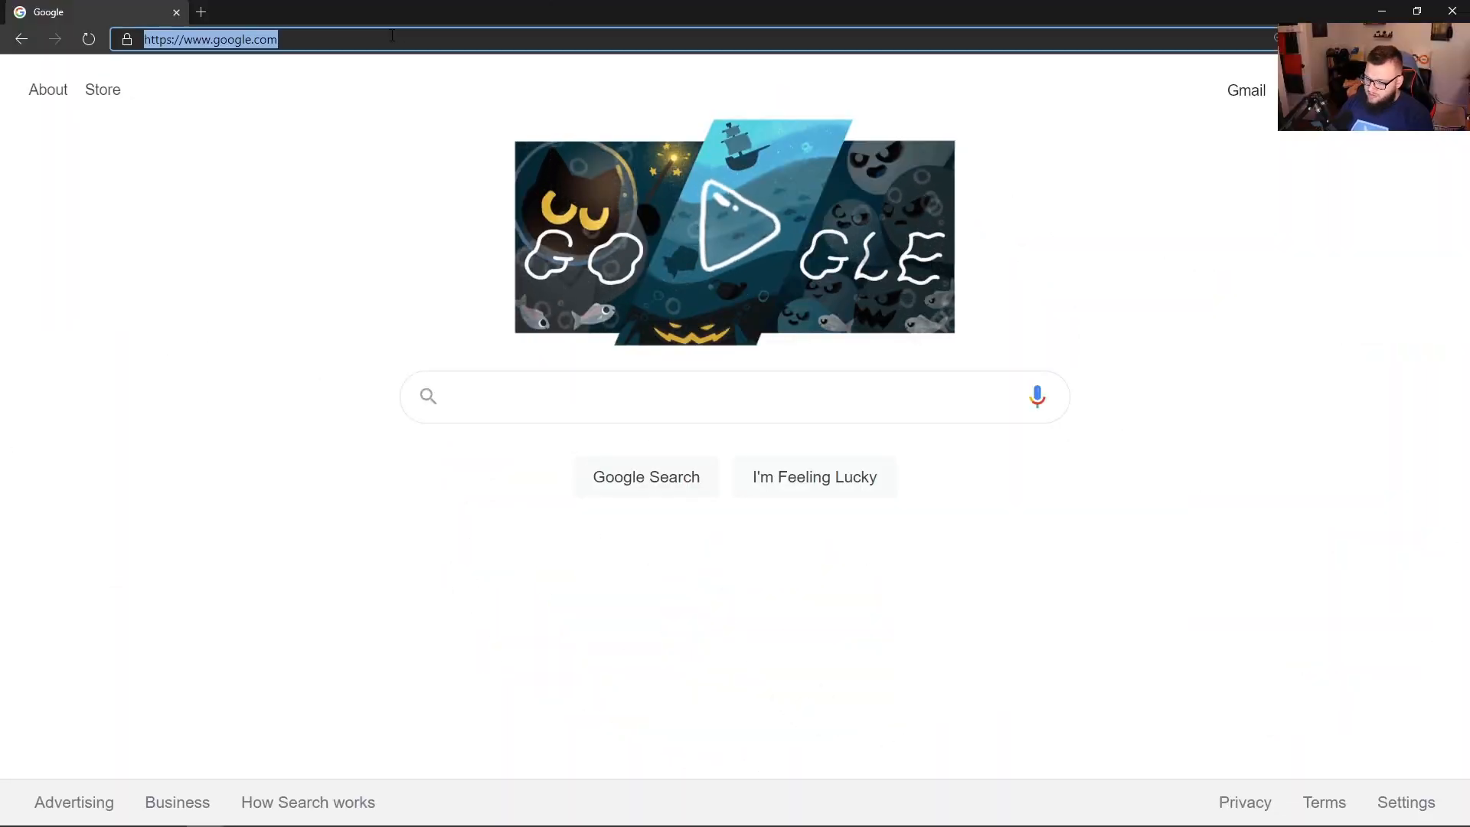
# Navigate to dev.azure.com and enter the AzureDevOpsRecipes project overview.
pyautogui.write('dev.azure.com')
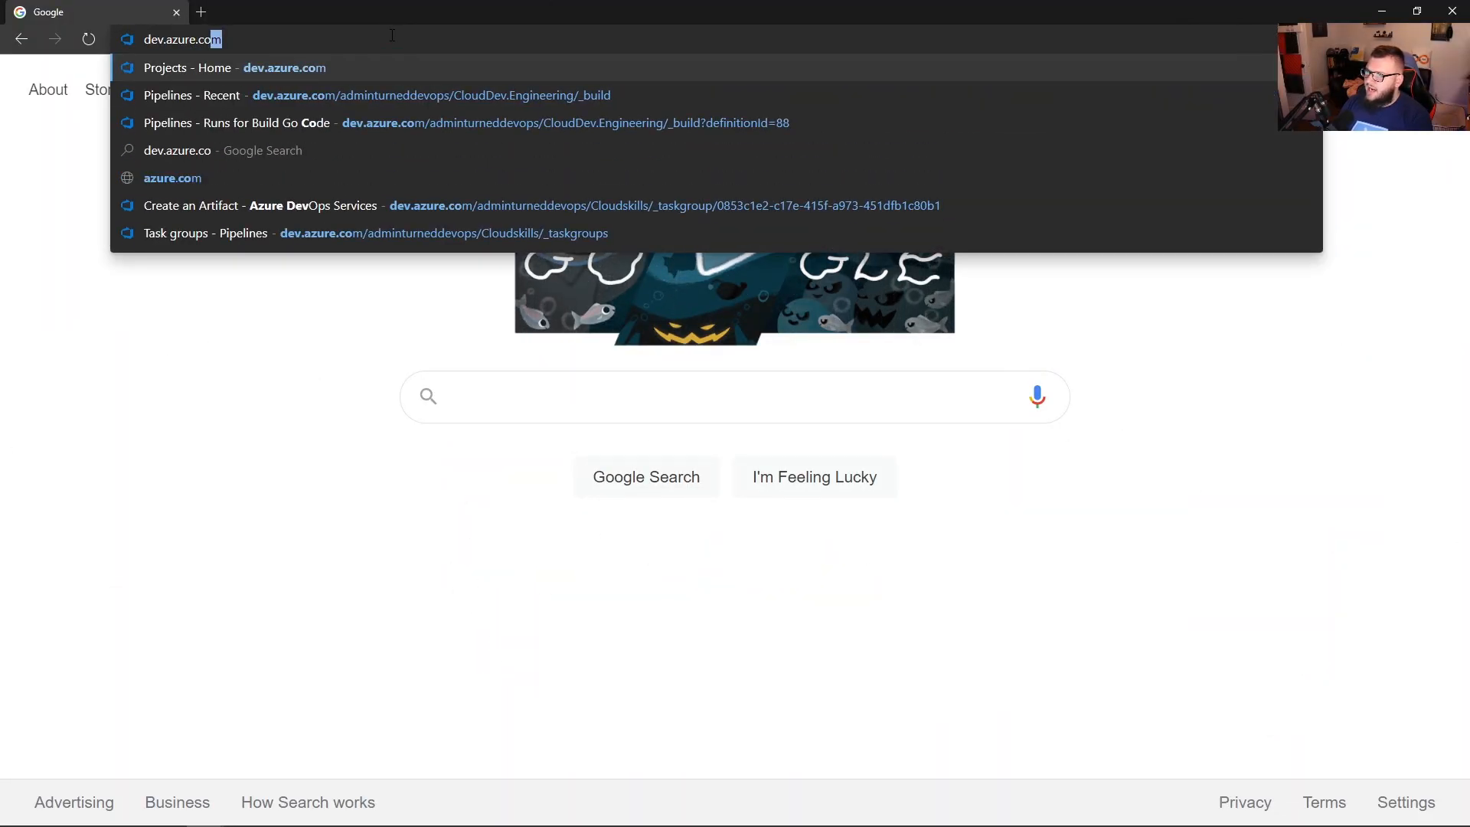
pyautogui.click(187, 67)
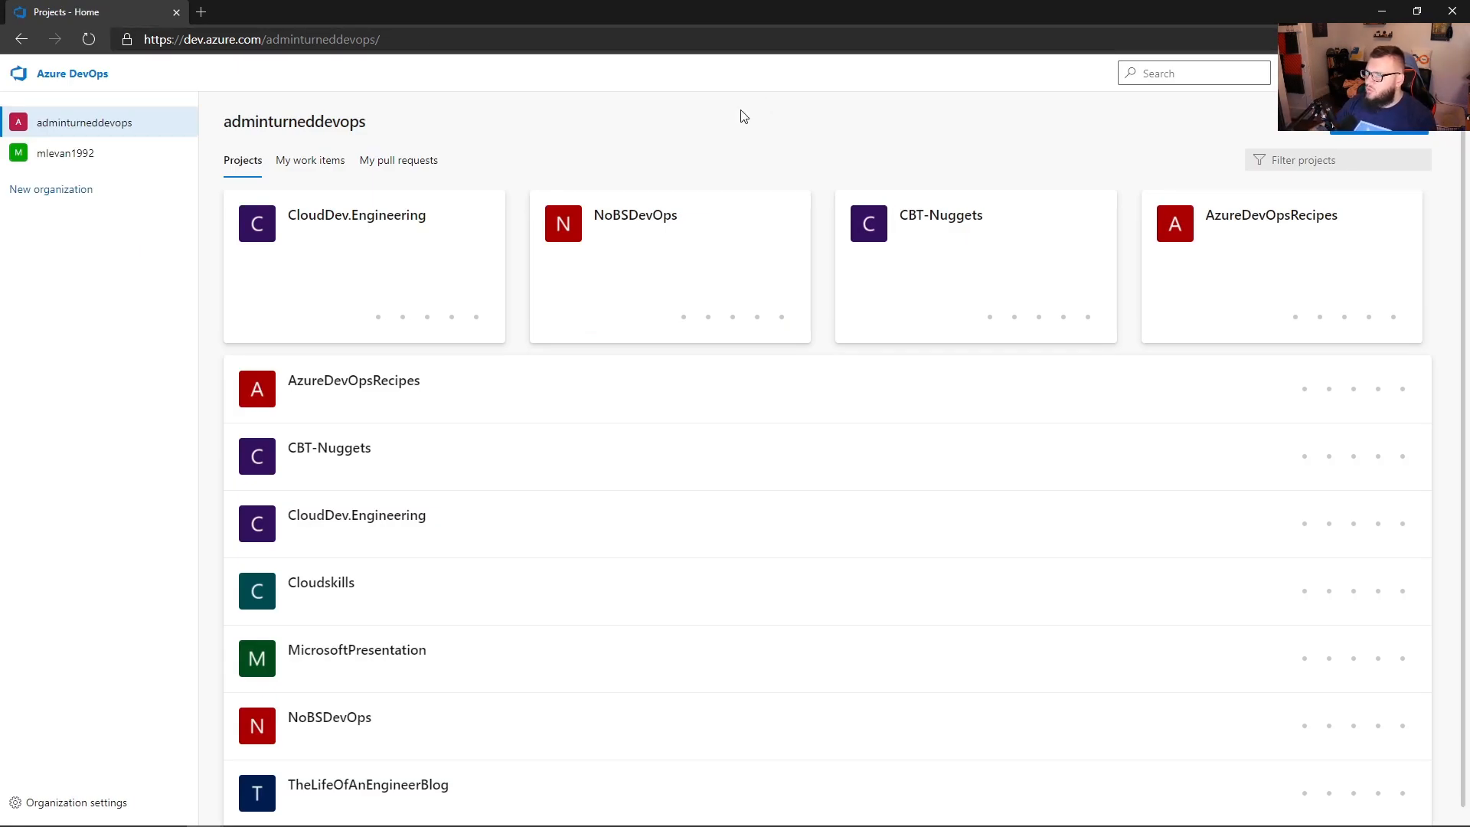
pyautogui.moveTo(622, 124)
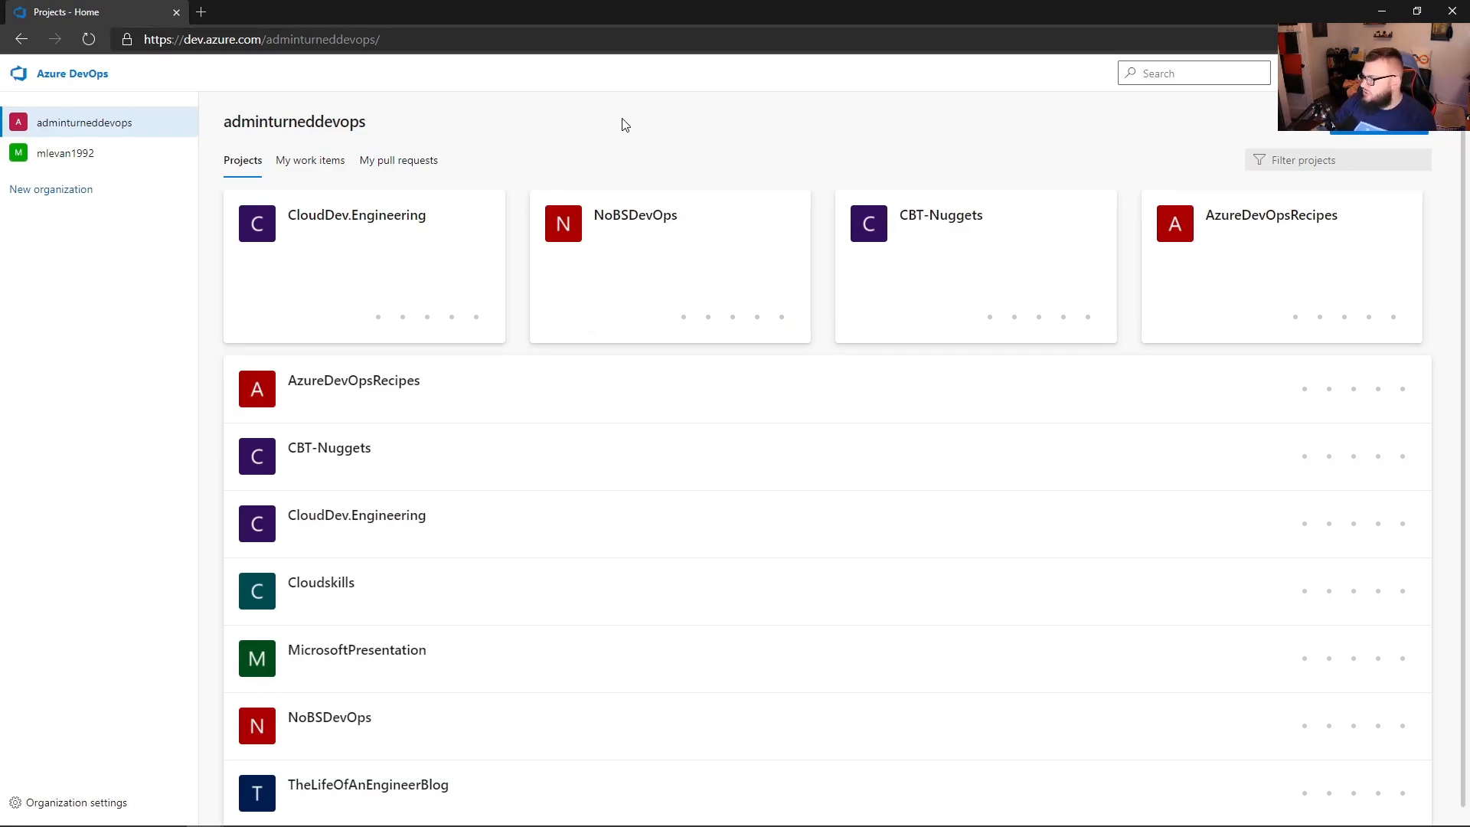
pyautogui.click(1270, 215)
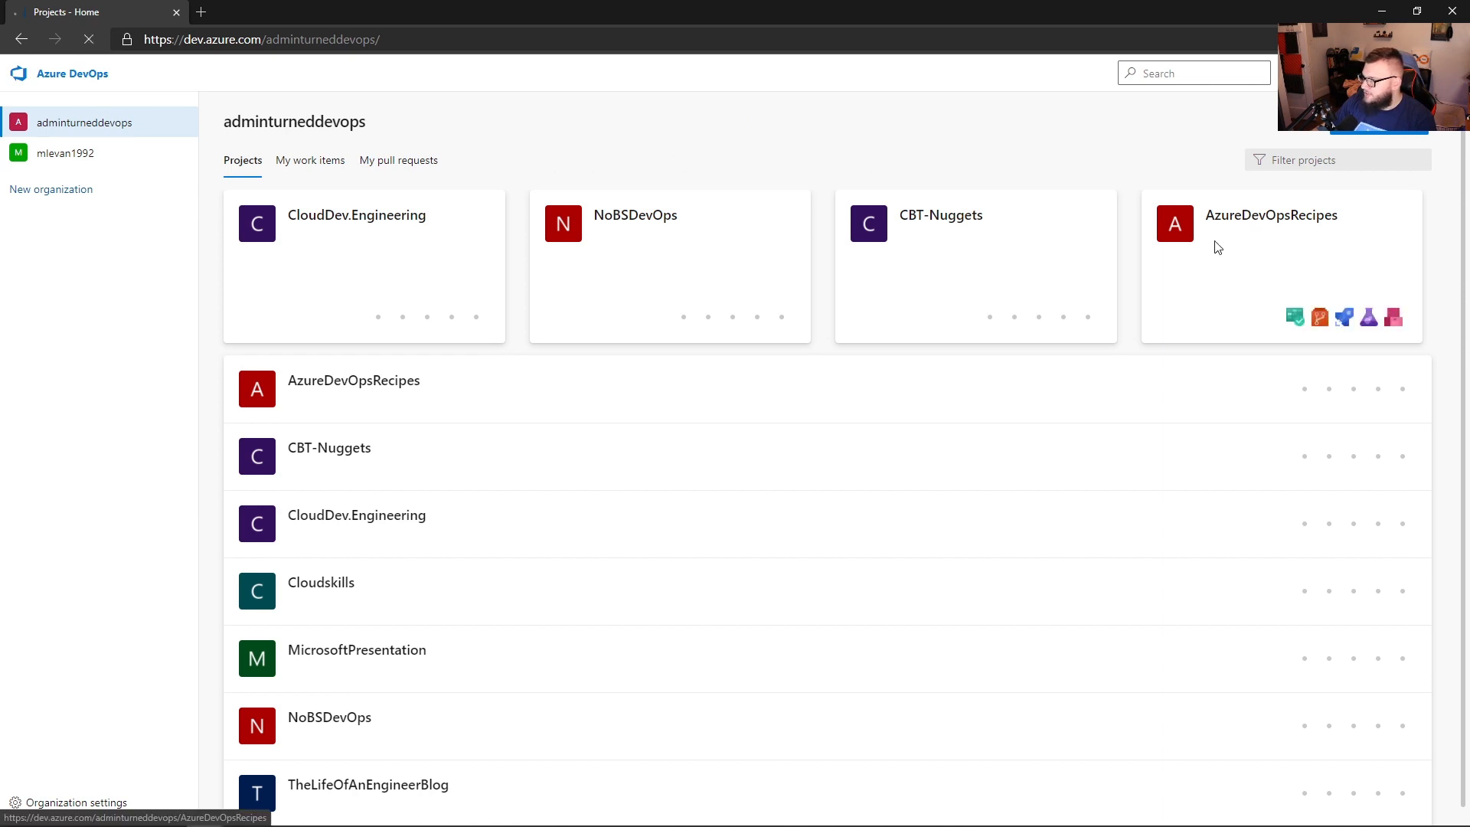
pyautogui.click(1271, 214)
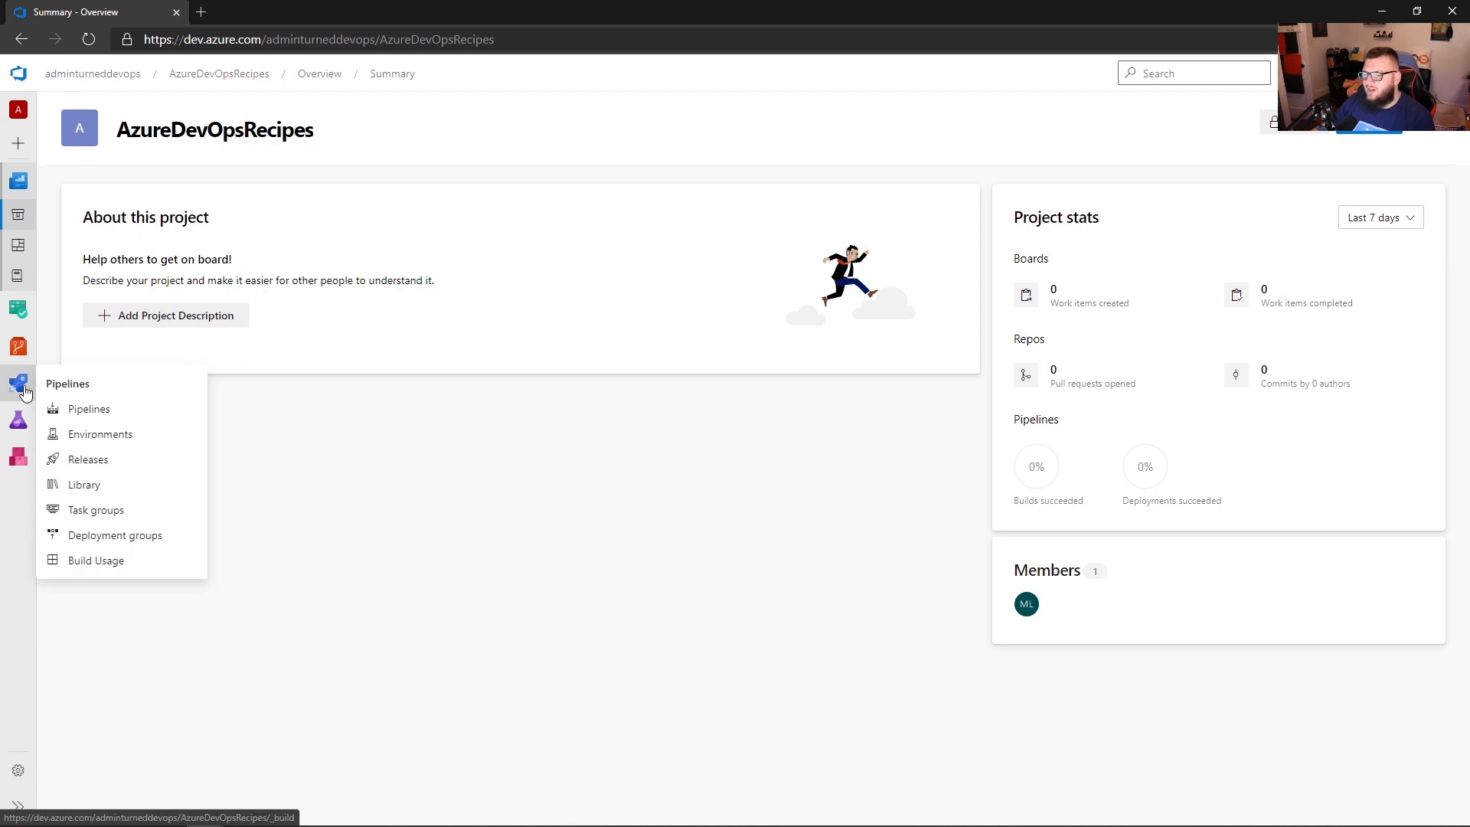
pyautogui.moveTo(89, 410)
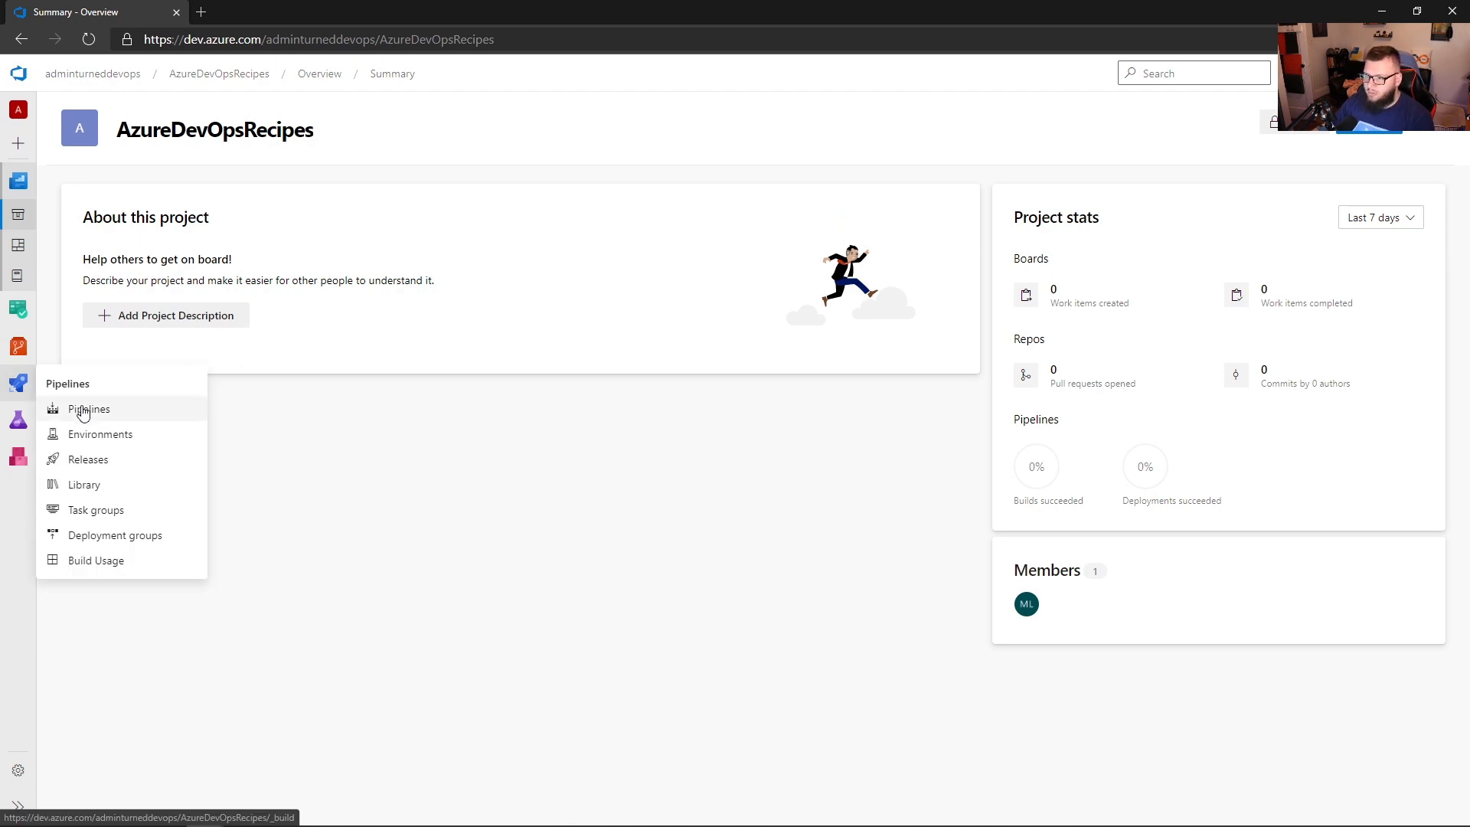
# Go to the project's Pipelines list.
pyautogui.click(89, 409)
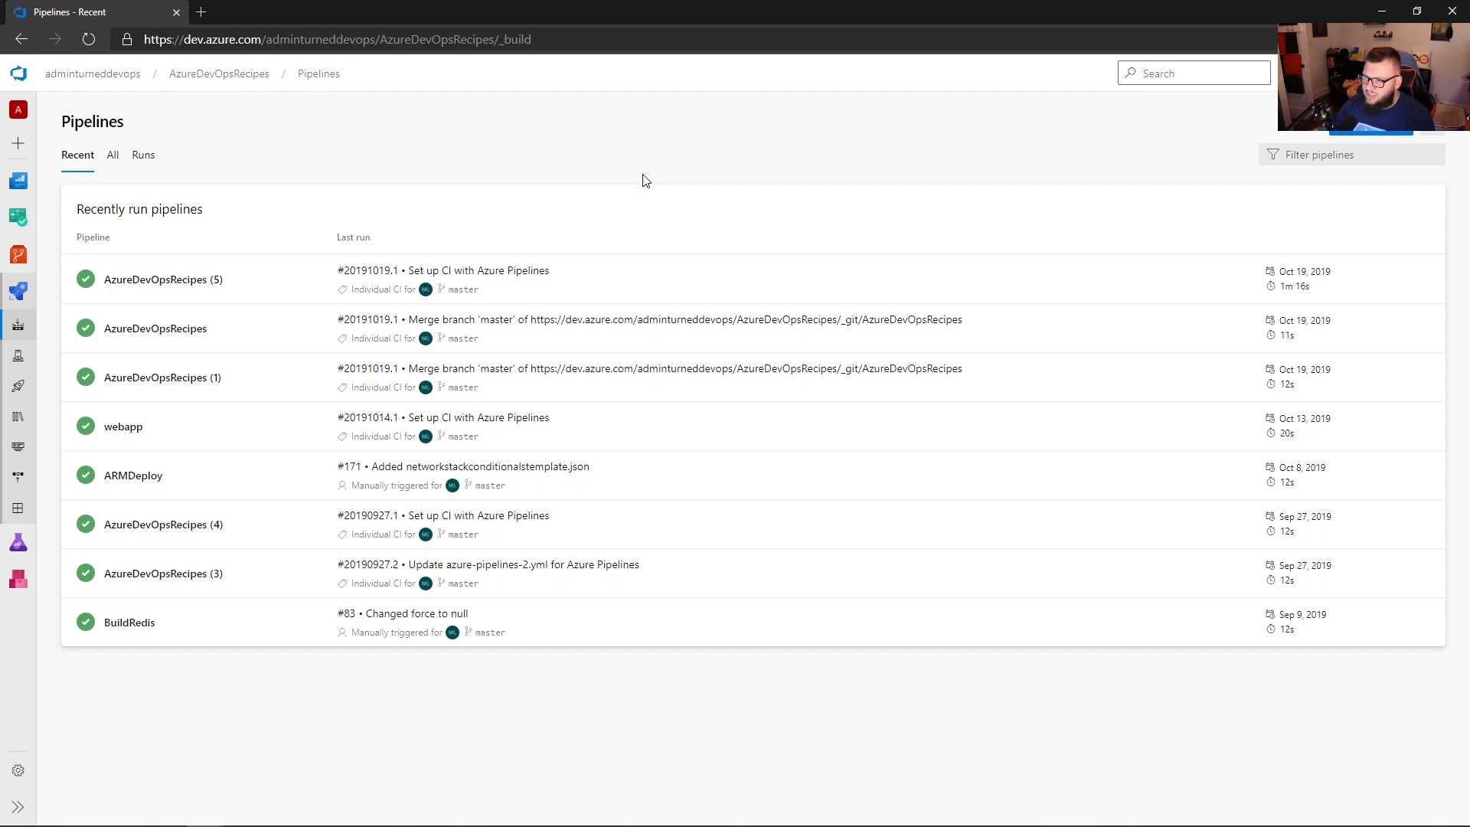
pyautogui.moveTo(904, 153)
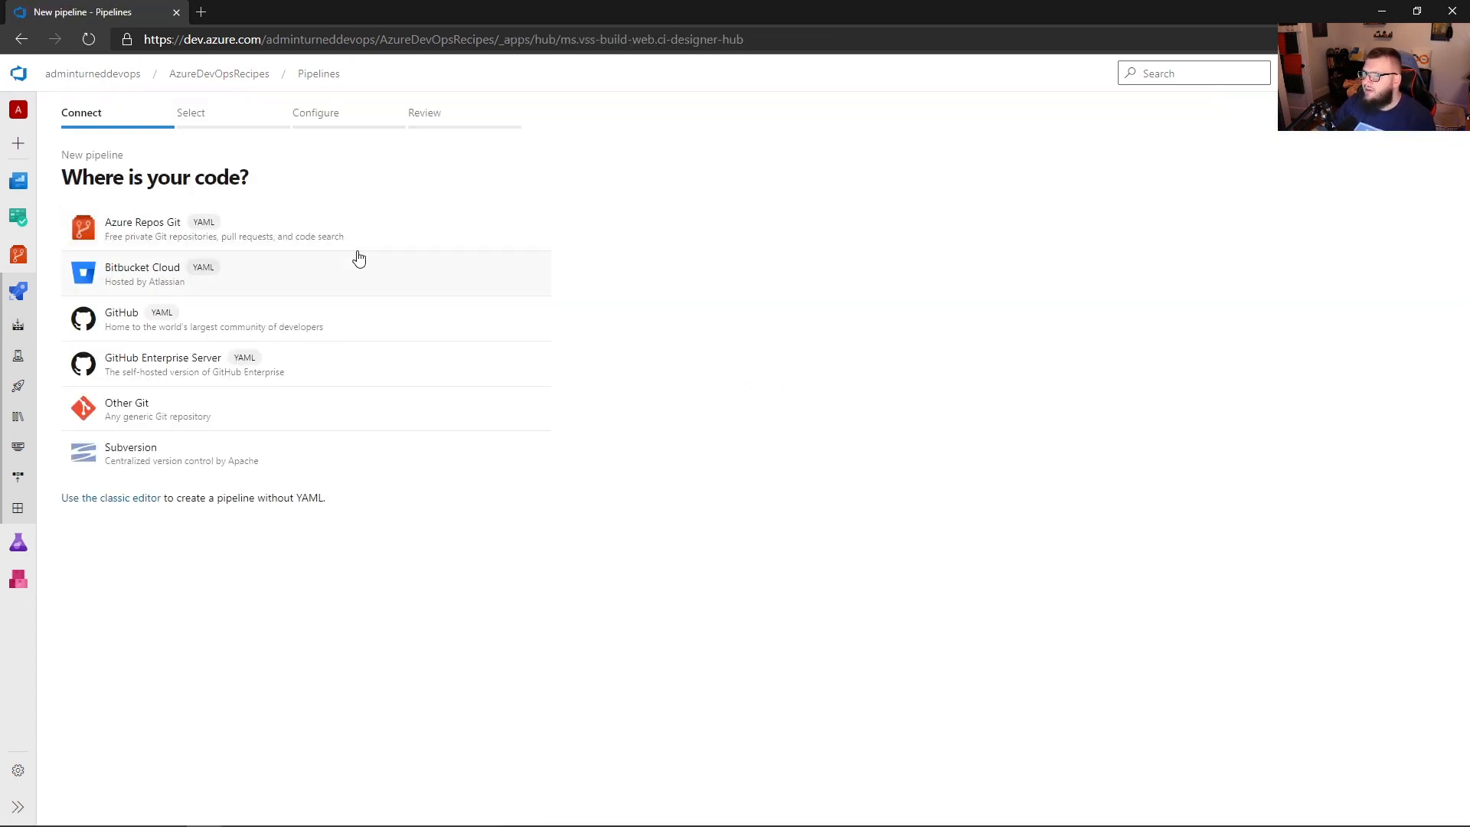
pyautogui.moveTo(234, 525)
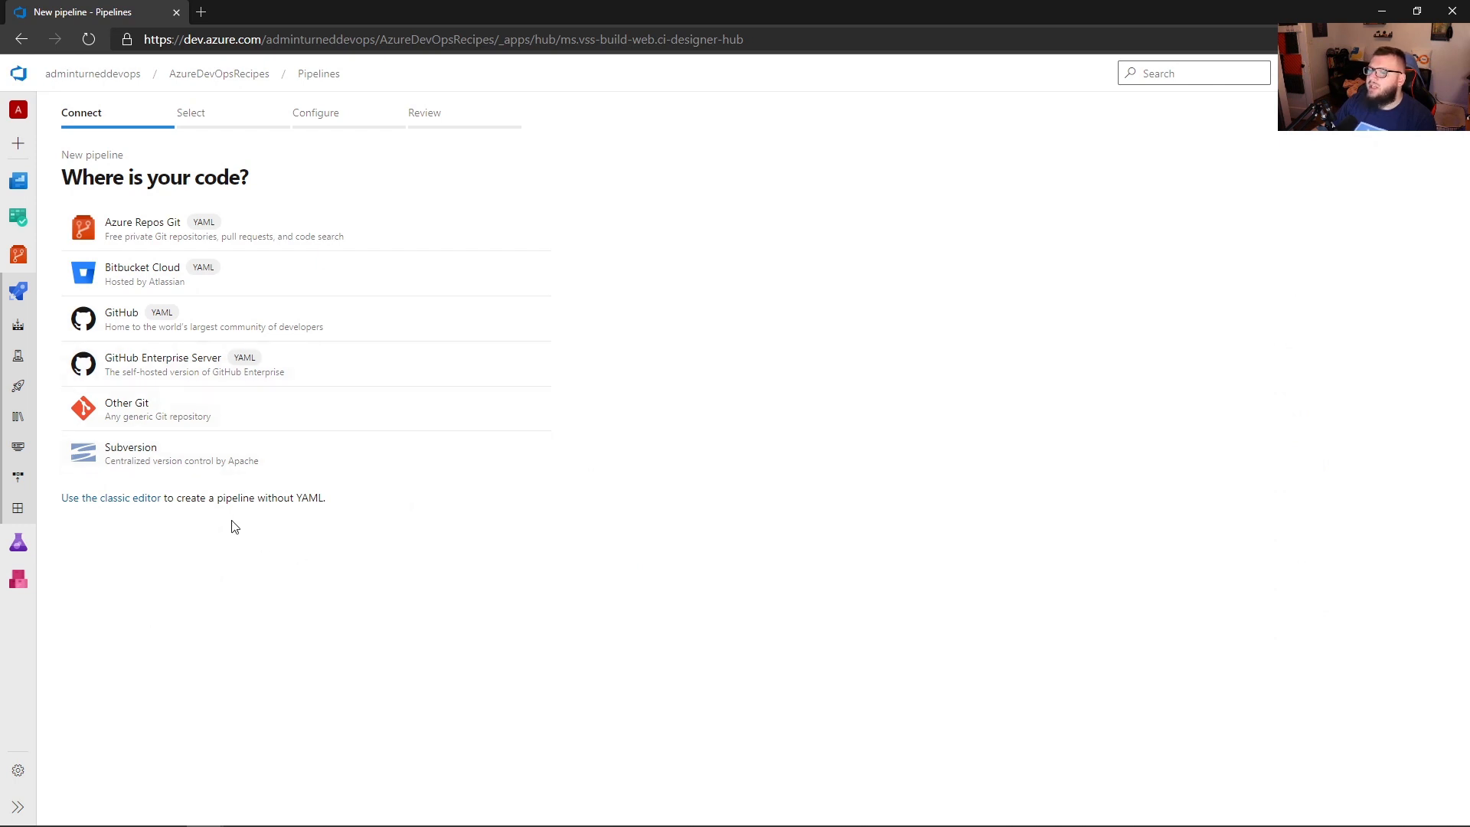
pyautogui.moveTo(267, 520)
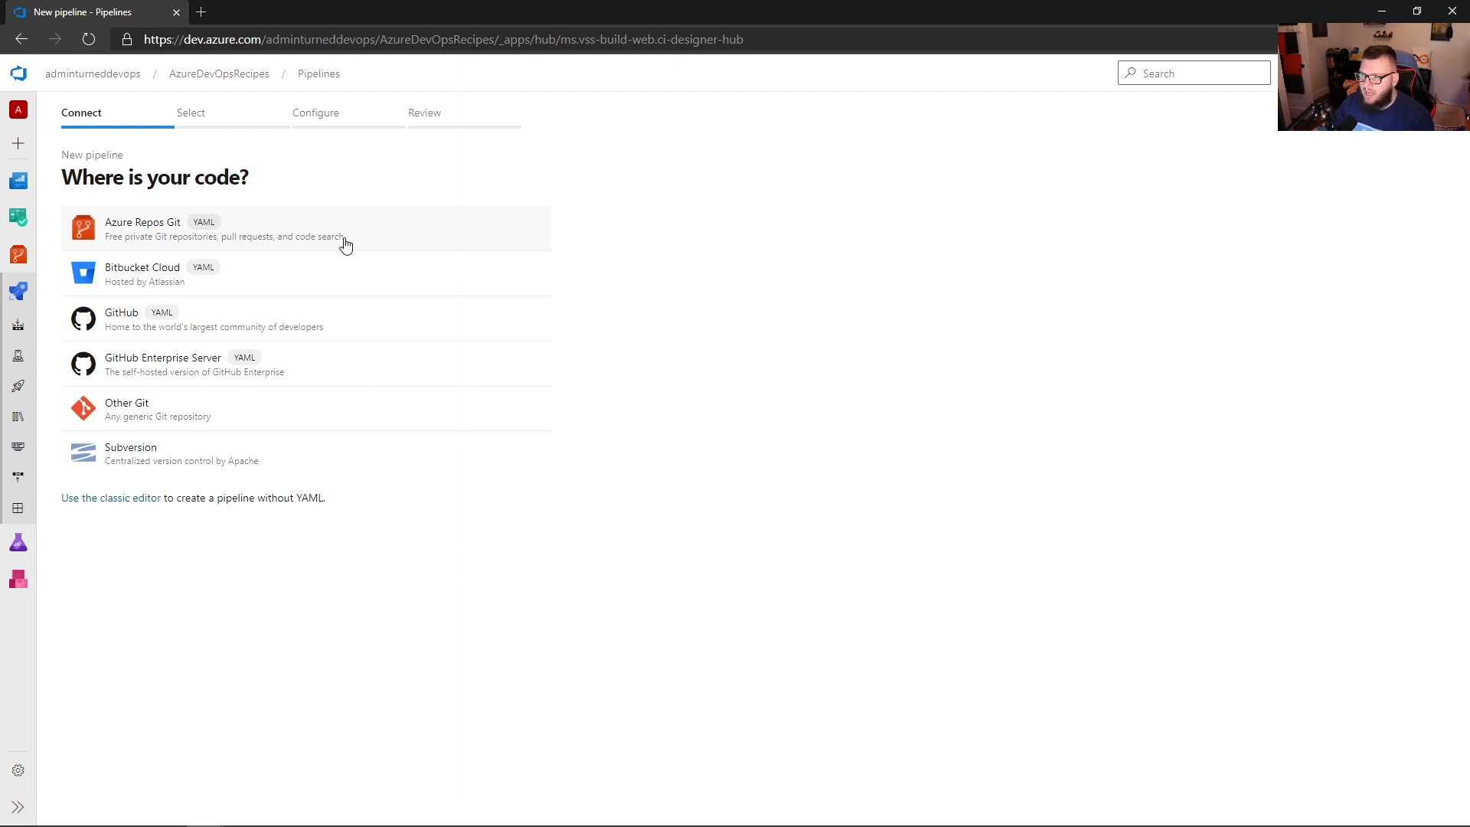
pyautogui.moveTo(337, 338)
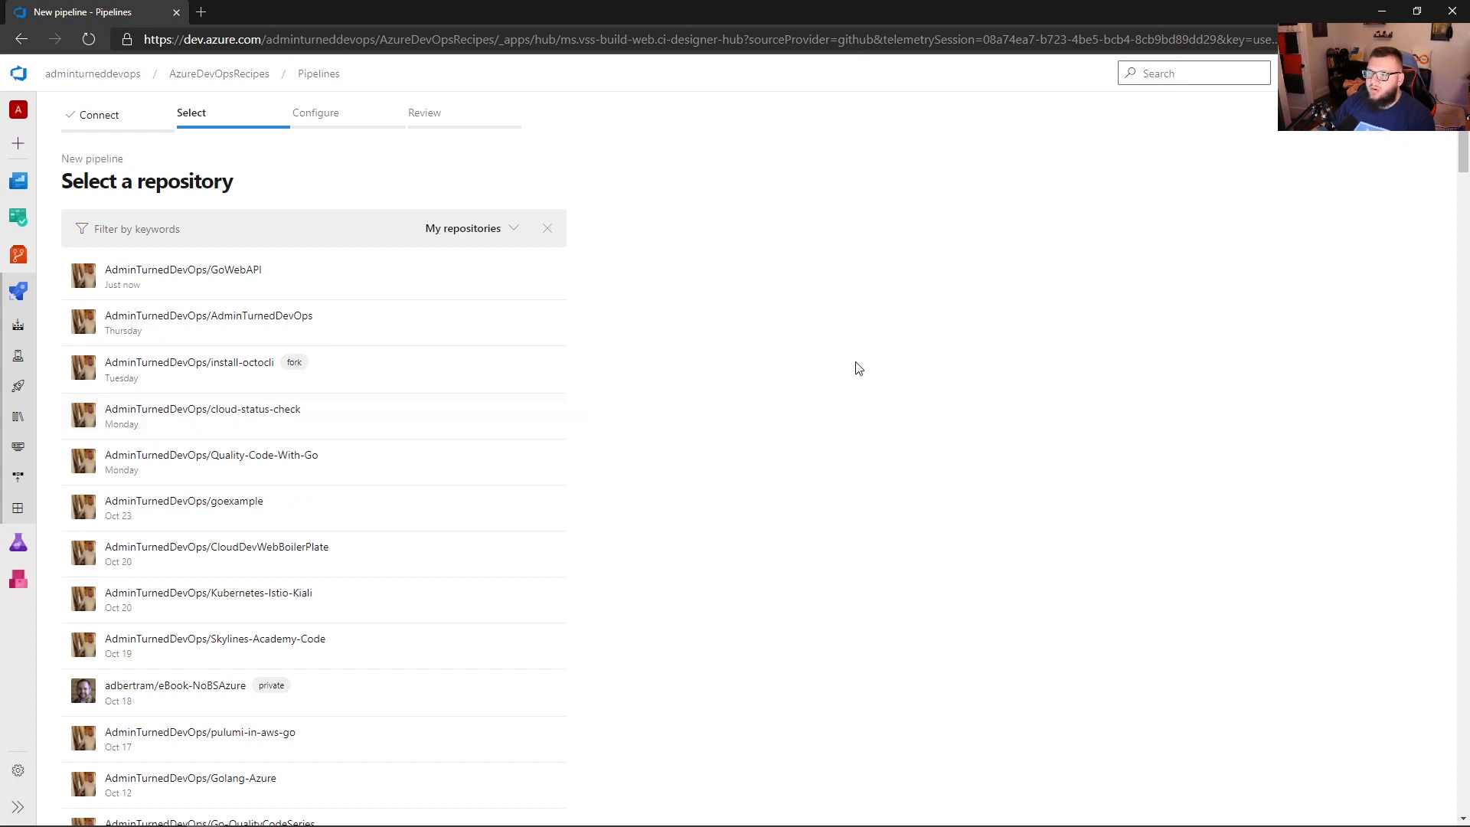
pyautogui.moveTo(842, 380)
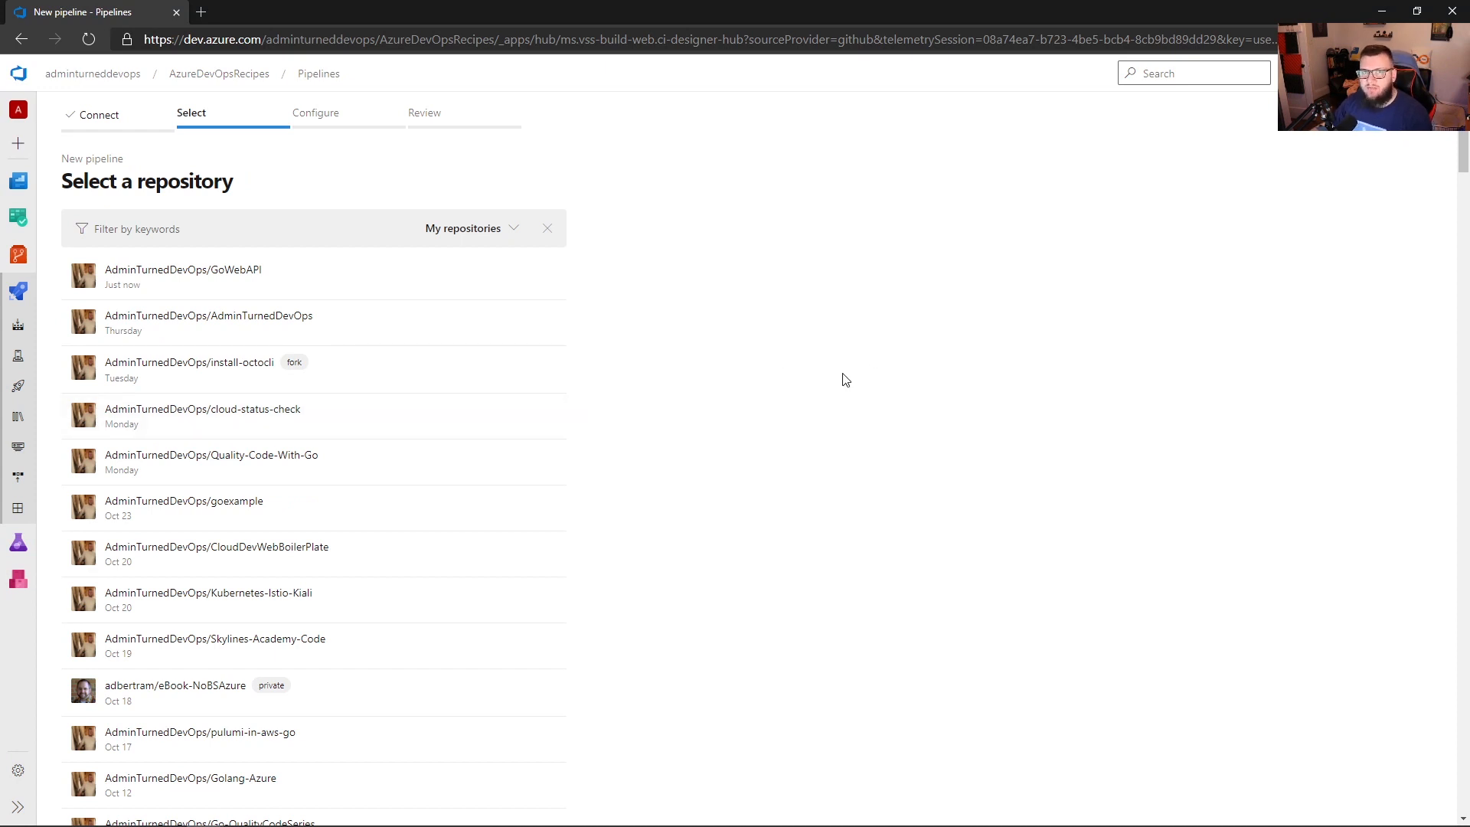
pyautogui.moveTo(364, 286)
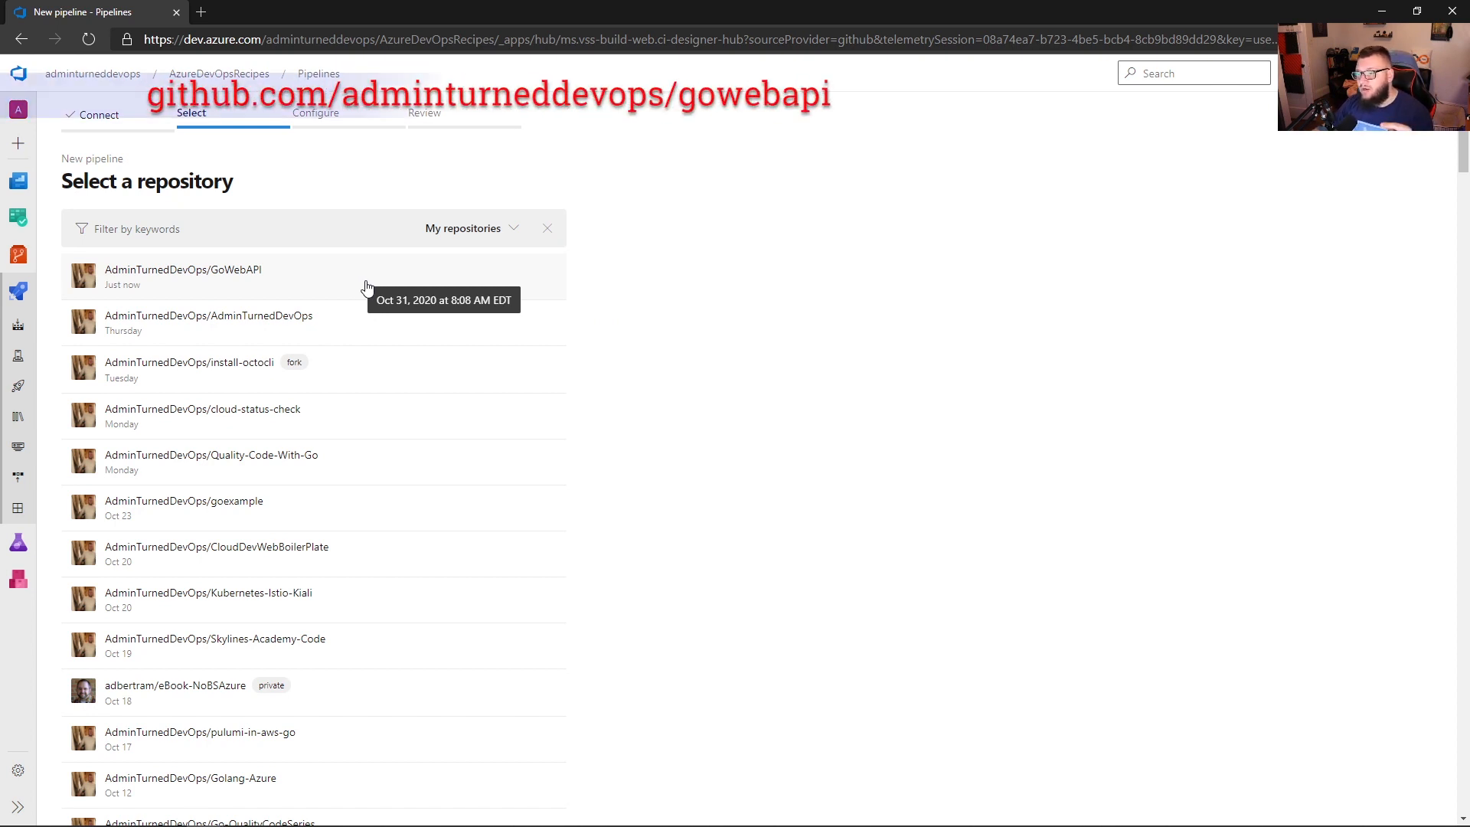
# Select the AdminTurnedDevOps/GoWebAPI GitHub repository as the pipeline source.
pyautogui.click(182, 276)
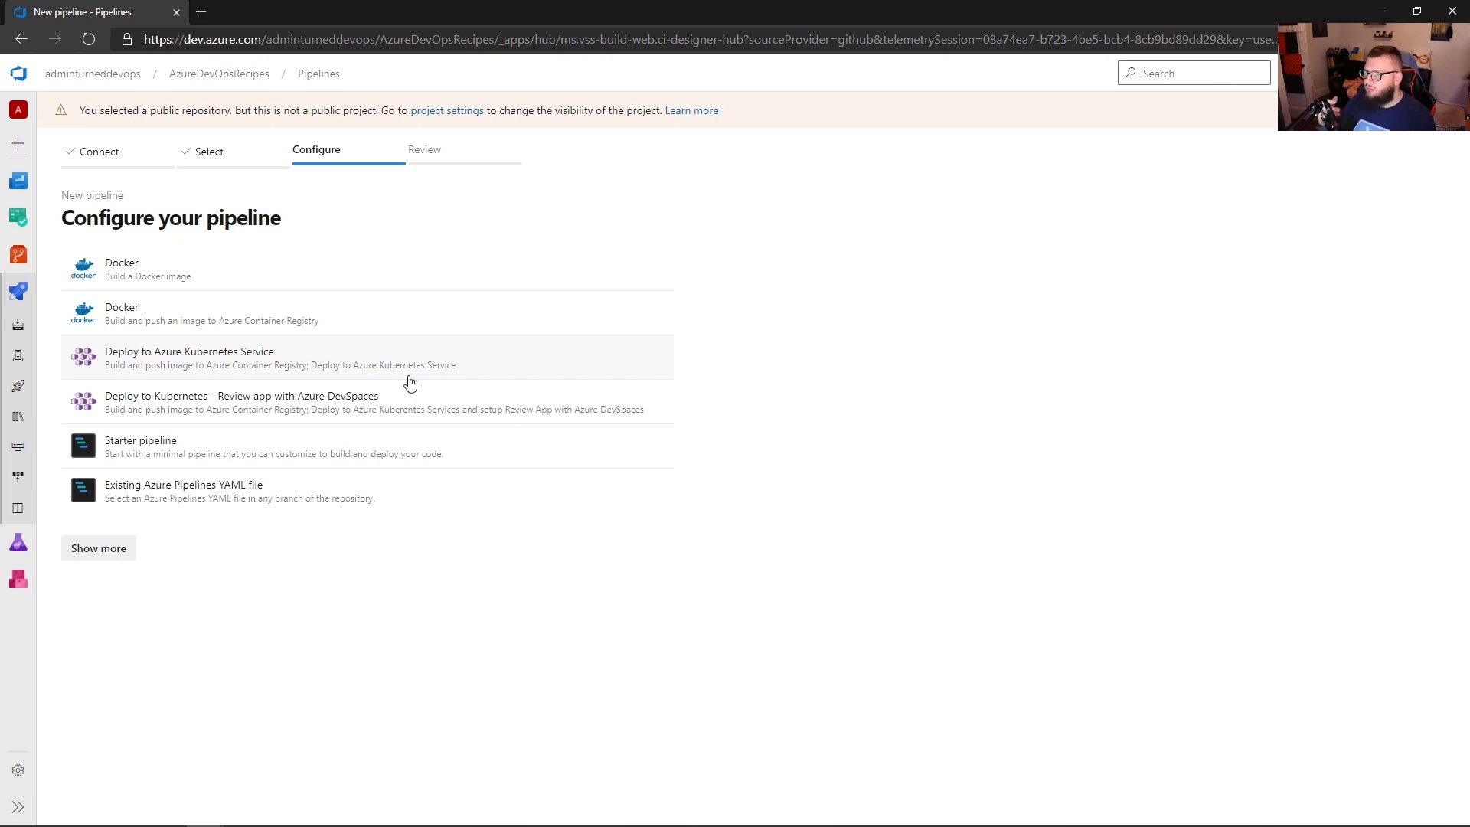
pyautogui.moveTo(237, 459)
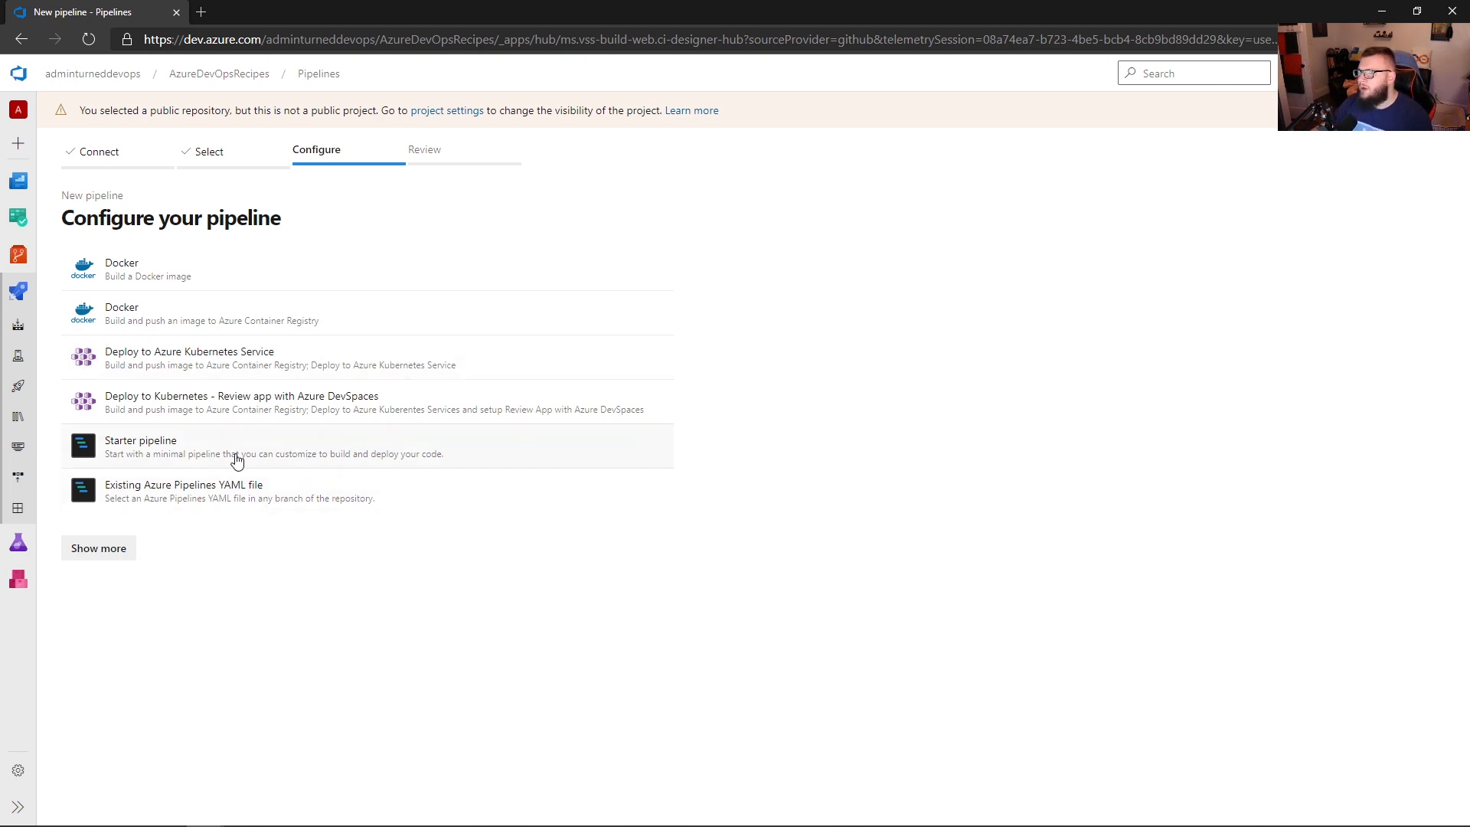
pyautogui.moveTo(203, 453)
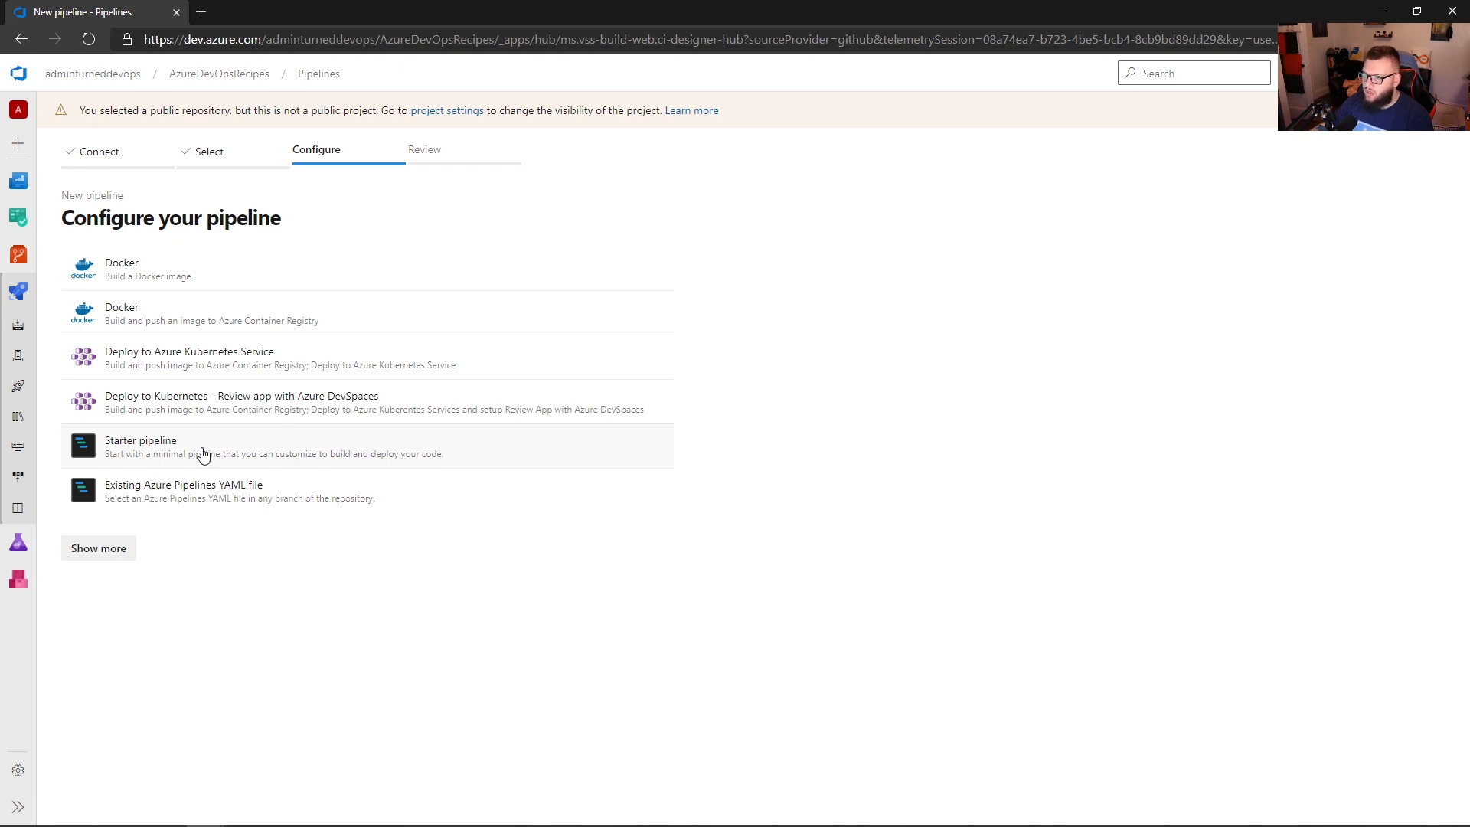
# Choose Starter pipeline and strip its YAML to the master trigger, ubuntu-latest pool and empty steps.
pyautogui.click(141, 446)
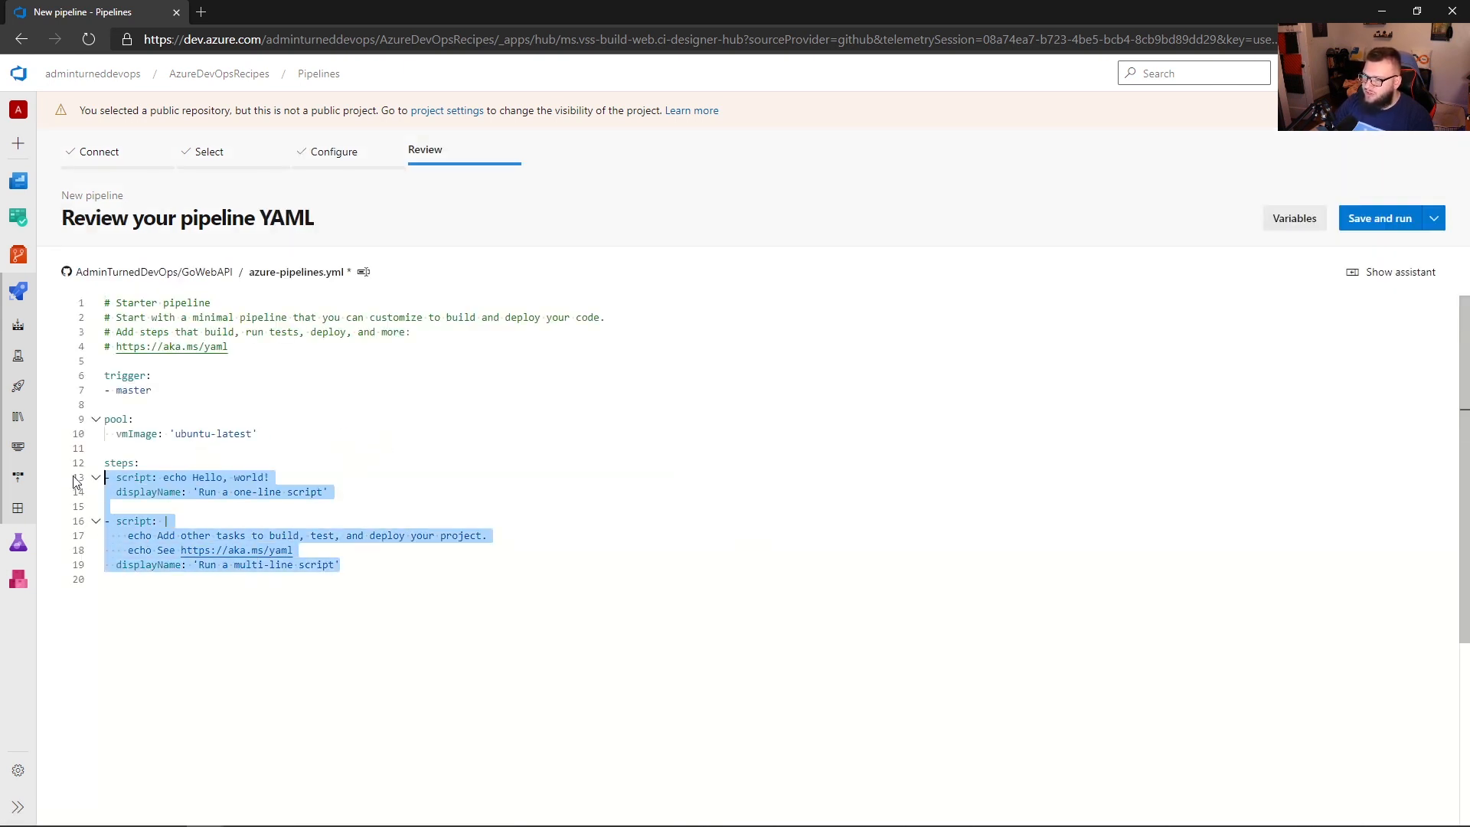
pyautogui.press('Delete')
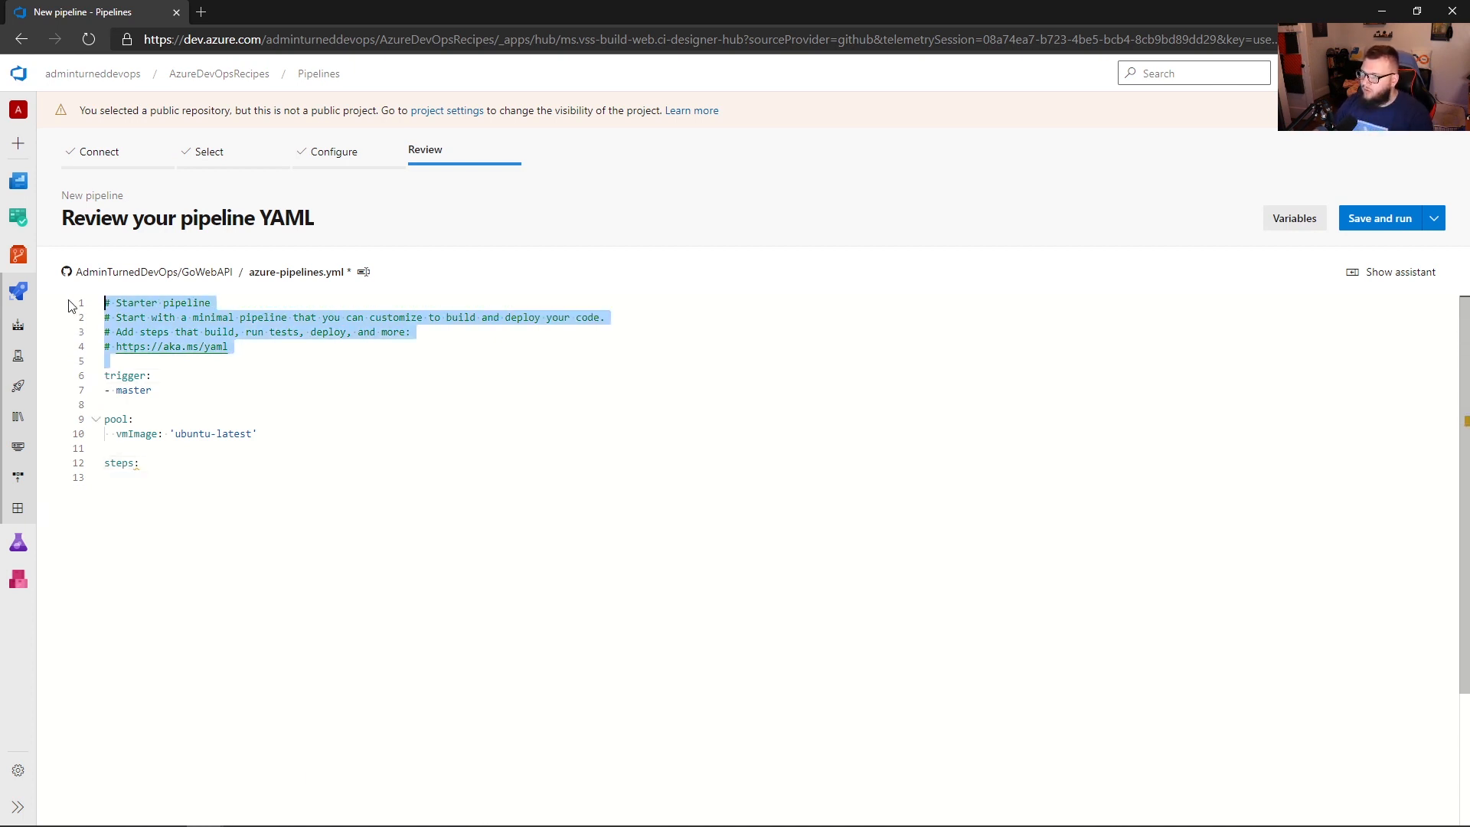
pyautogui.press('Delete')
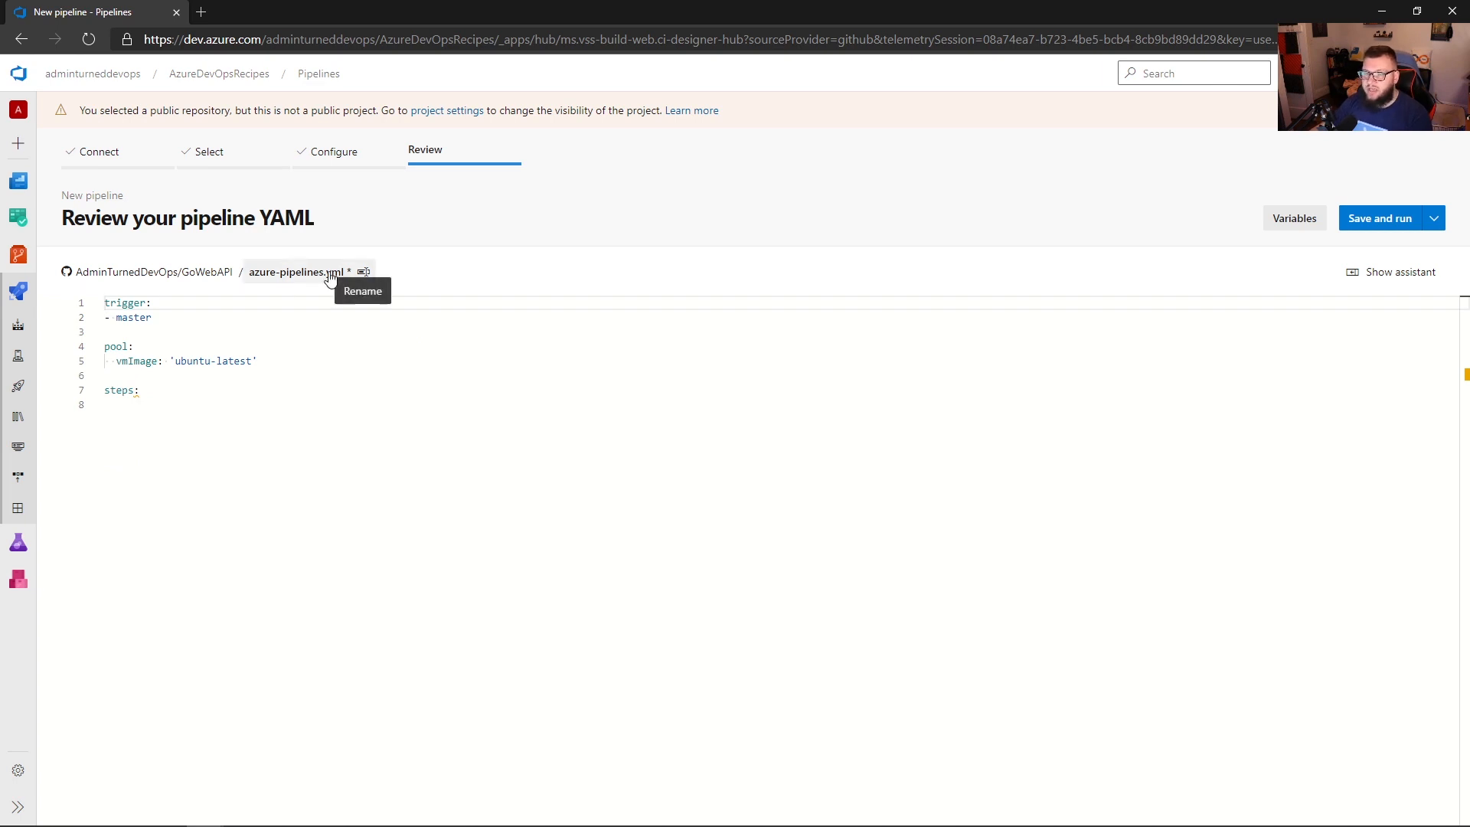
pyautogui.moveTo(318, 390)
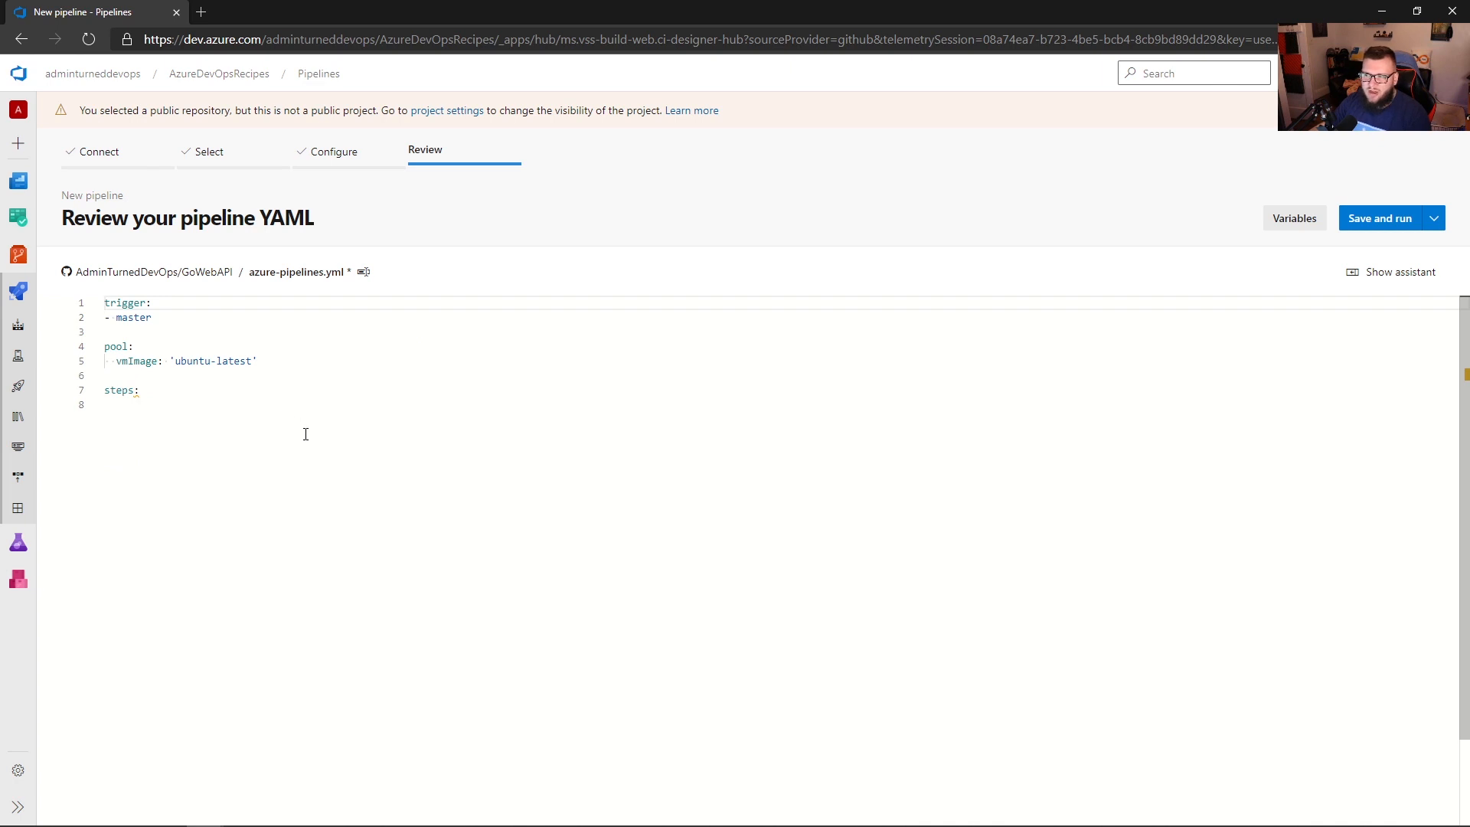
pyautogui.moveTo(284, 400)
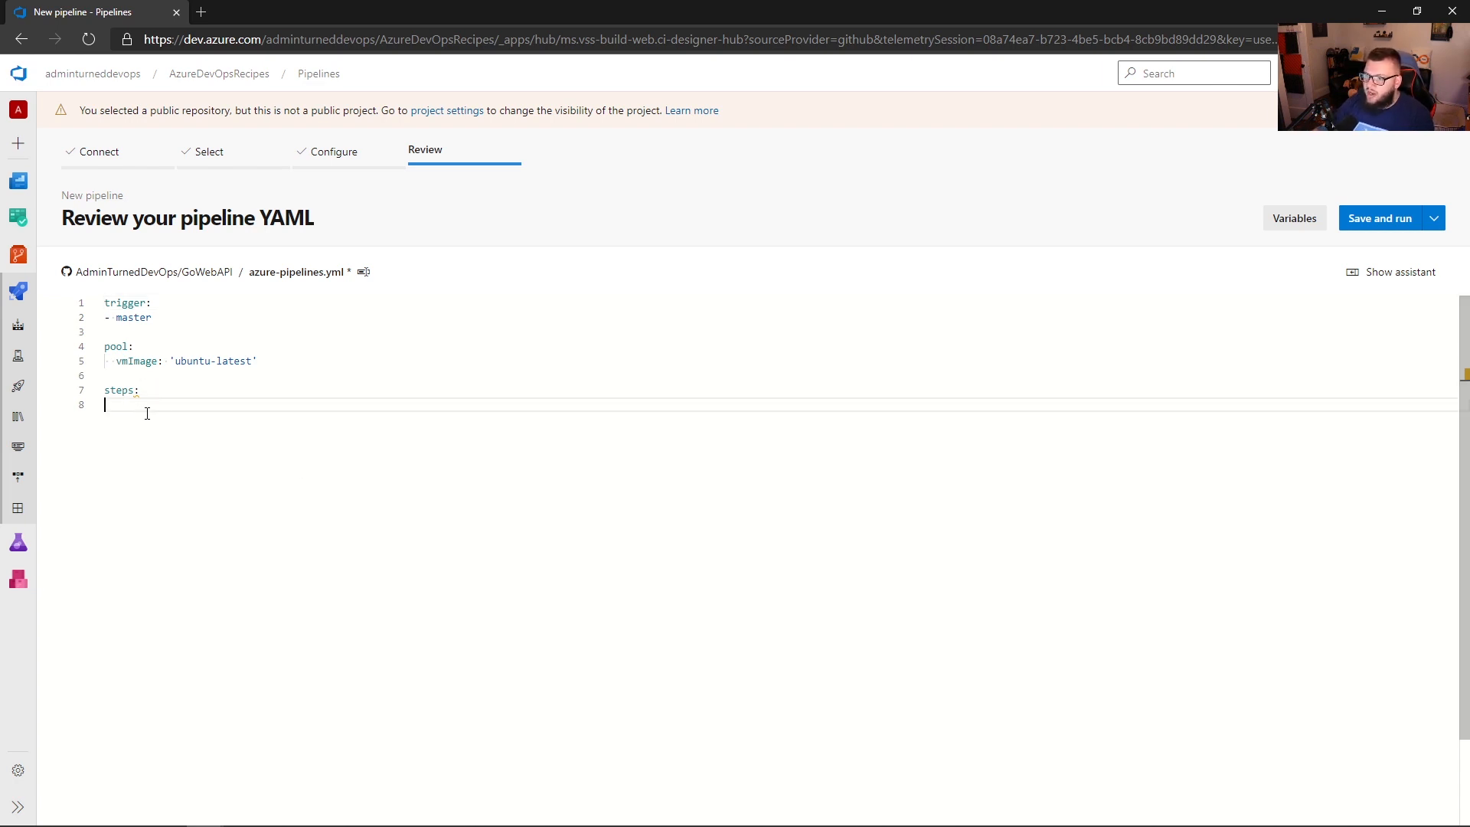
pyautogui.moveTo(571, 519)
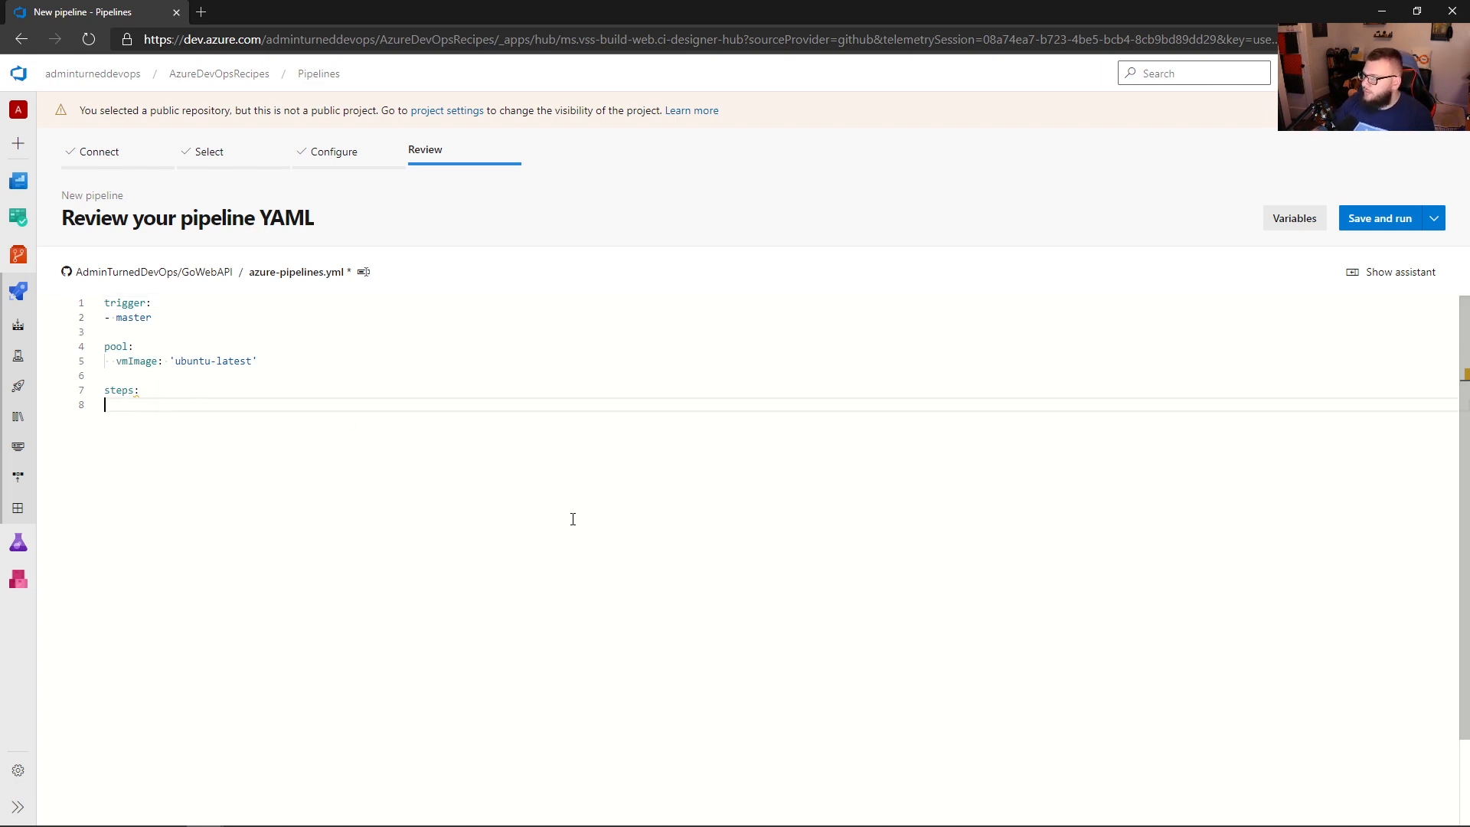
# Find the Copy files task in the Tasks assistant.
pyautogui.click(1398, 273)
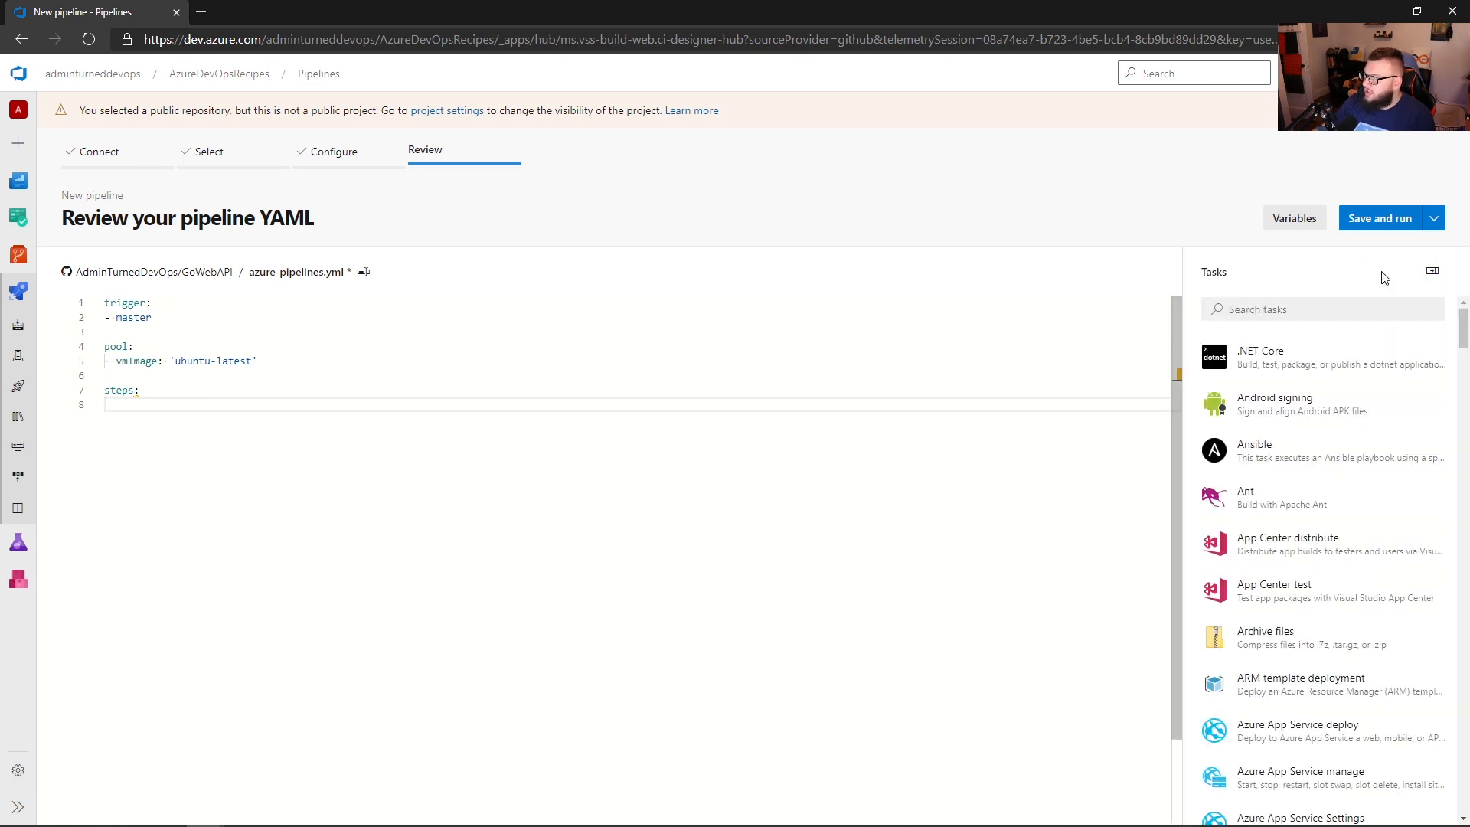
pyautogui.click(1321, 308)
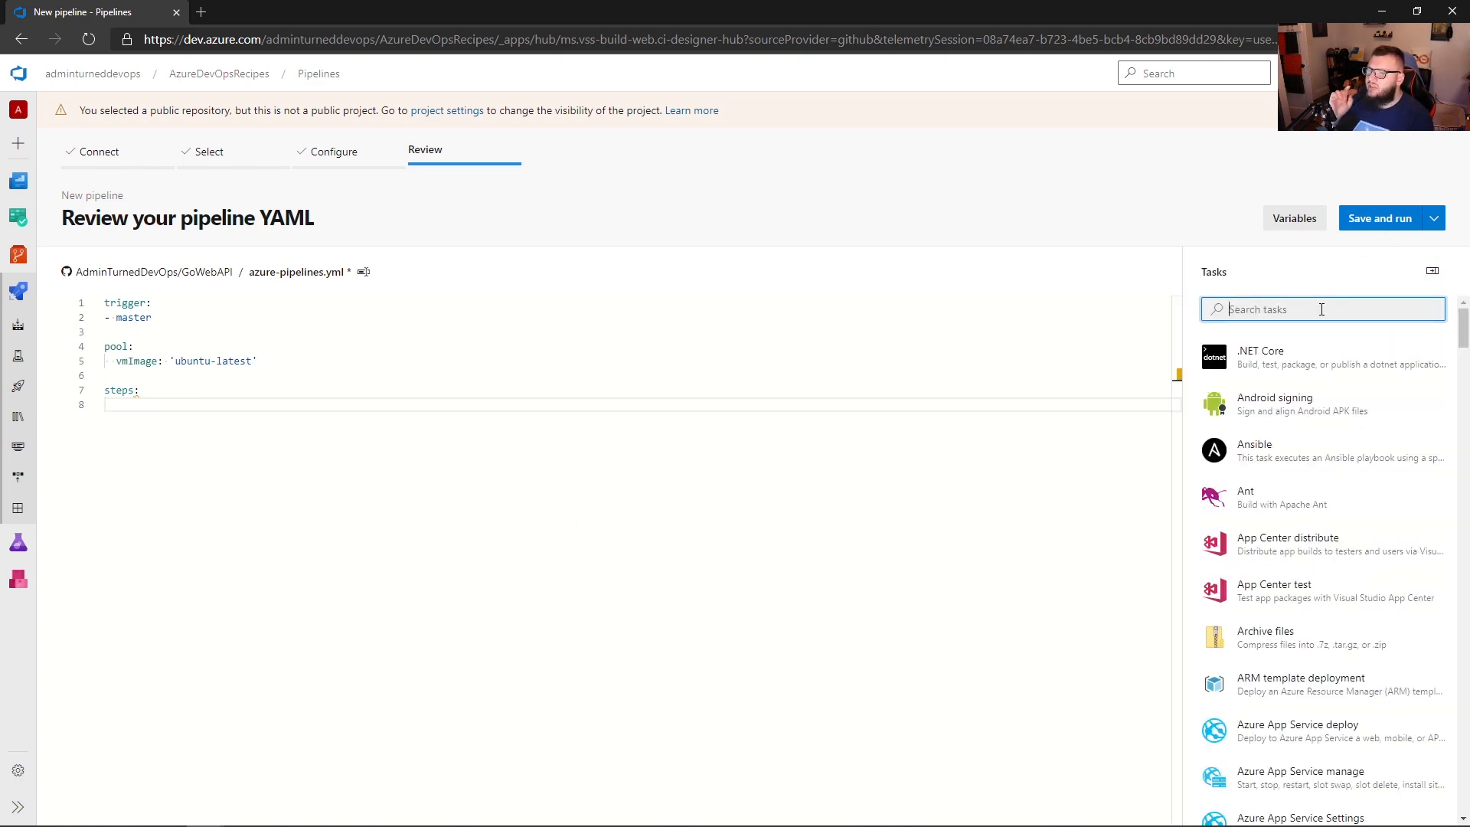
pyautogui.write('copy')
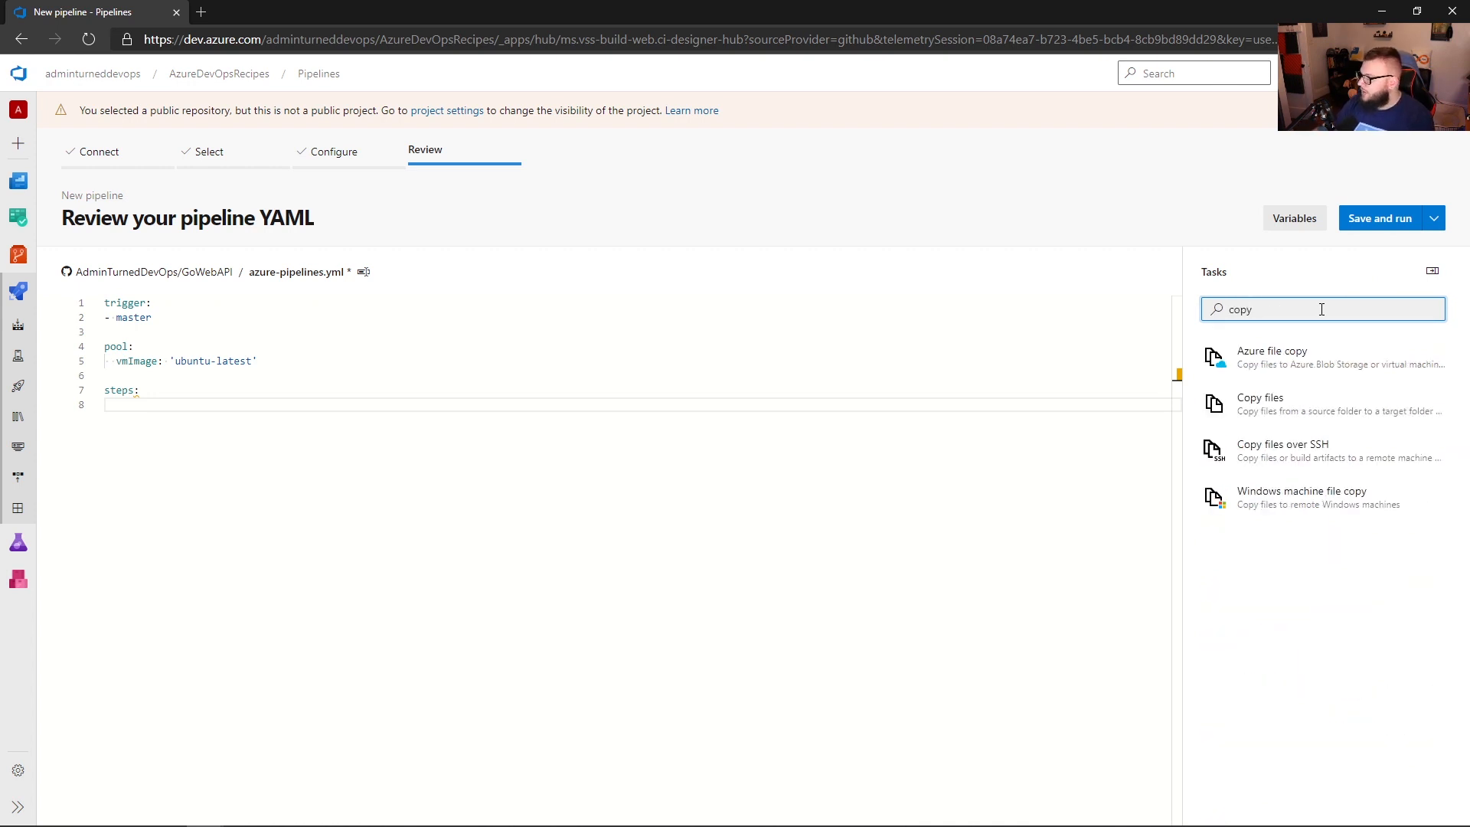
pyautogui.moveTo(1335, 407)
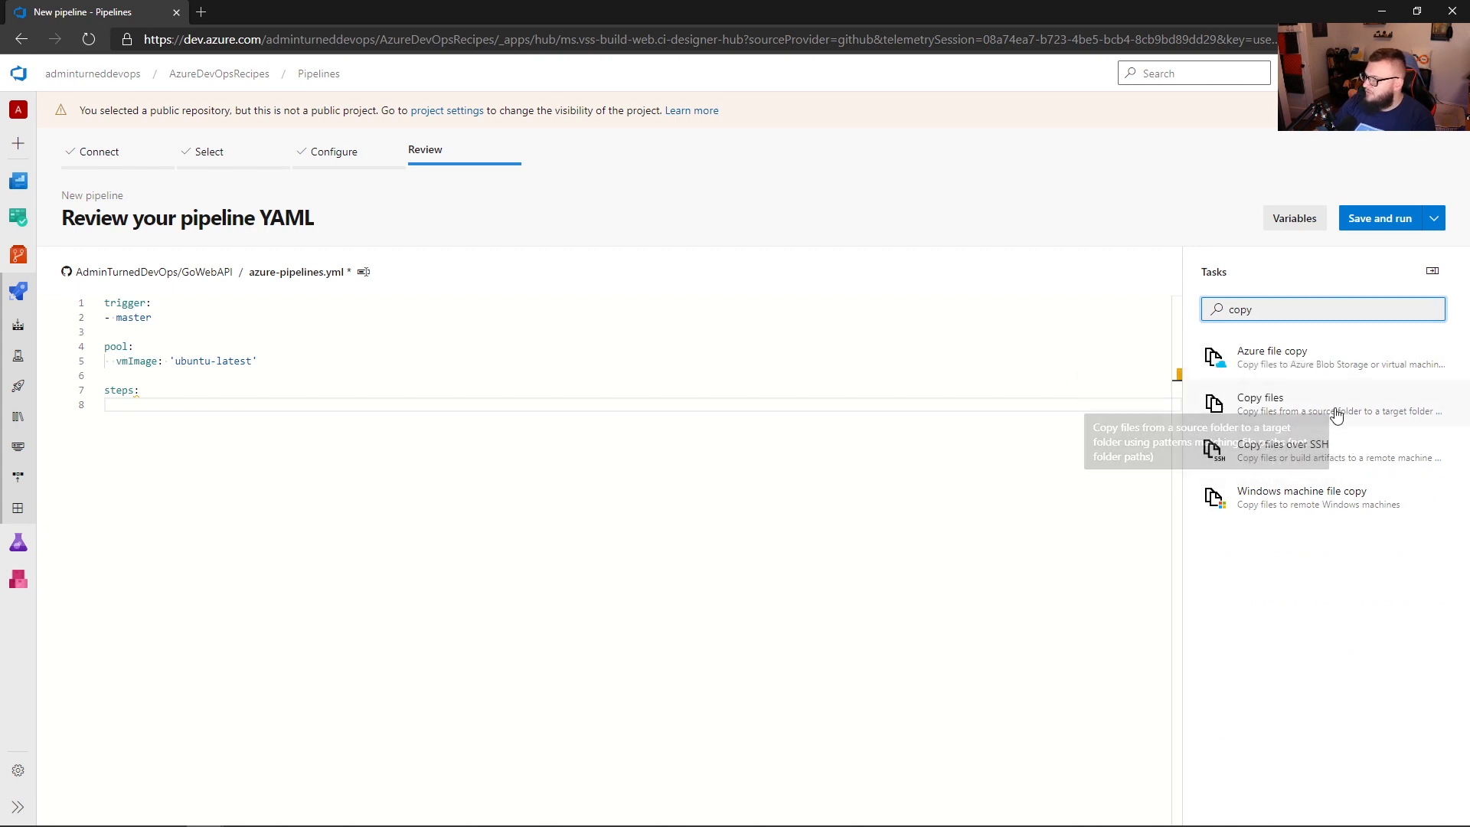
pyautogui.click(1260, 403)
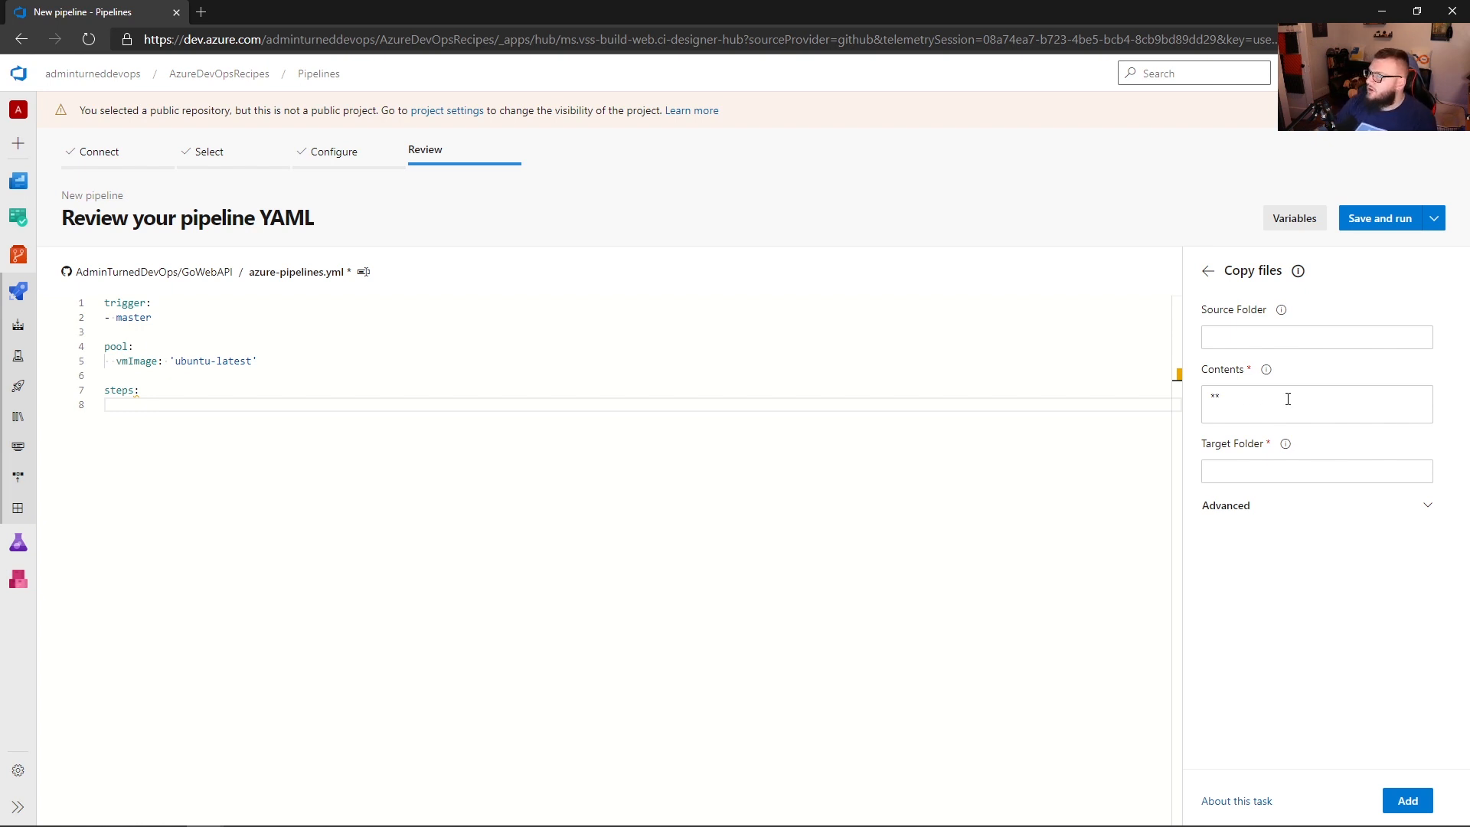
# Set the Copy files Target Folder to $(Build.ArtifactStagingDirectory) with Contents **.
pyautogui.click(1316, 402)
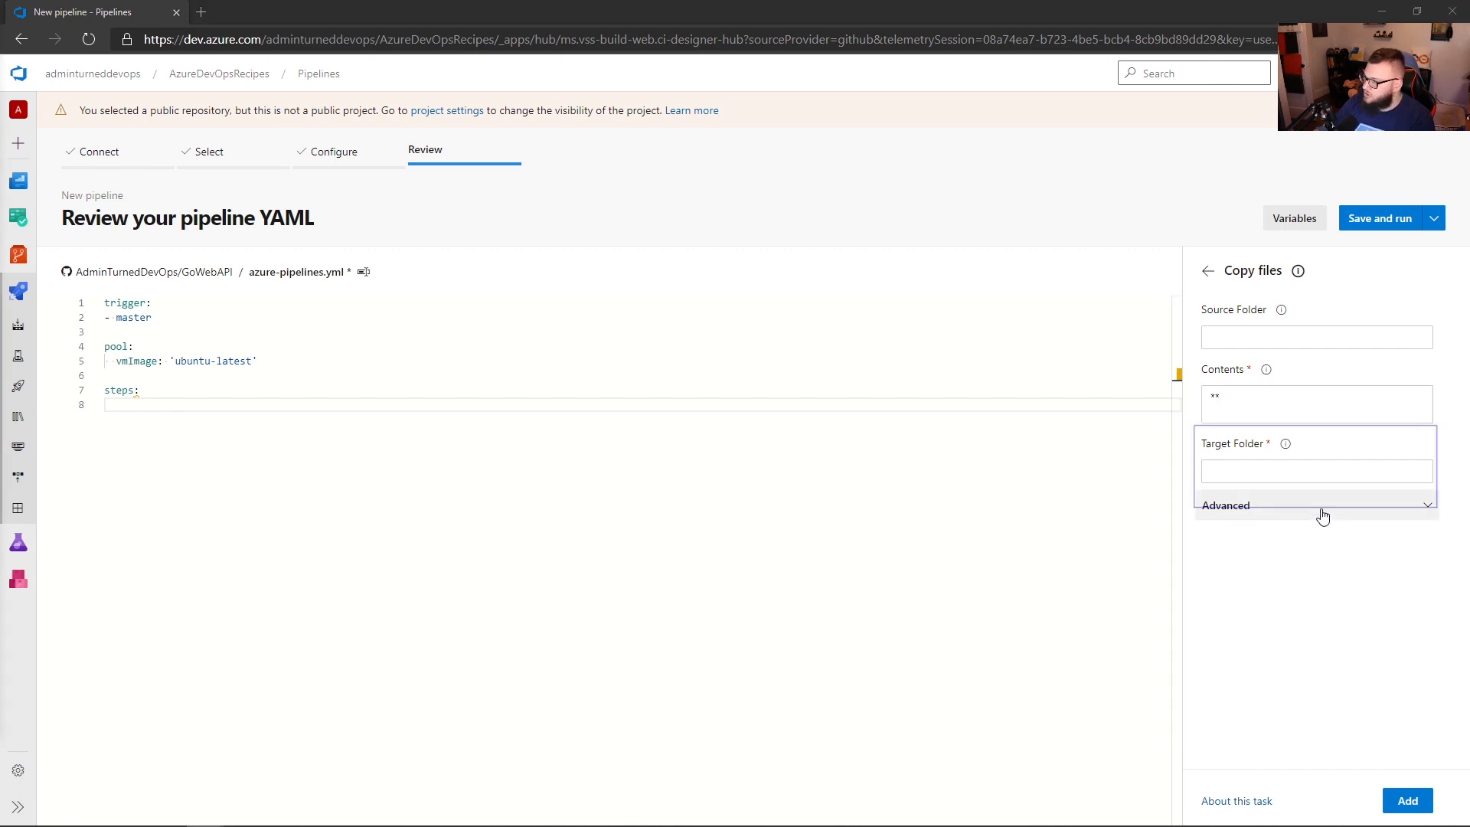
pyautogui.write('$(Build.ArtifactStagingDirectory)')
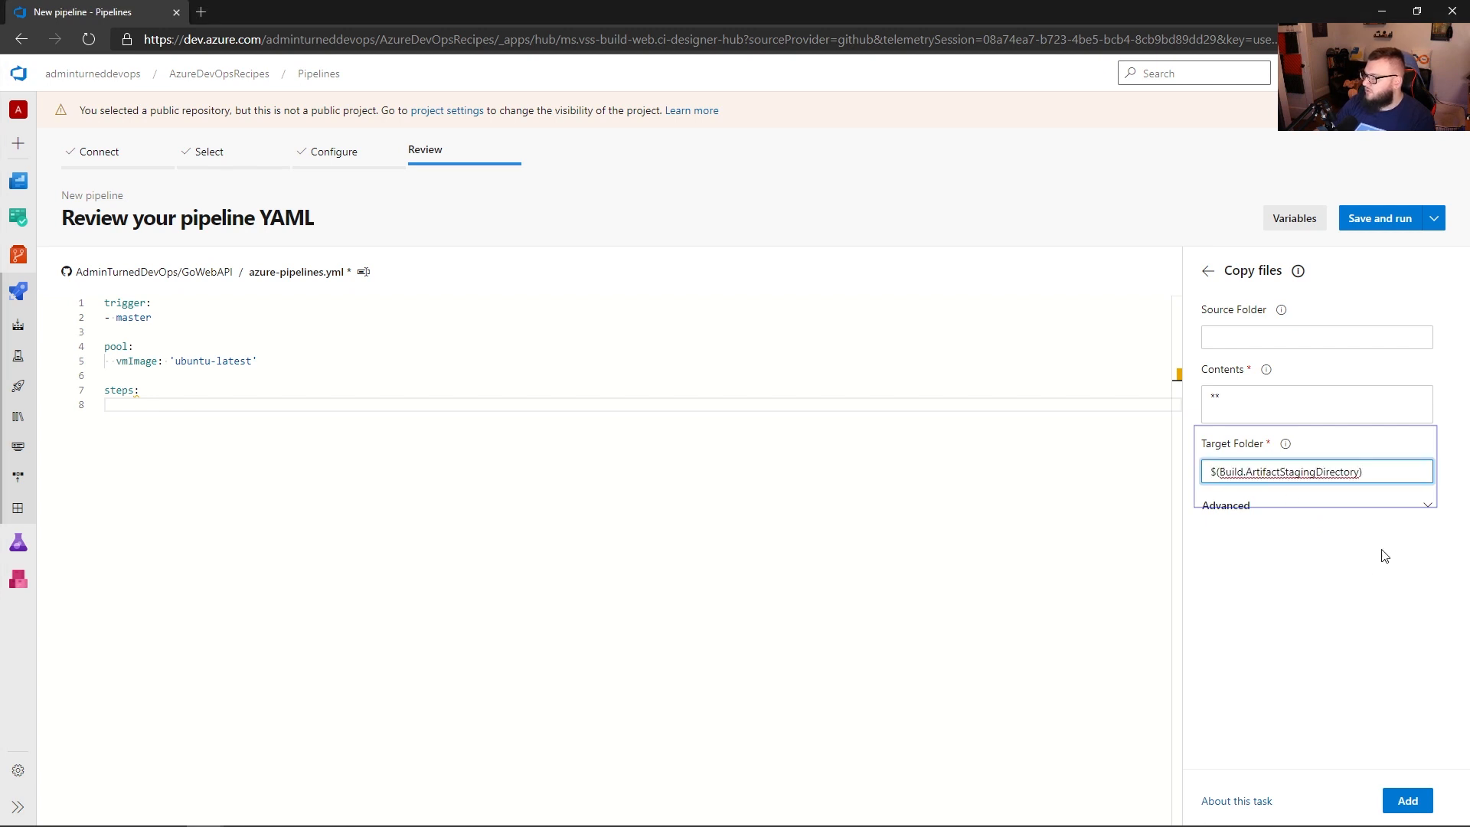
pyautogui.click(1317, 470)
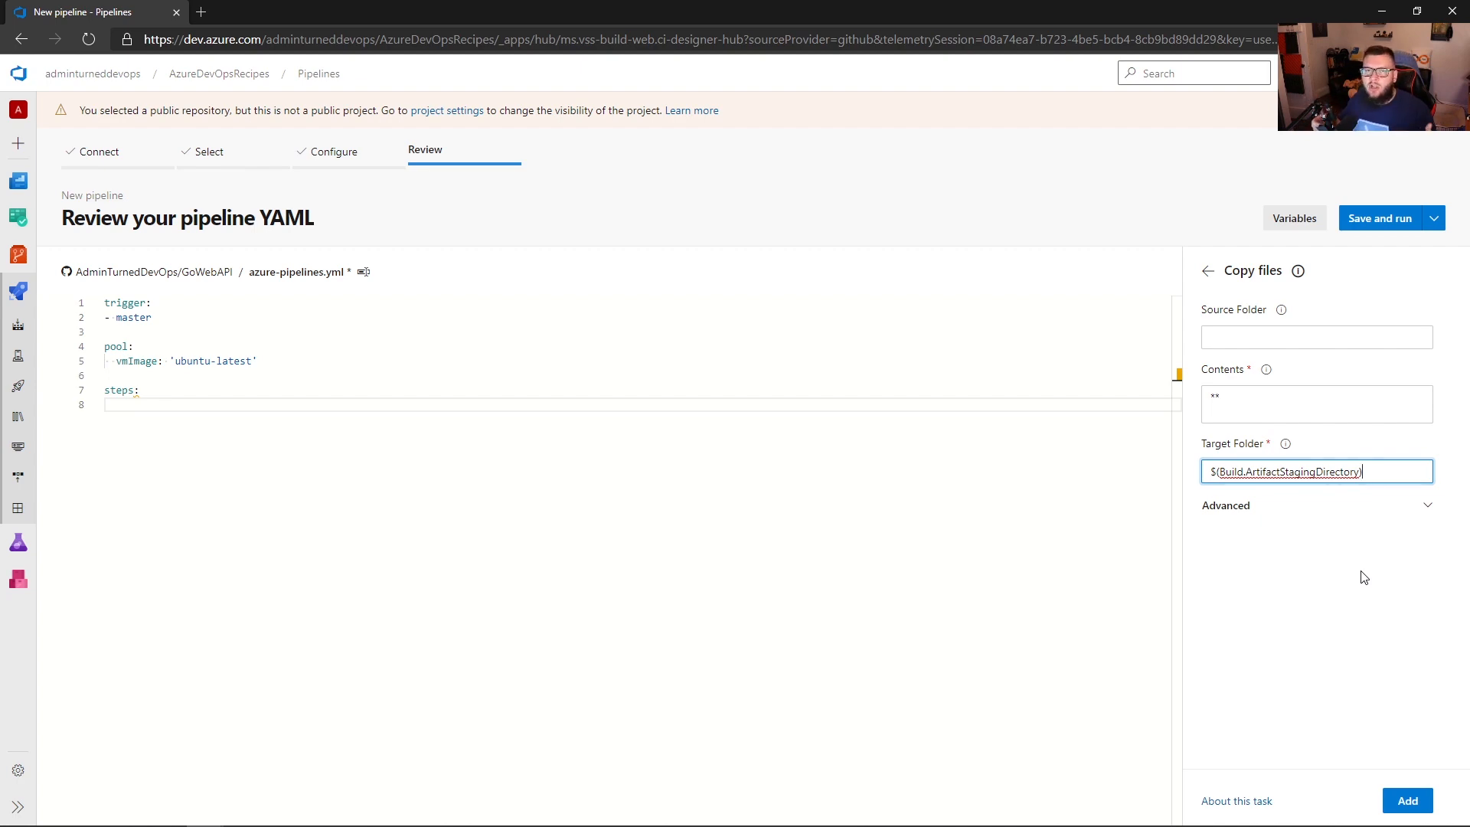
# Scroll the Predefined variables docs down to the Build.ArtifactStagingDirectory entry.
pyautogui.click(644, 13)
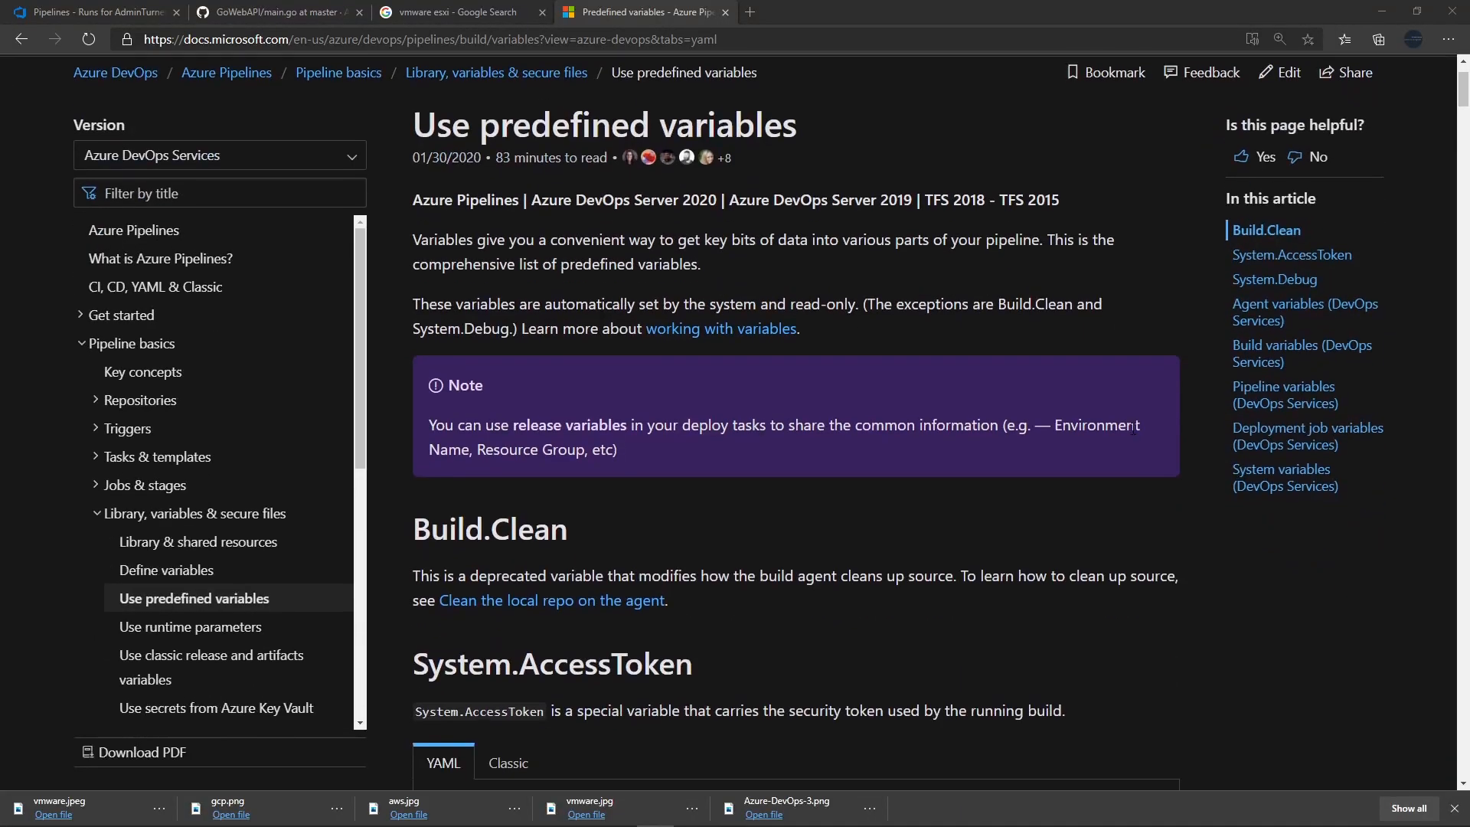
pyautogui.scroll(-3)
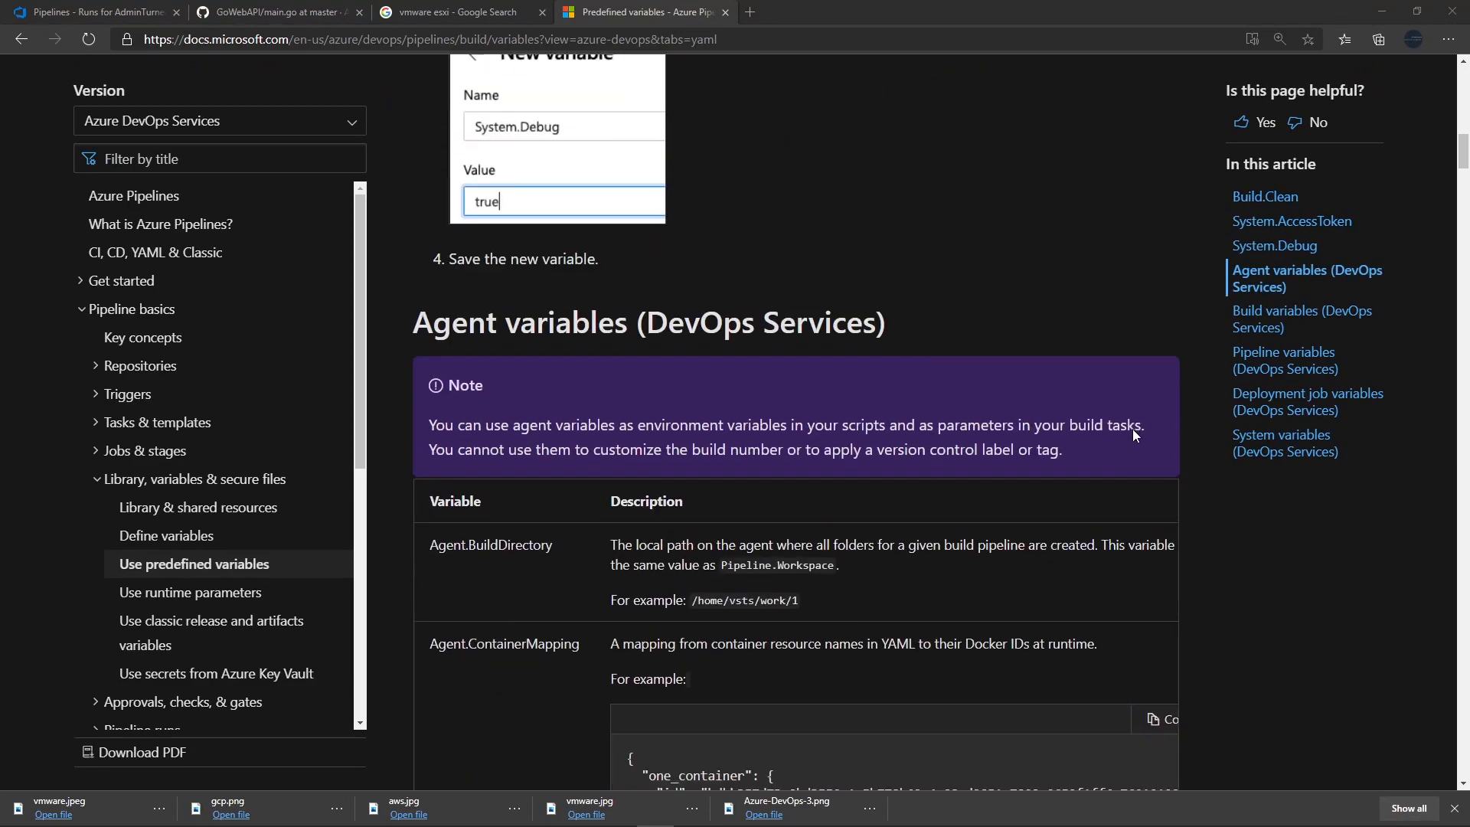
pyautogui.scroll(-3)
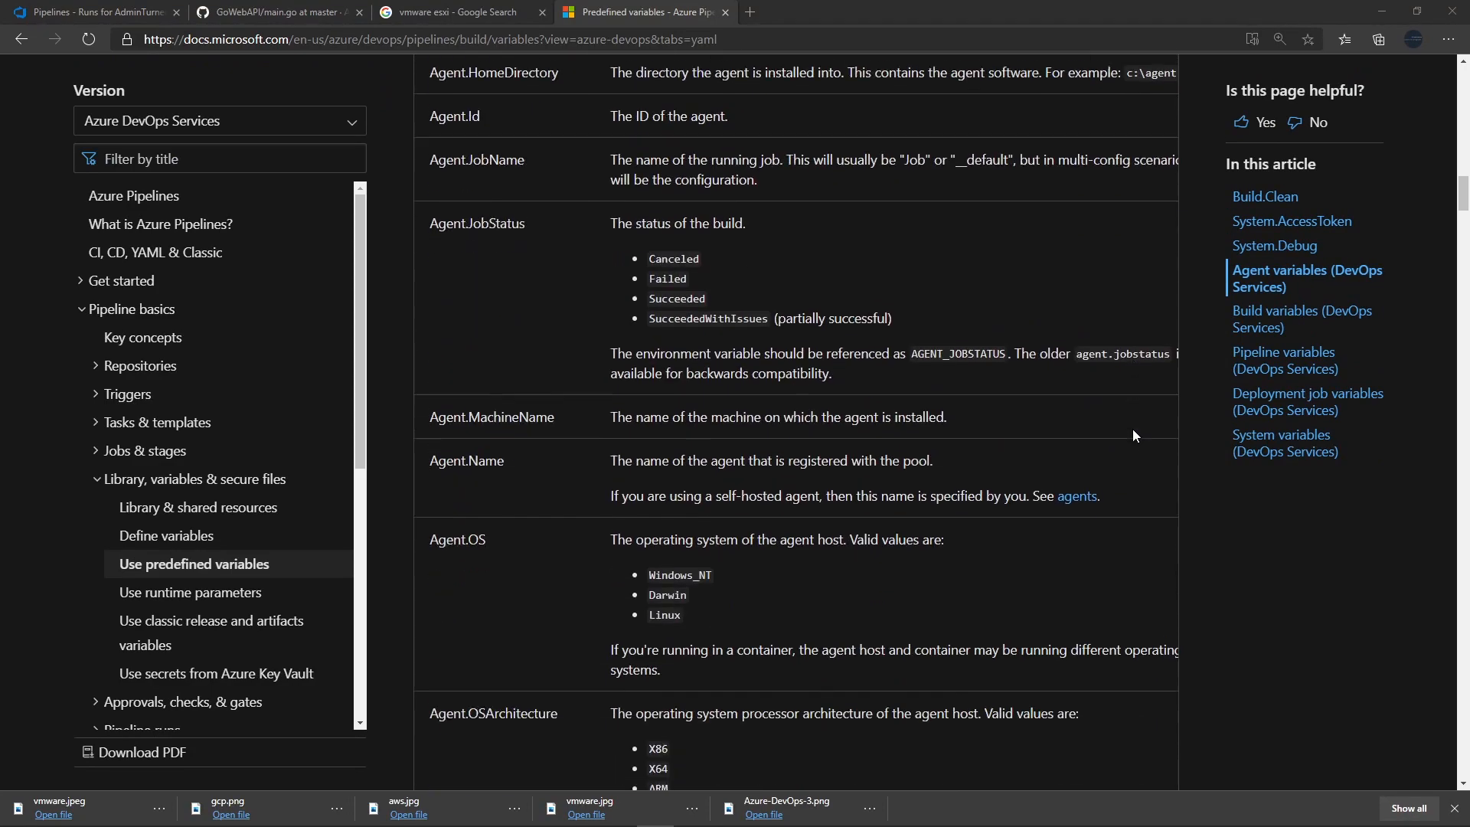
pyautogui.scroll(-3)
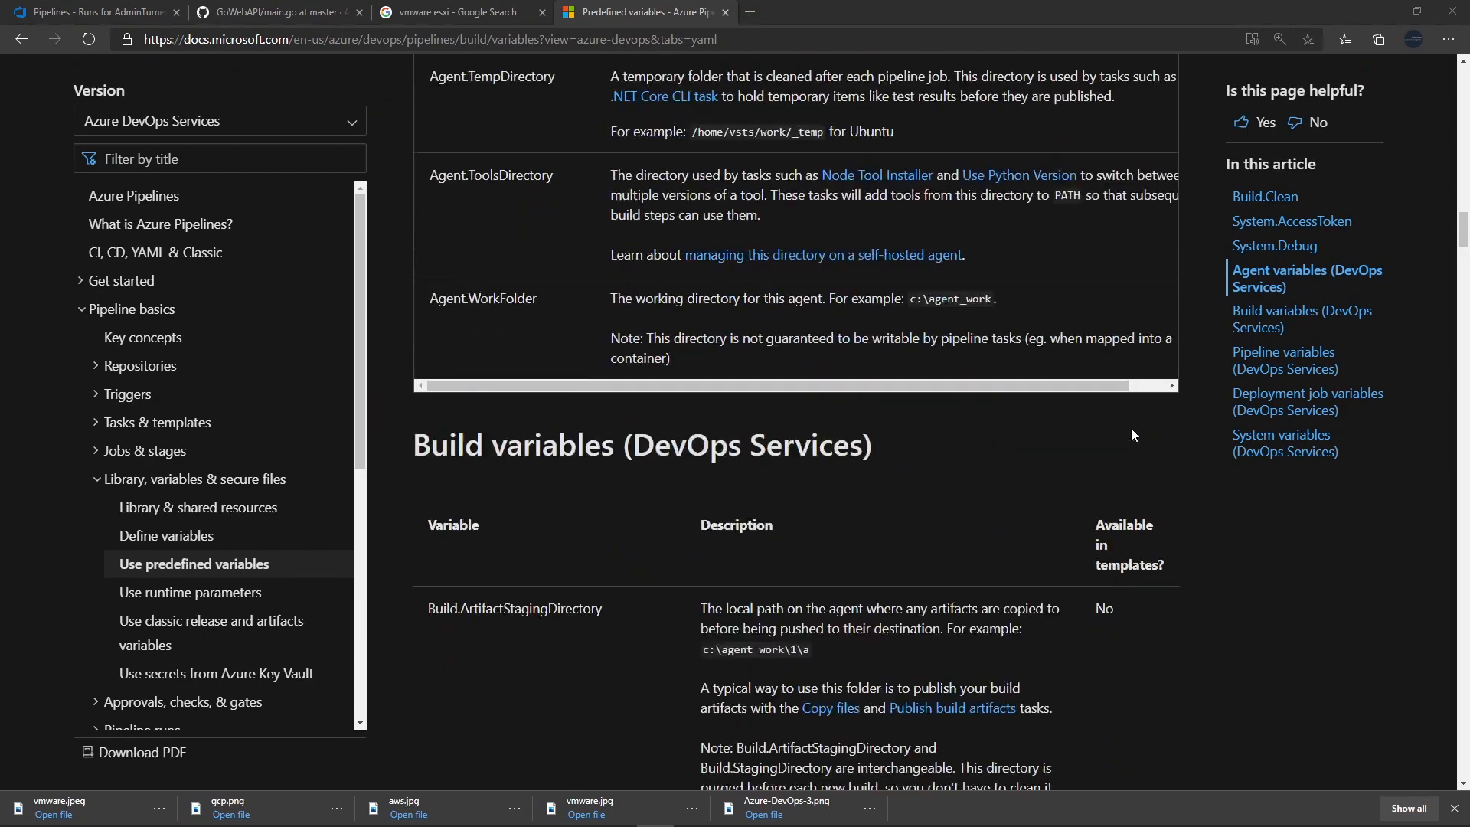
pyautogui.scroll(-3)
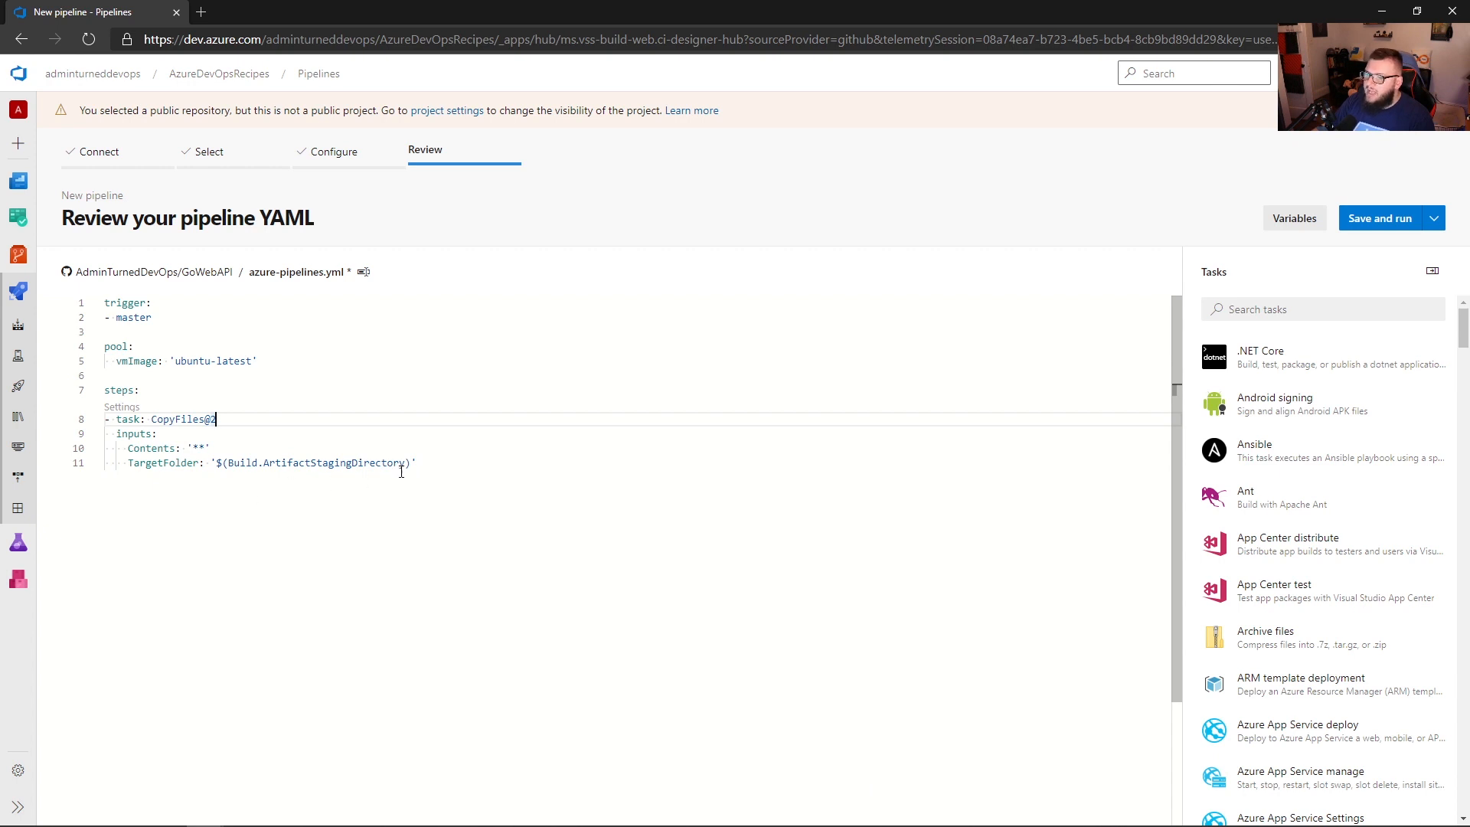
# After the CopyFiles step, pick the Publish build artifacts task and review its publish location choices.
pyautogui.press('enter')
pyautogui.write('p')
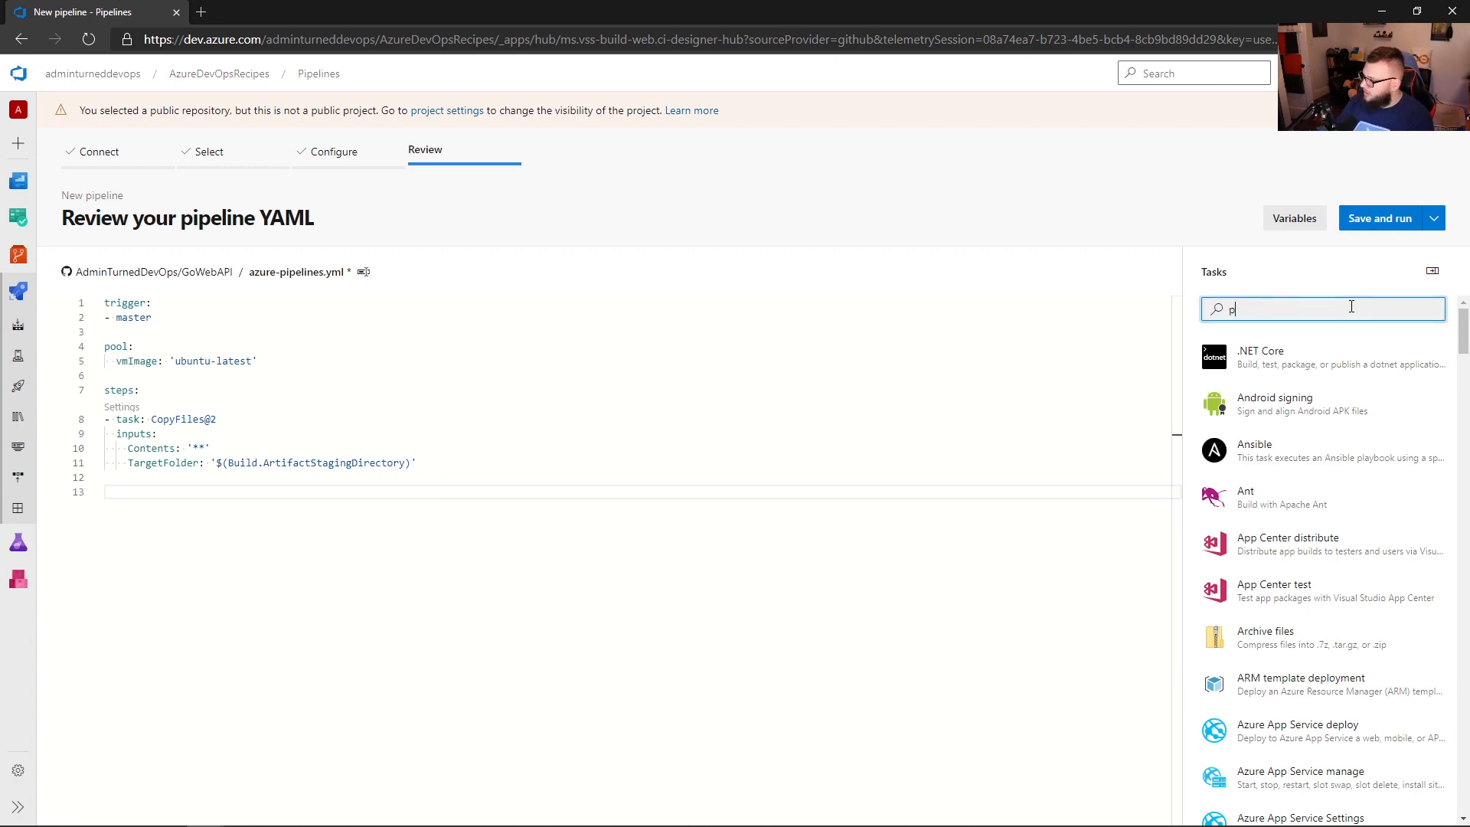
pyautogui.write('ublish')
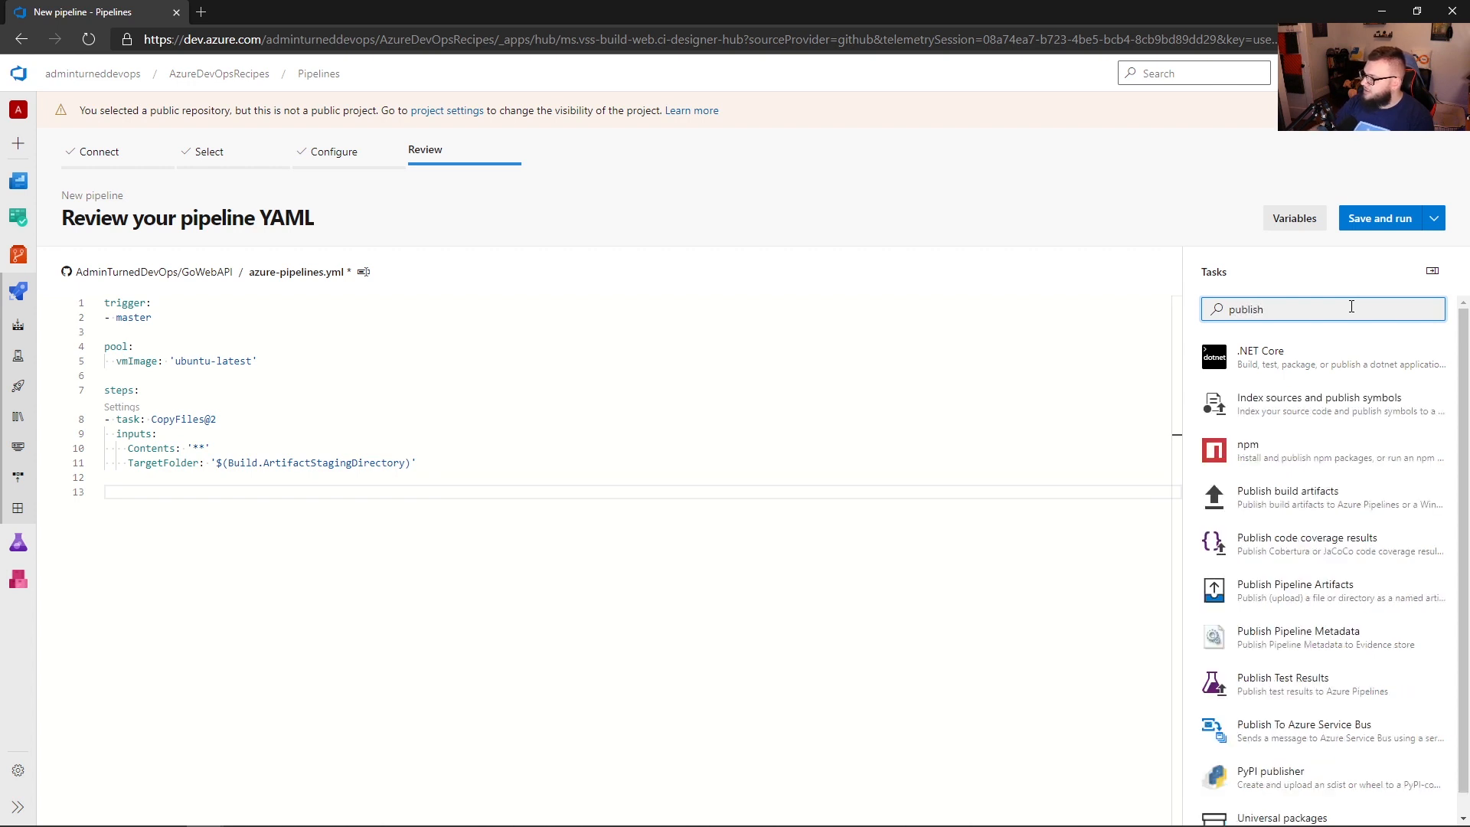
pyautogui.moveTo(1312, 502)
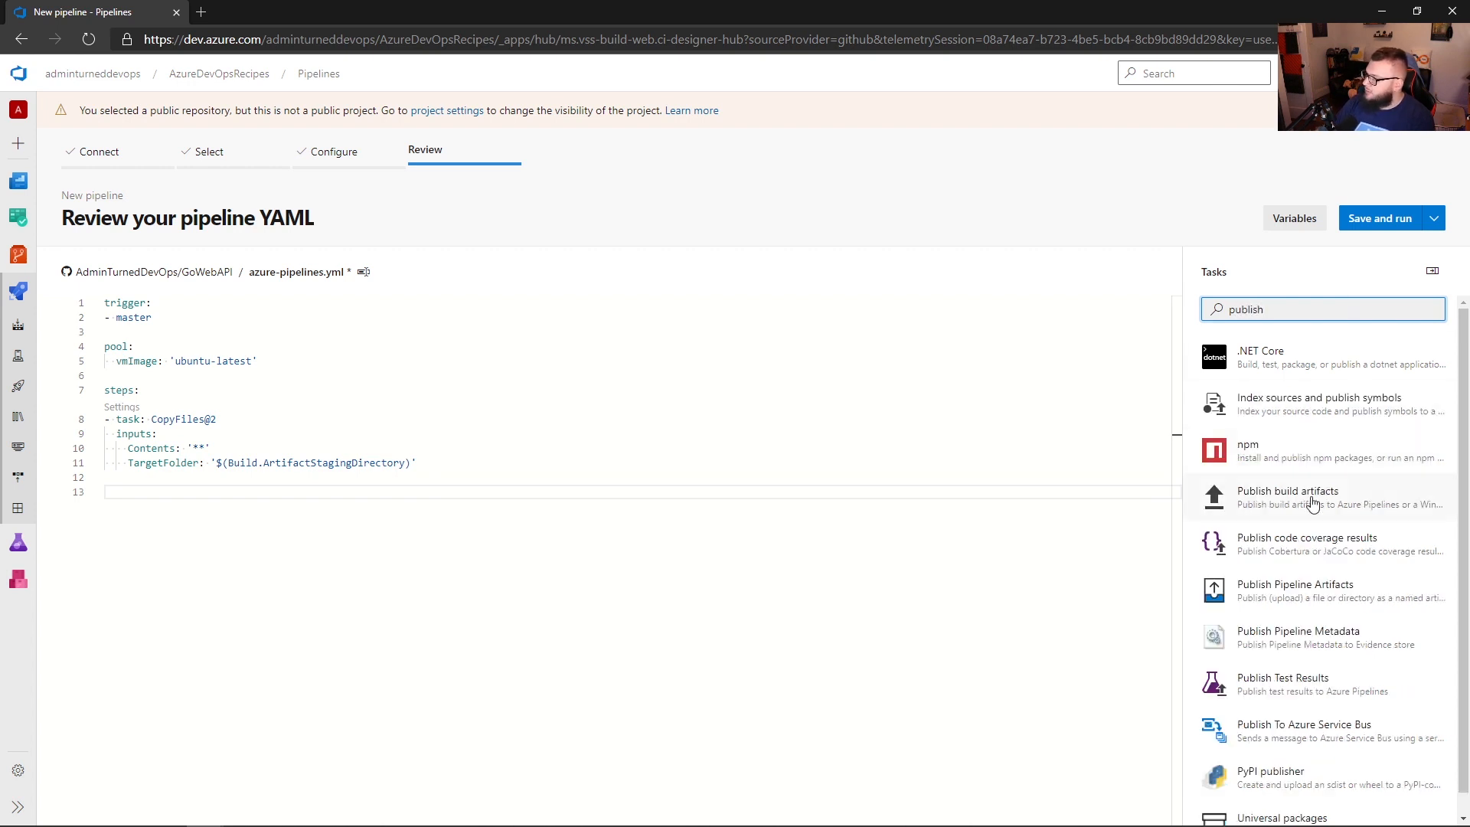
pyautogui.click(1287, 490)
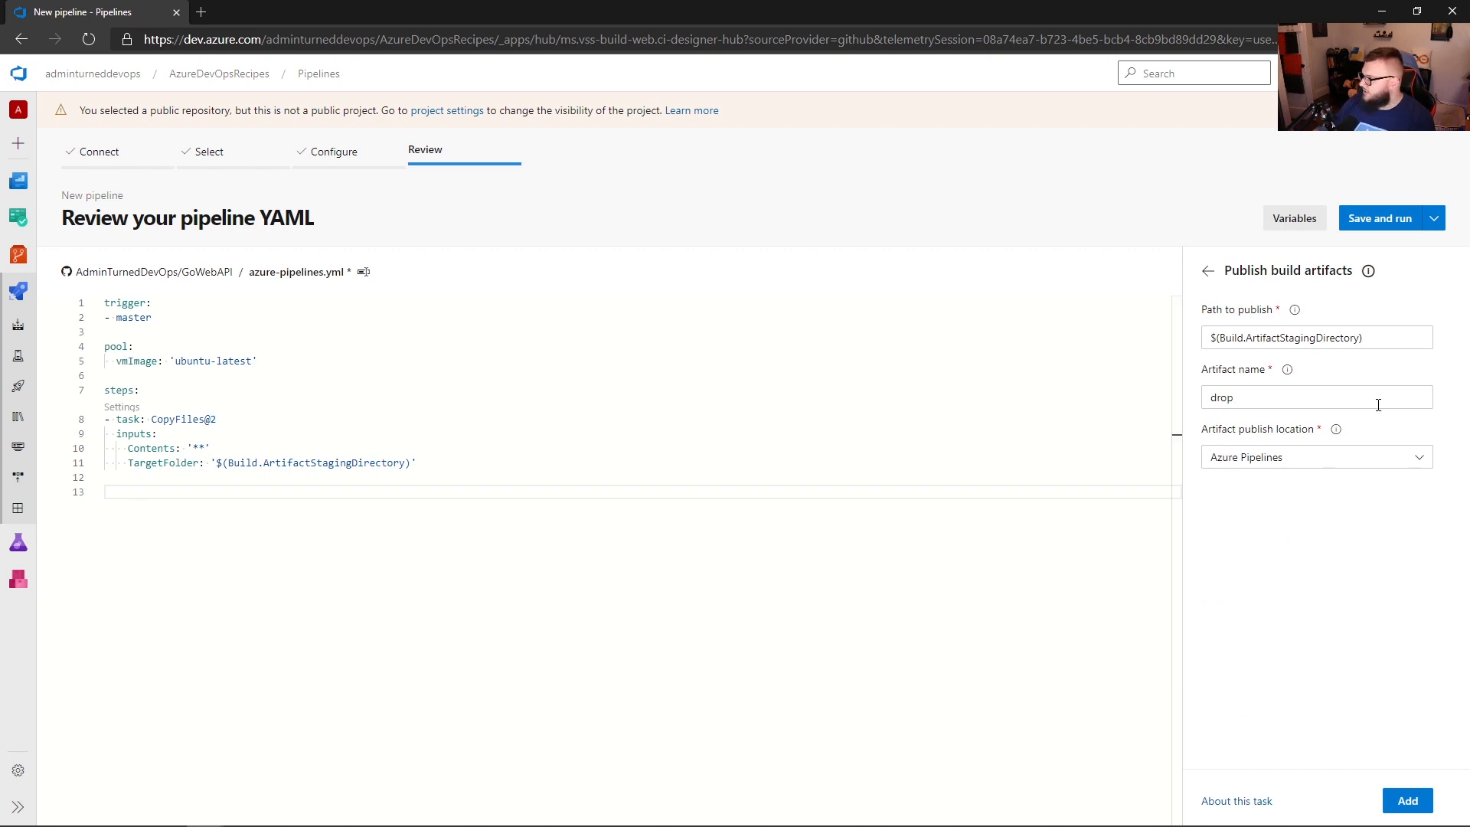
pyautogui.click(1312, 337)
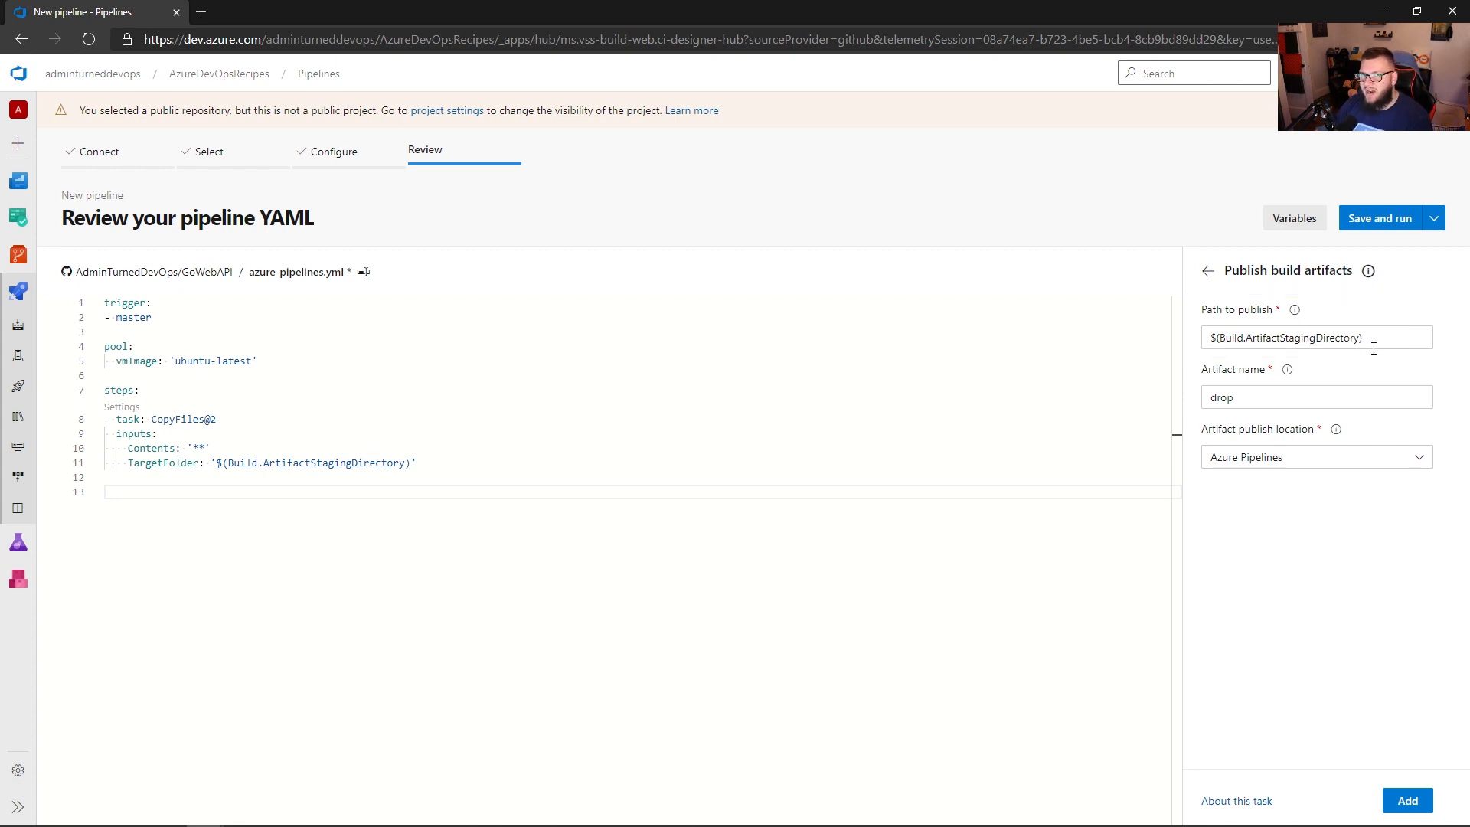
pyautogui.moveTo(1333, 357)
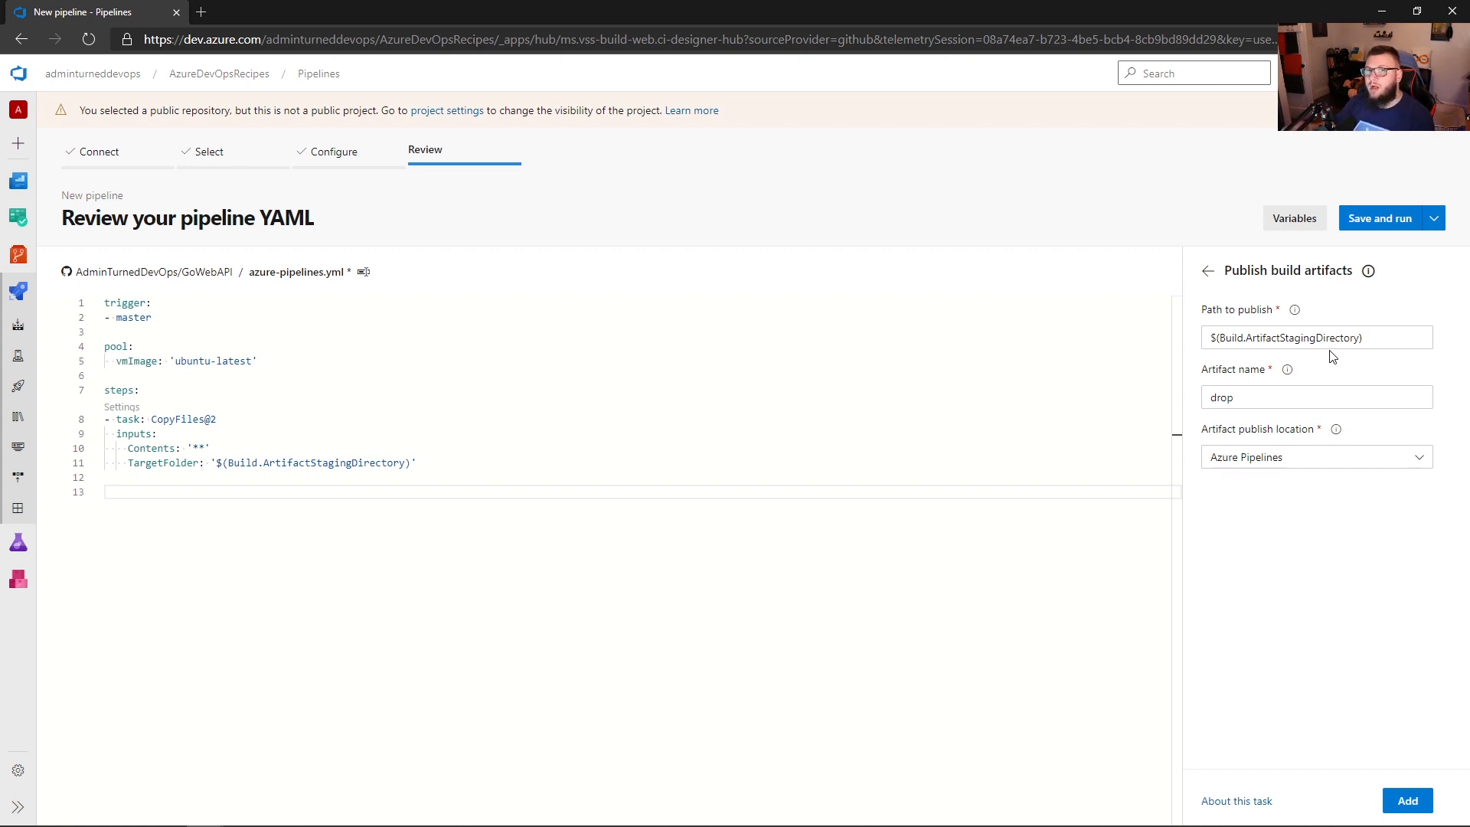
pyautogui.moveTo(1363, 463)
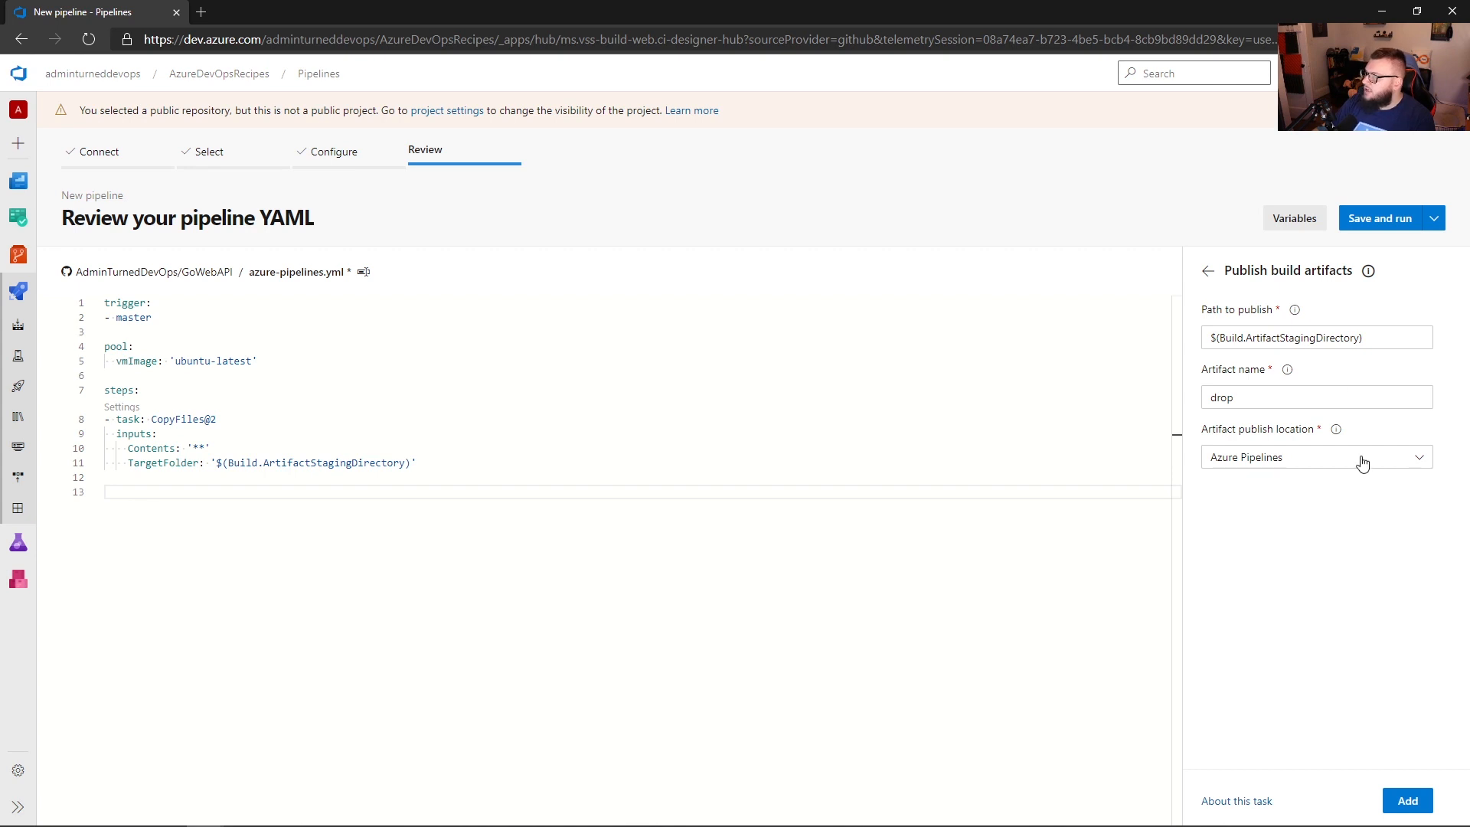
pyautogui.click(1317, 456)
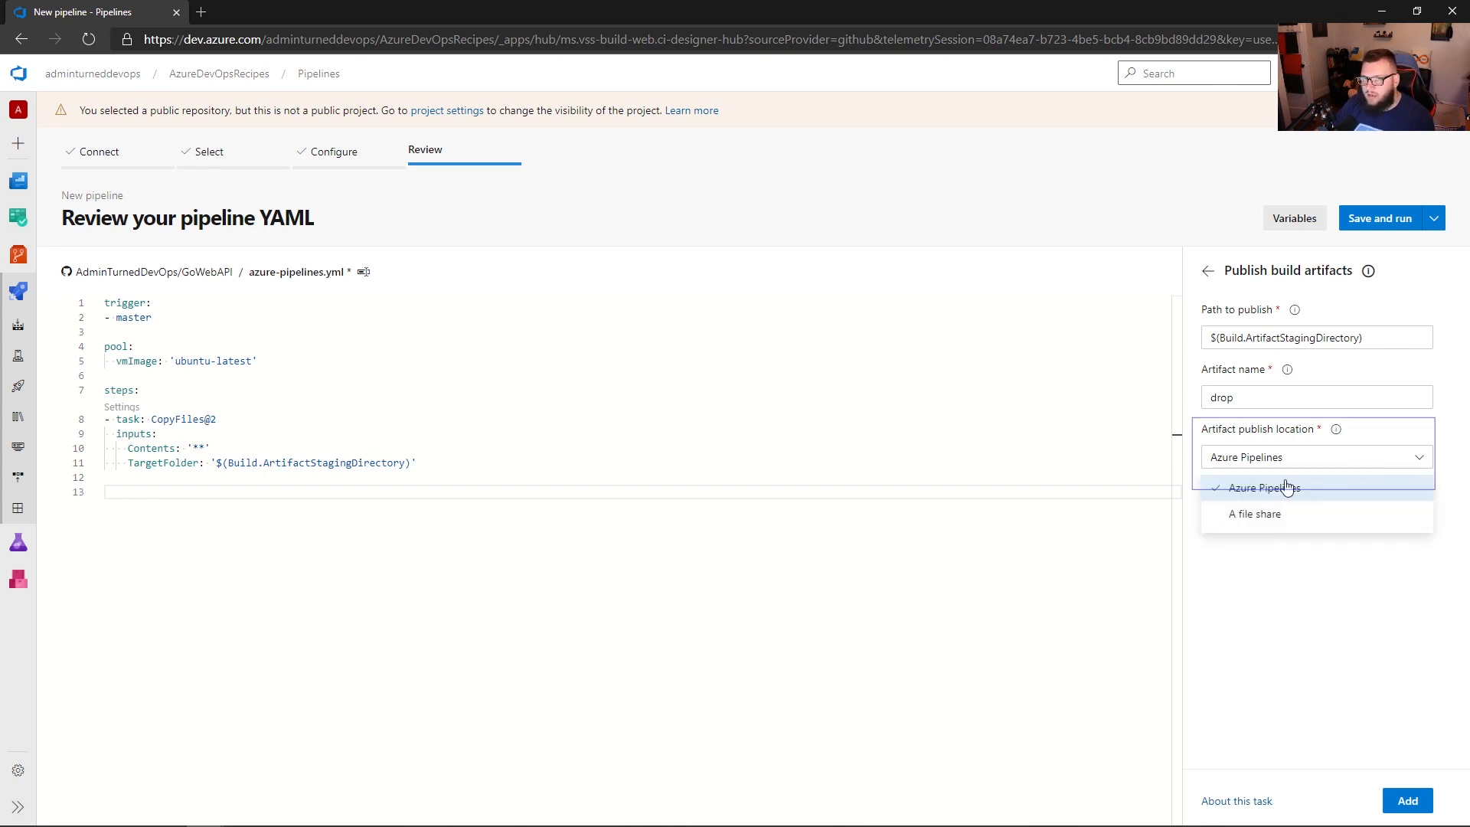
# Keep Azure Pipelines as publish location and add the PublishBuildArtifacts drop step to the YAML.
pyautogui.click(1272, 487)
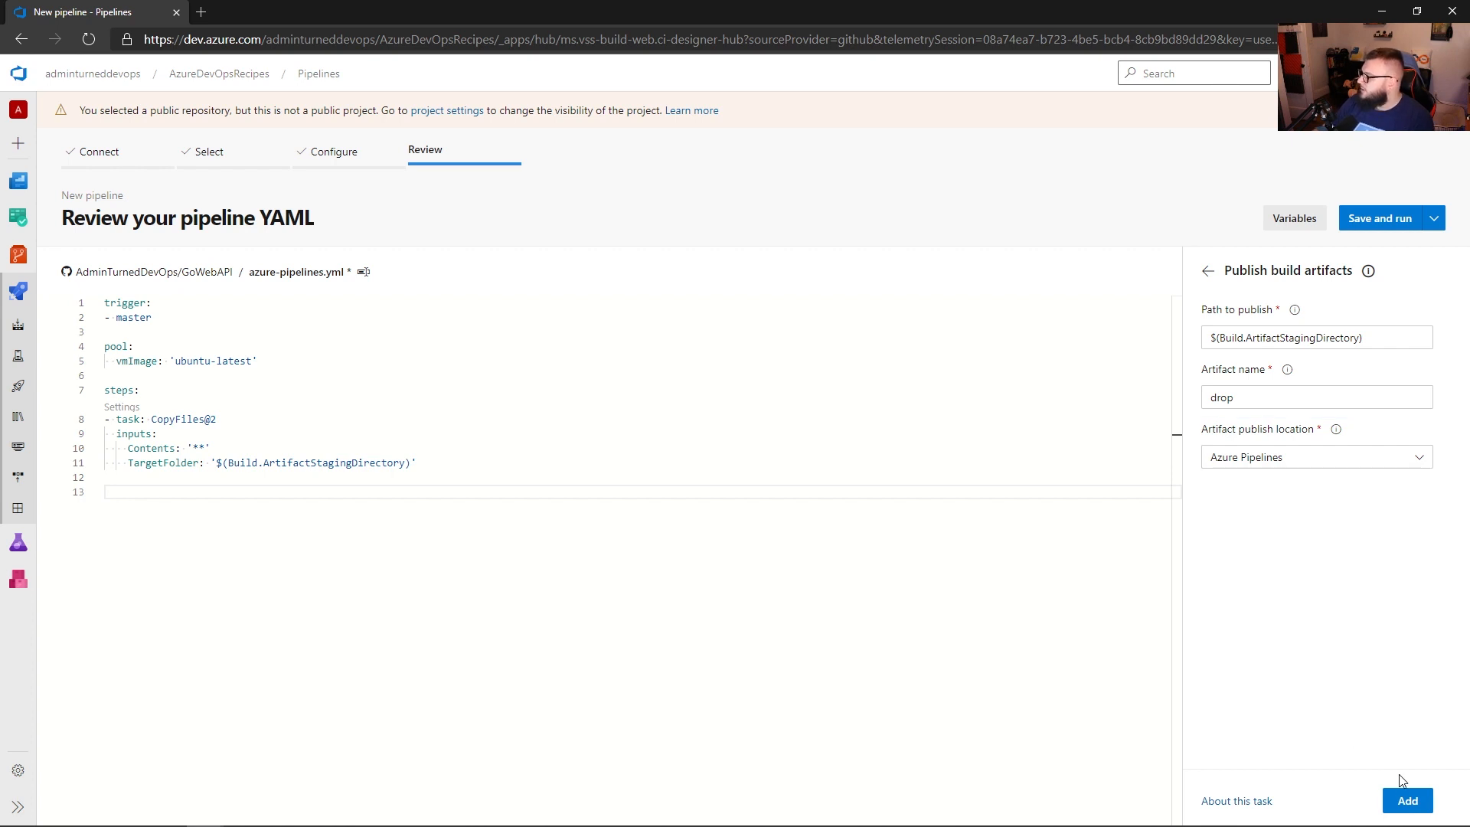
pyautogui.click(1407, 800)
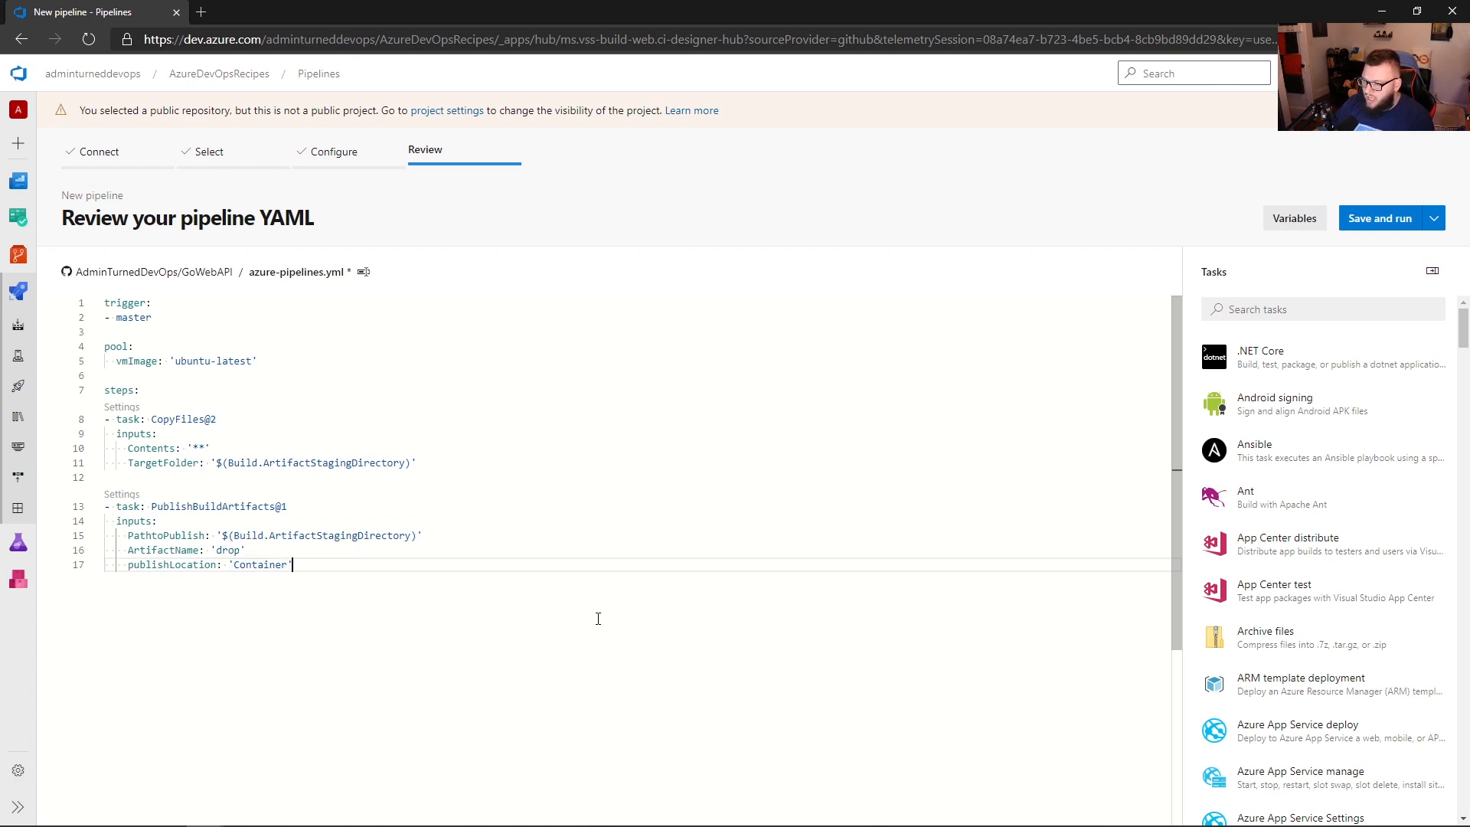
pyautogui.moveTo(416, 561)
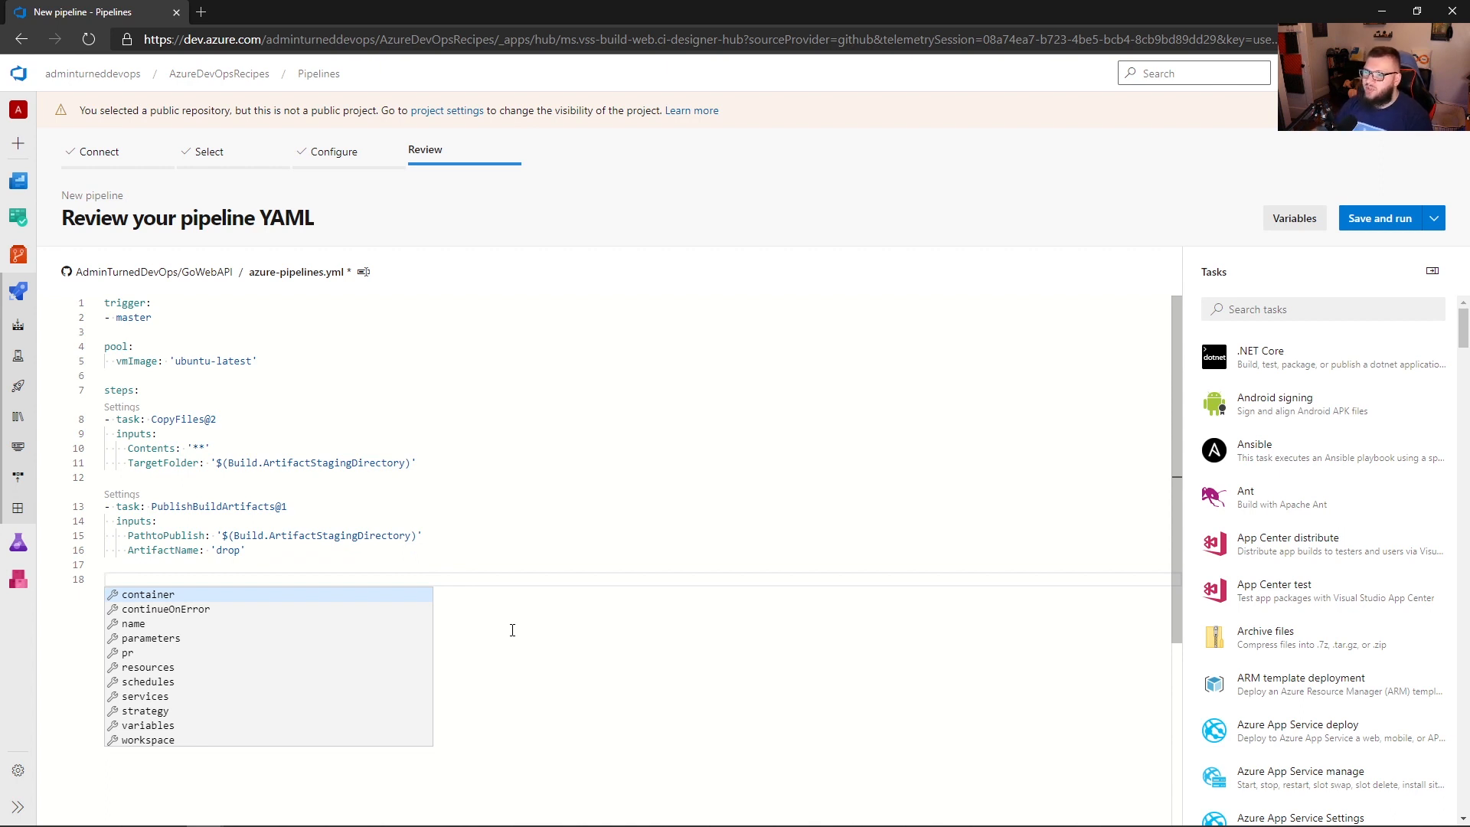
pyautogui.moveTo(336, 449)
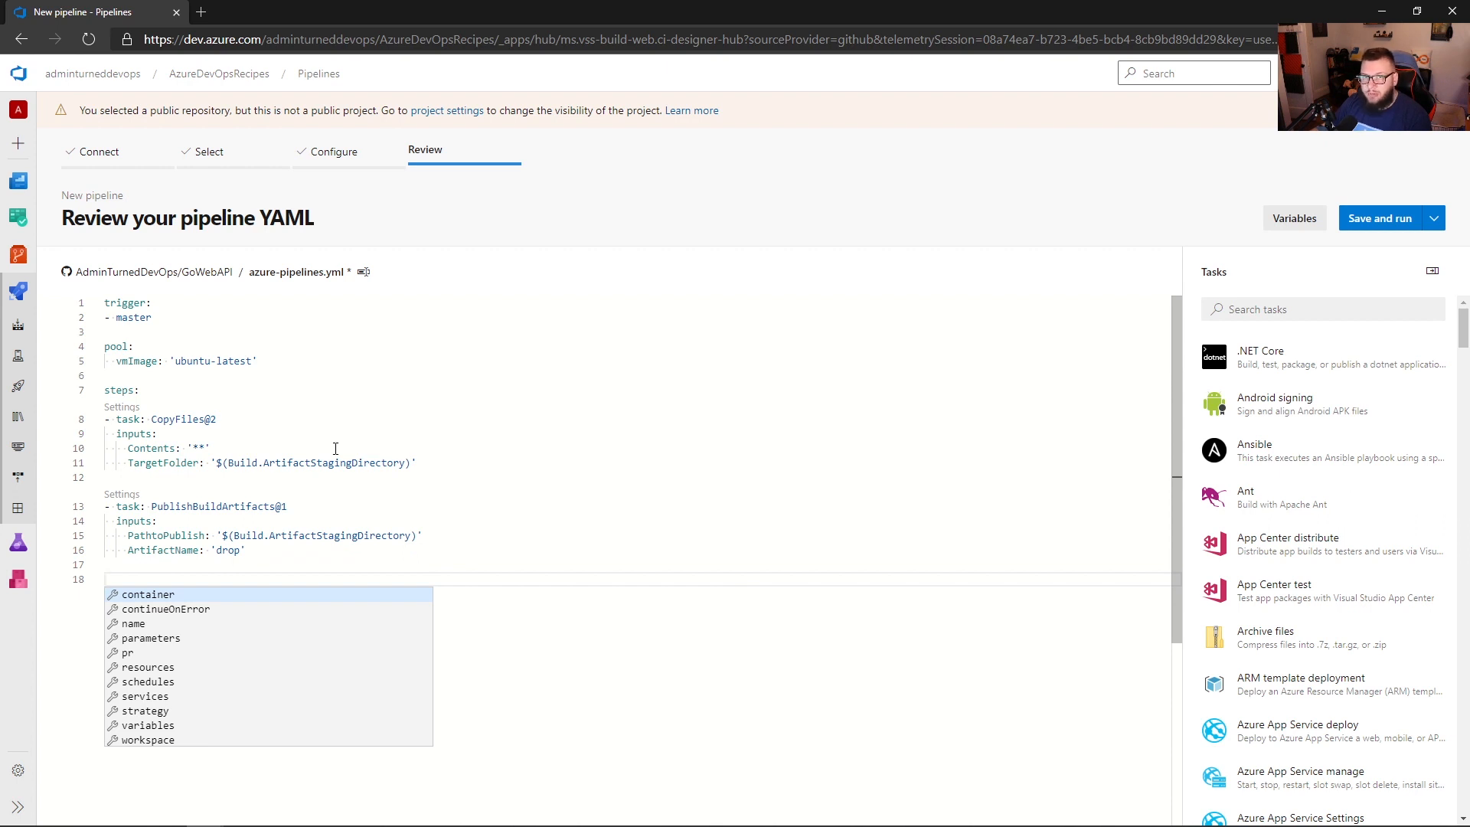
# Configure a Go task running build with working directory '$(Build.ArtifactStagingDirectory)/main'.
pyautogui.write('go')
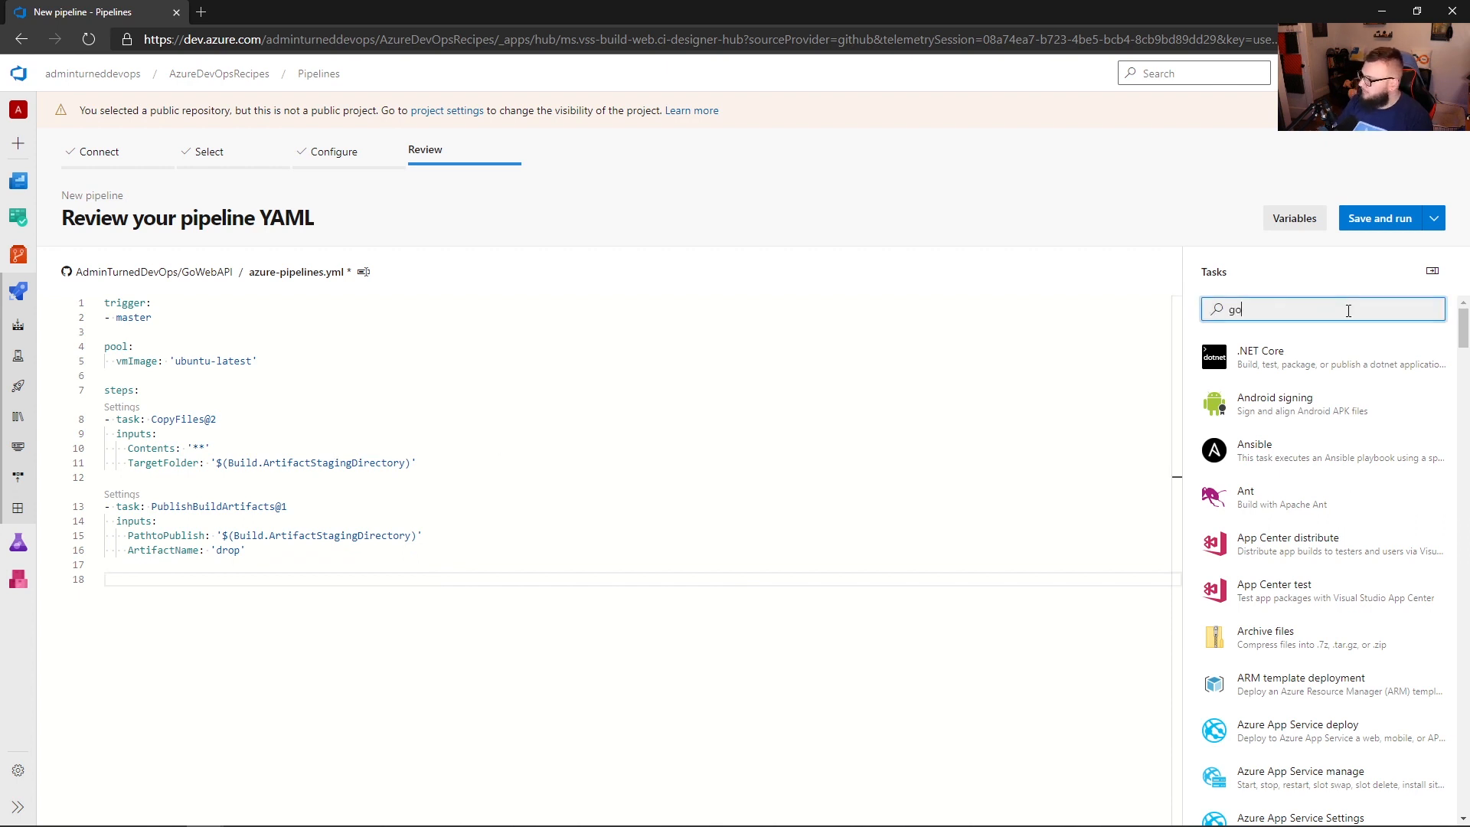
pyautogui.write('o')
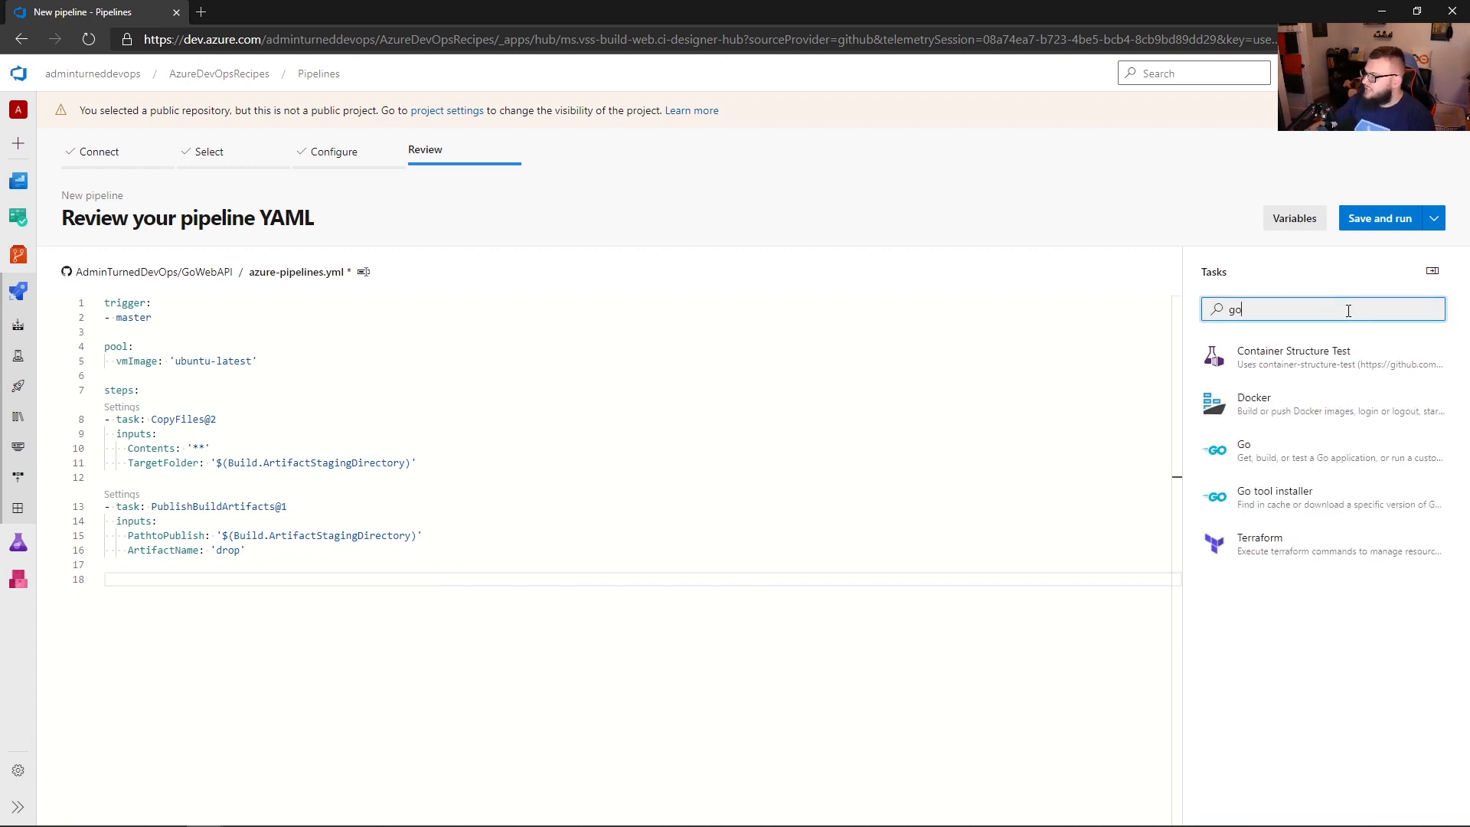
pyautogui.moveTo(1307, 459)
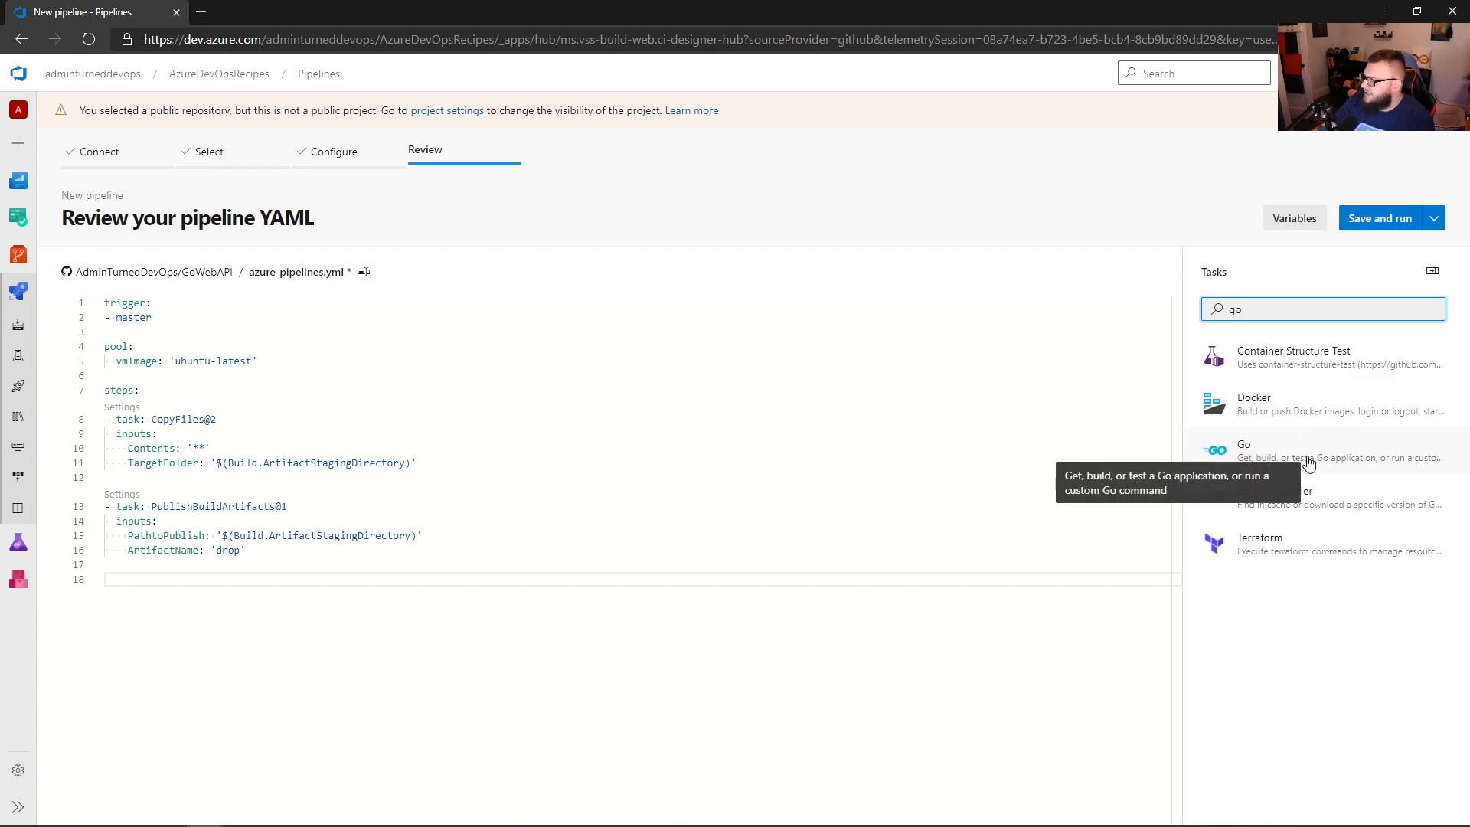
pyautogui.moveTo(1344, 454)
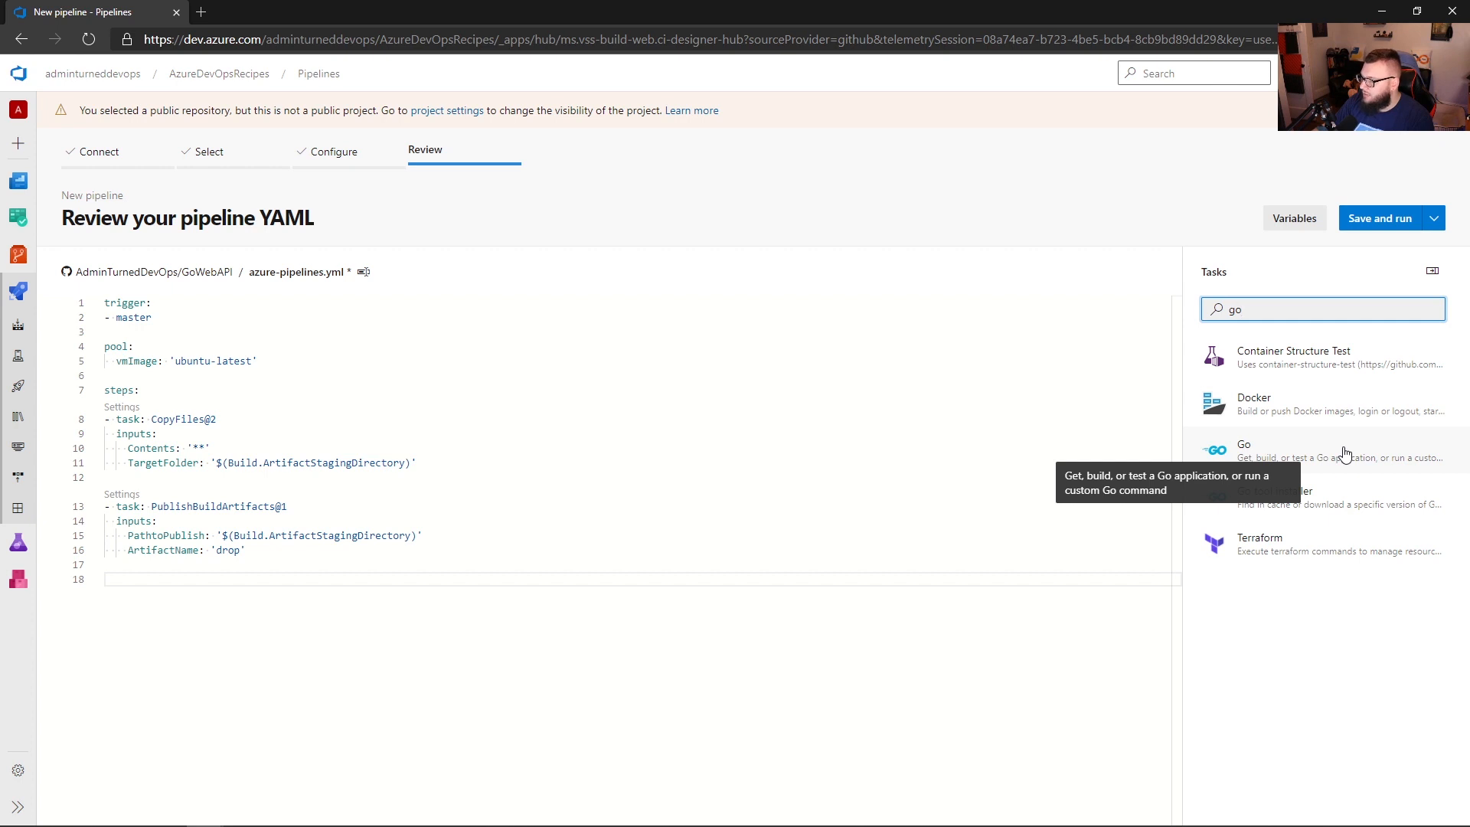
pyautogui.click(1243, 450)
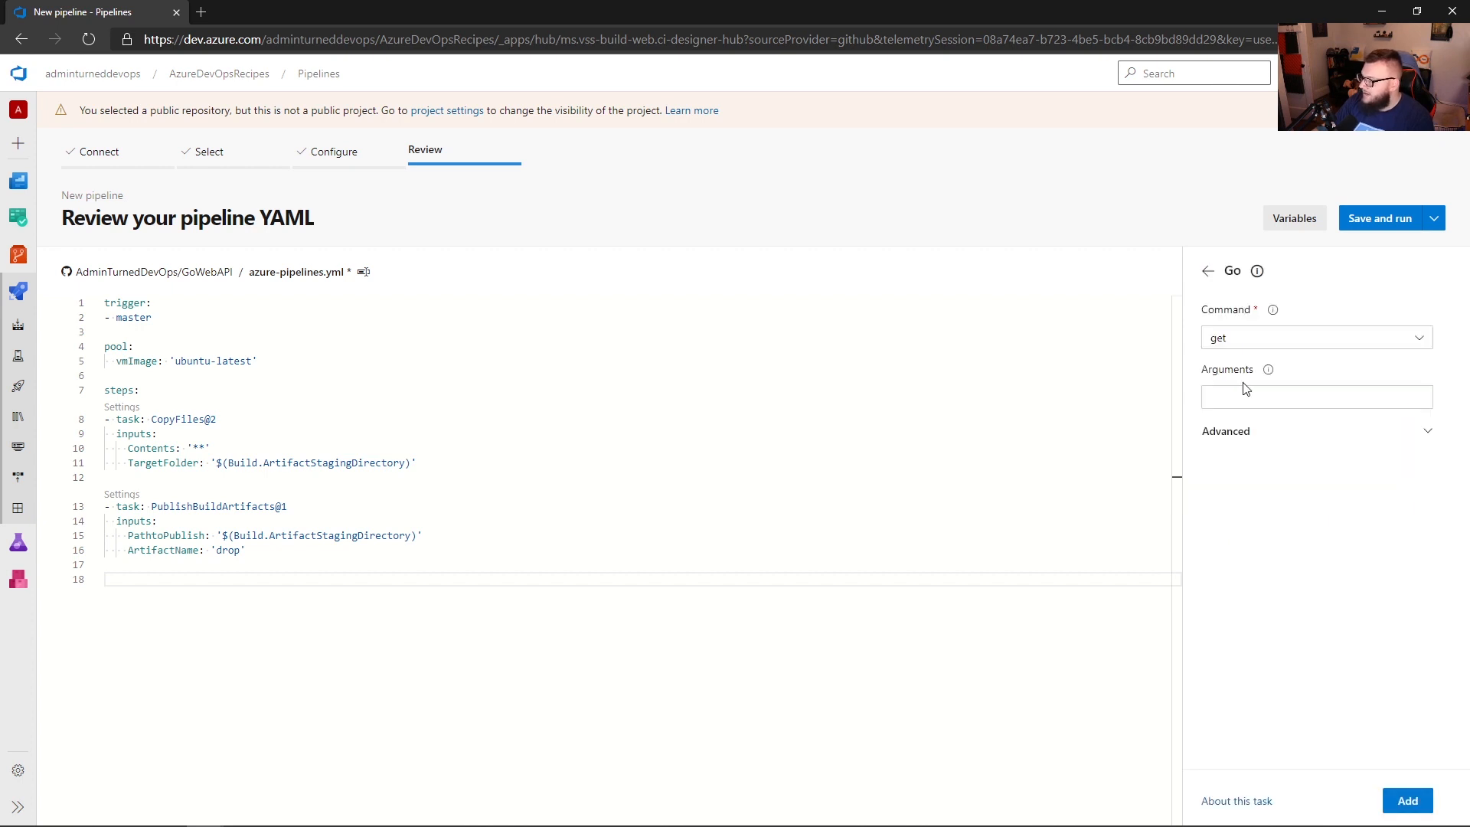
pyautogui.moveTo(1298, 384)
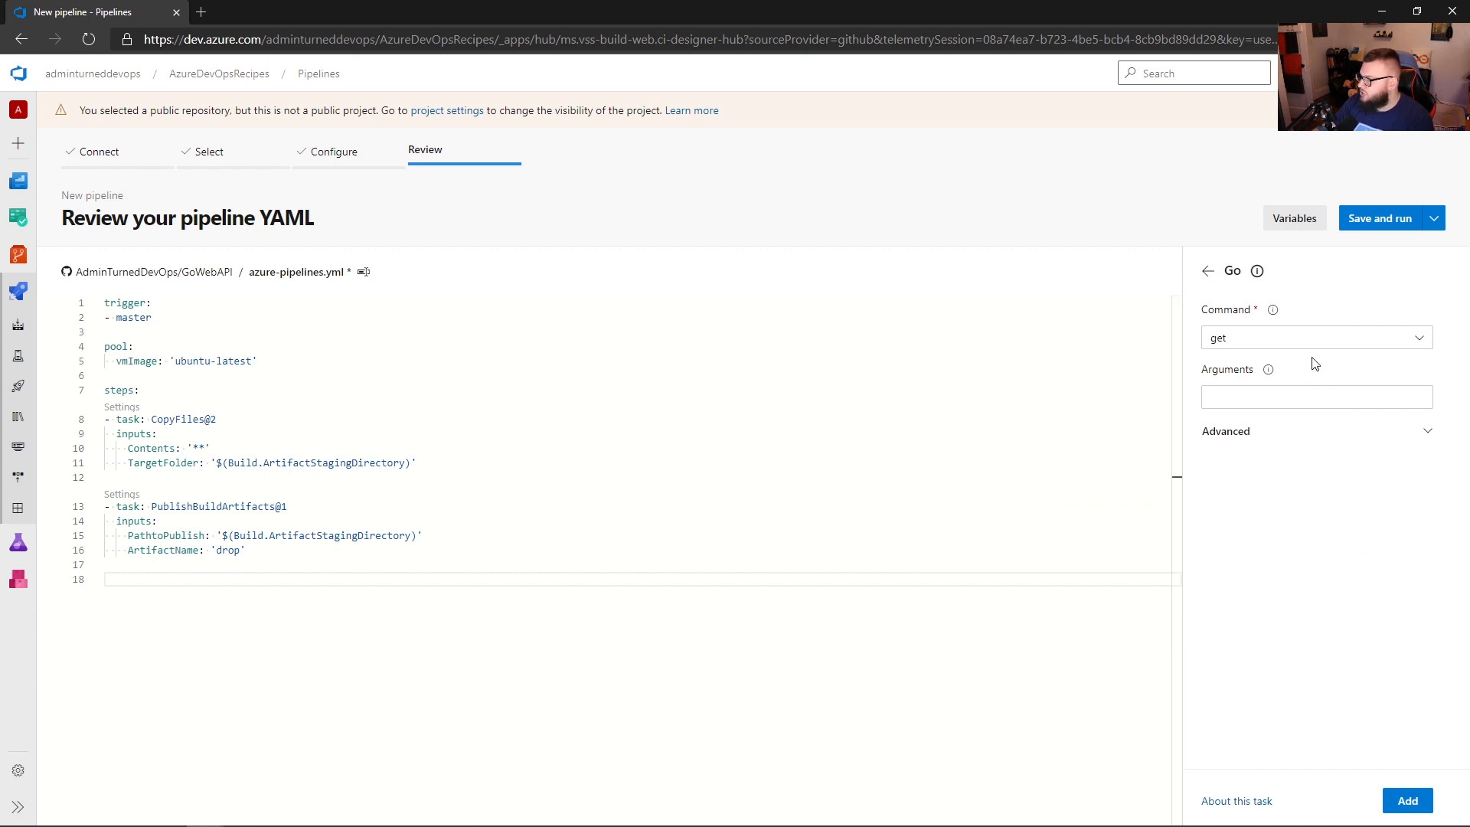
pyautogui.click(1317, 337)
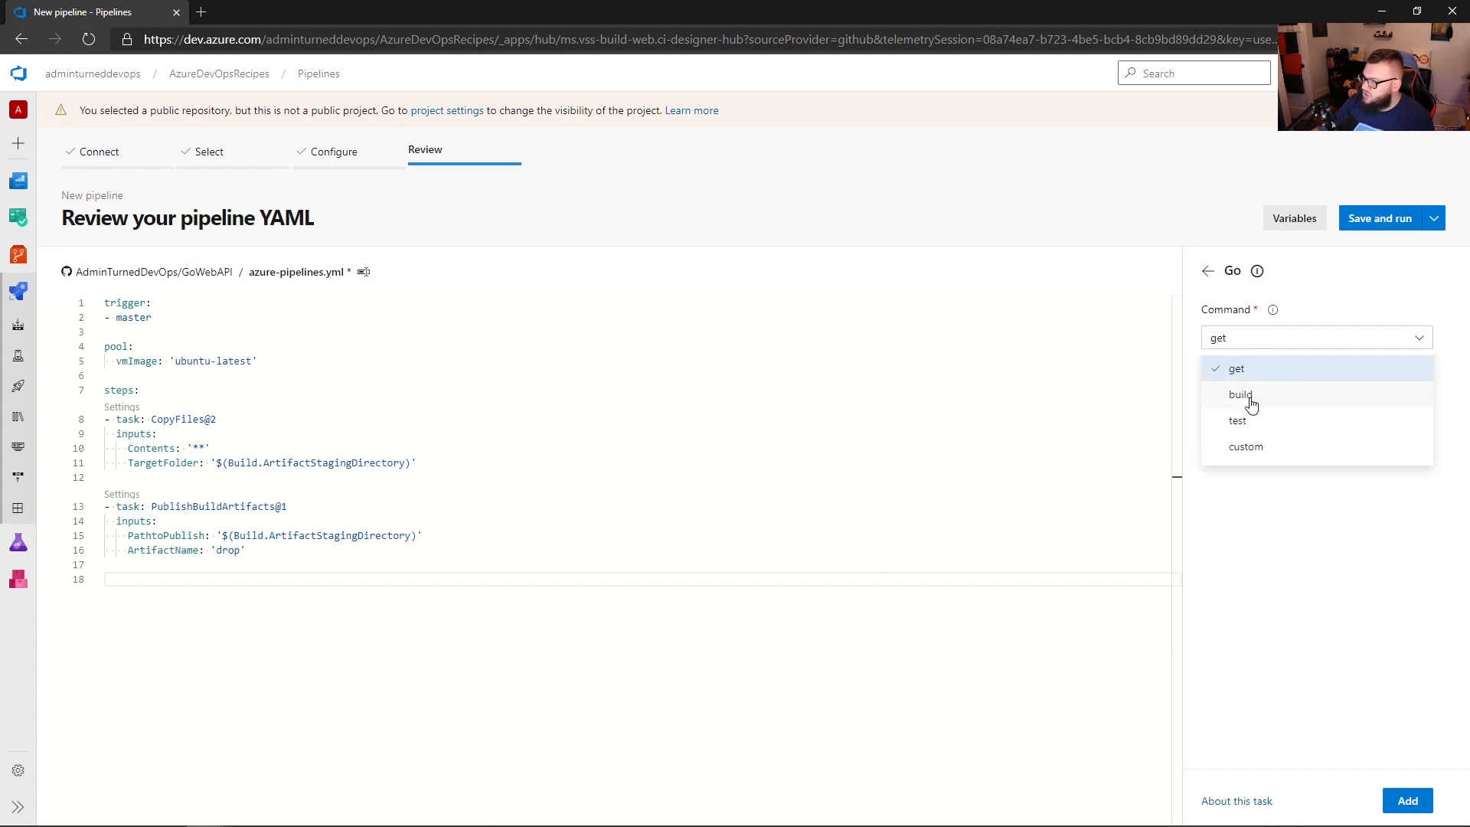
pyautogui.click(1240, 394)
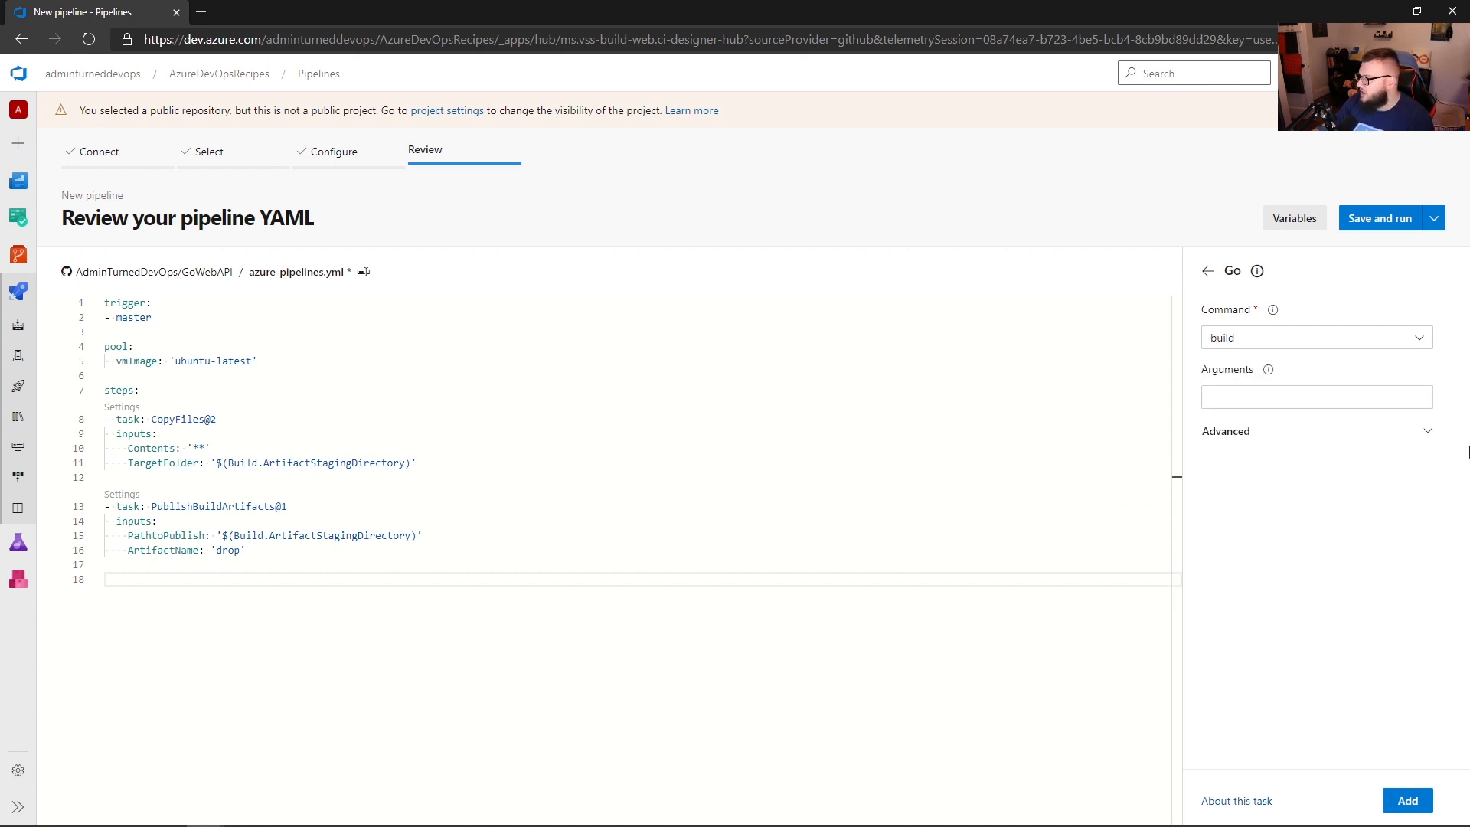
pyautogui.click(1225, 430)
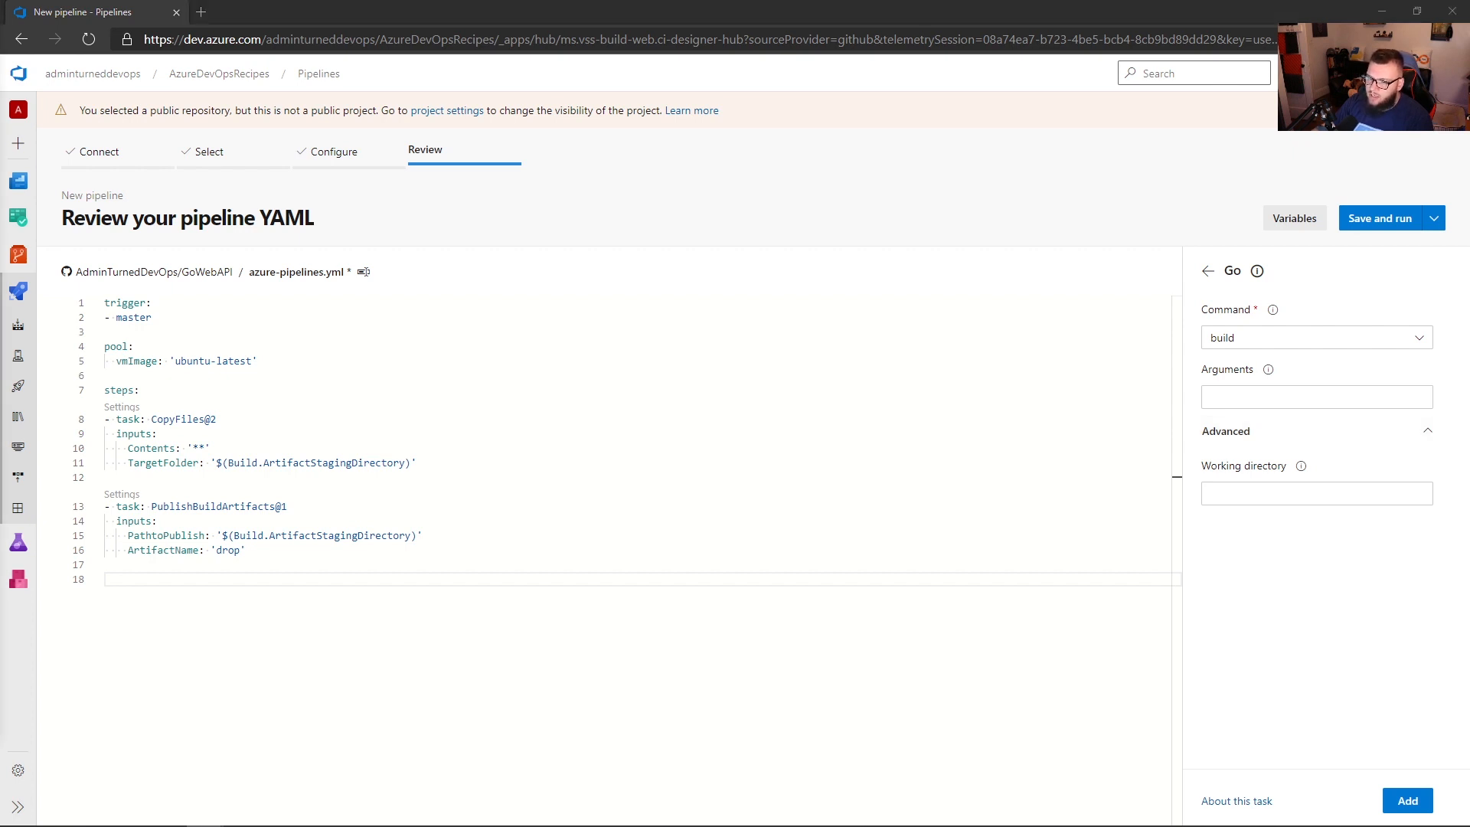
pyautogui.moveTo(1291, 474)
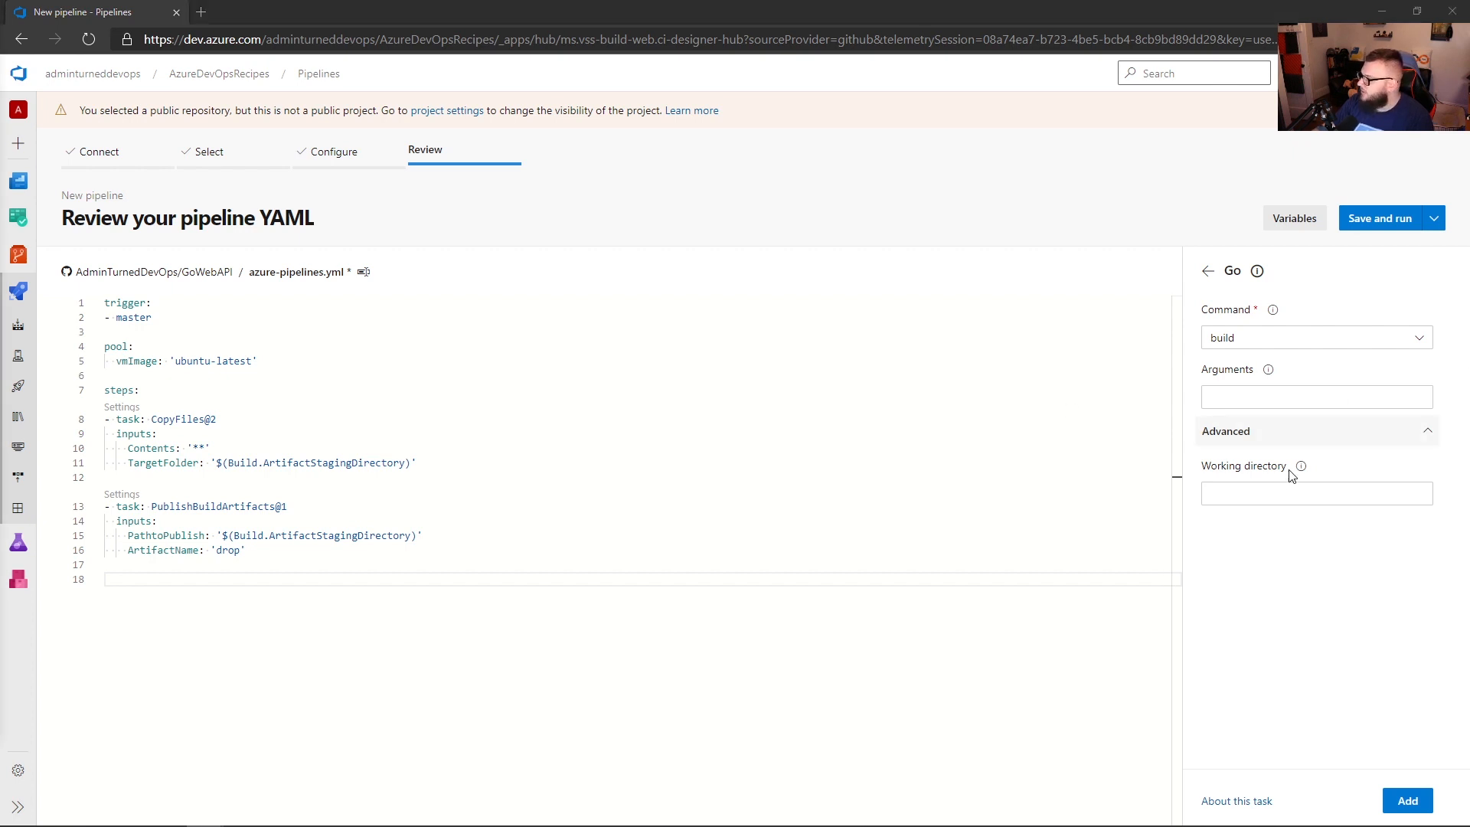
pyautogui.write("'$(Build.ArtifactStagingDirectory)/main'")
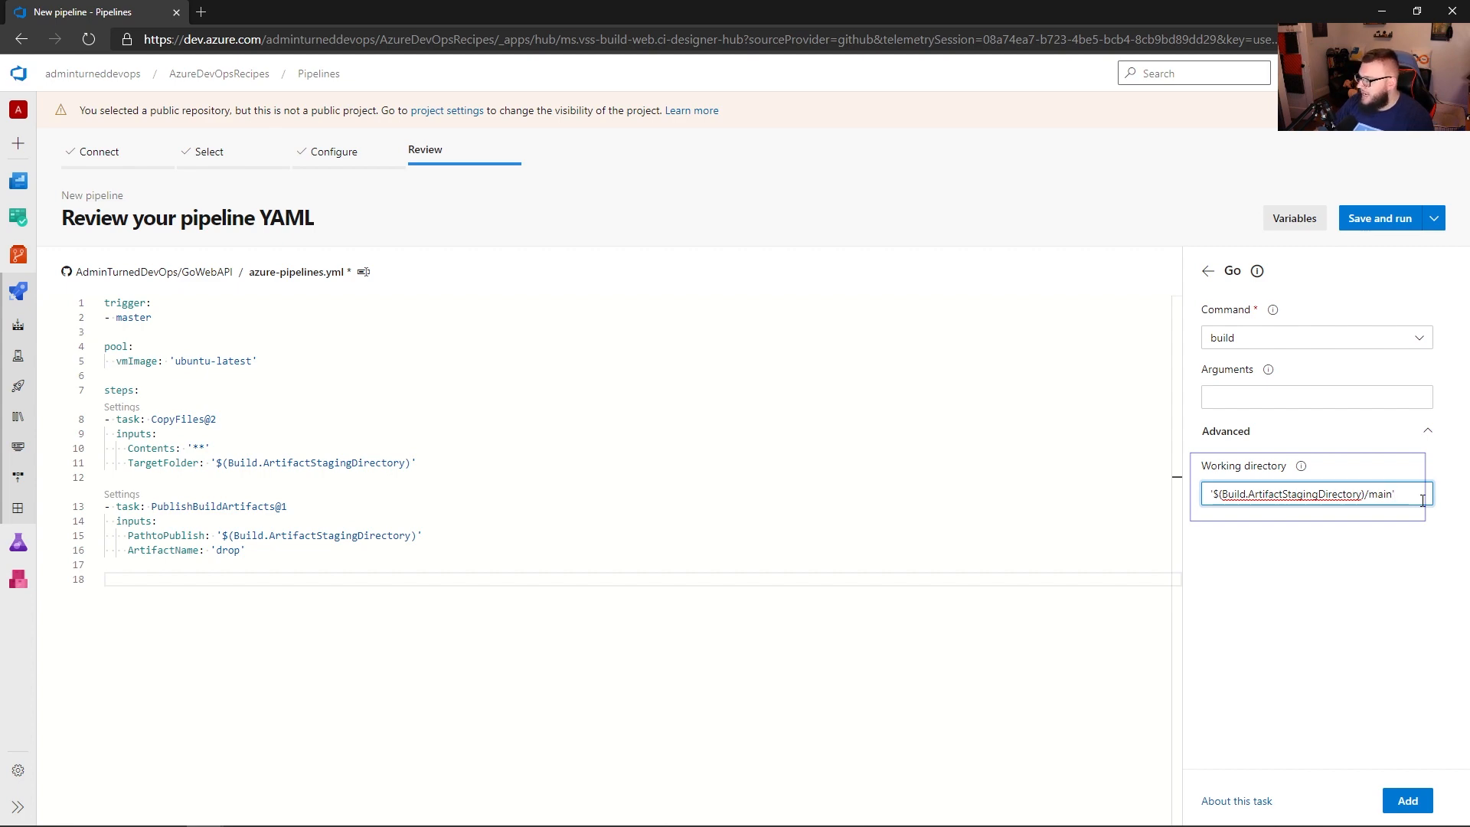
pyautogui.click(383, 10)
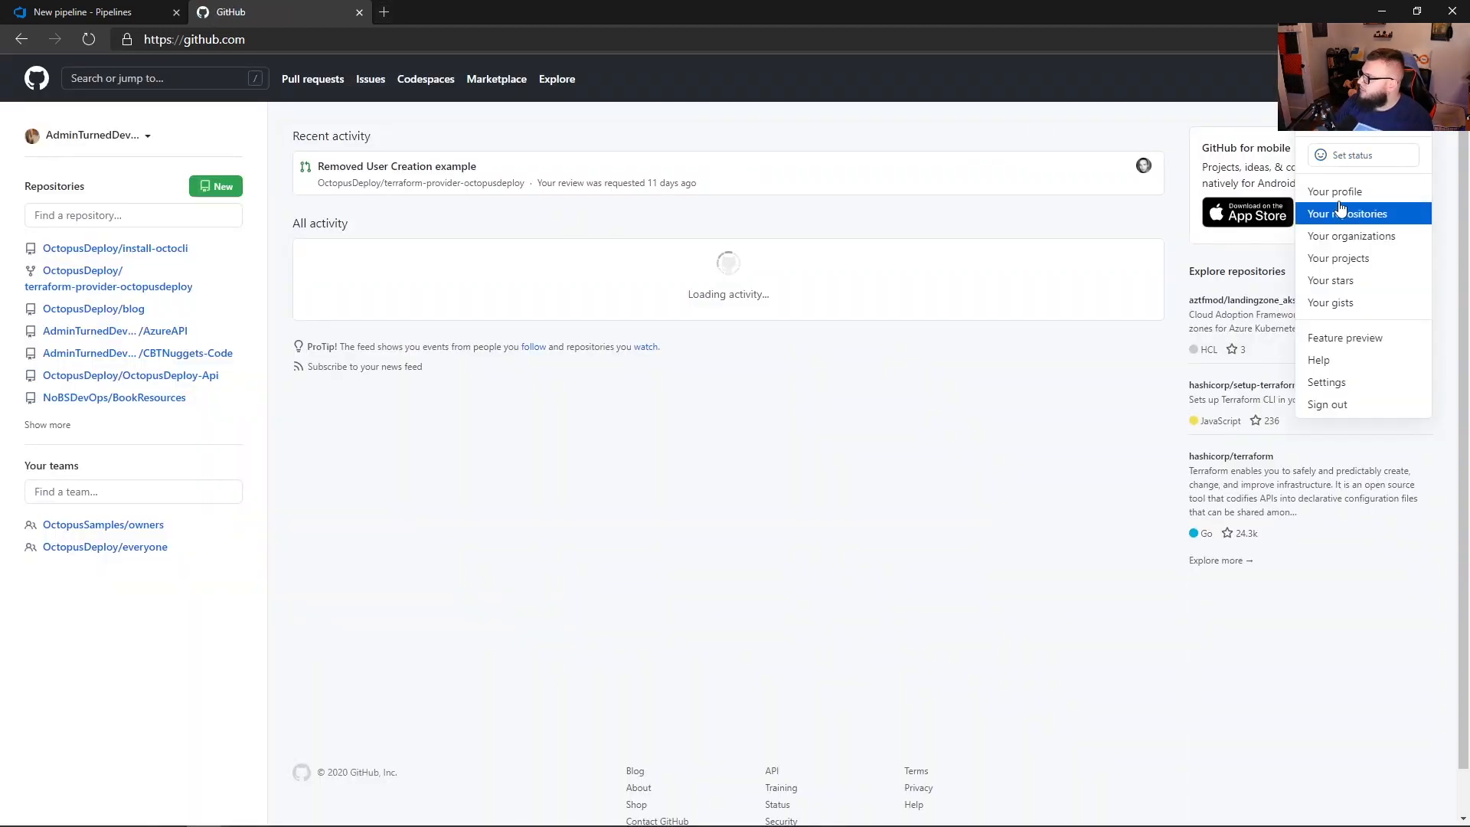
# In GitHub, open the GoWebAPI repository's main/main.go file to check it.
pyautogui.click(1335, 191)
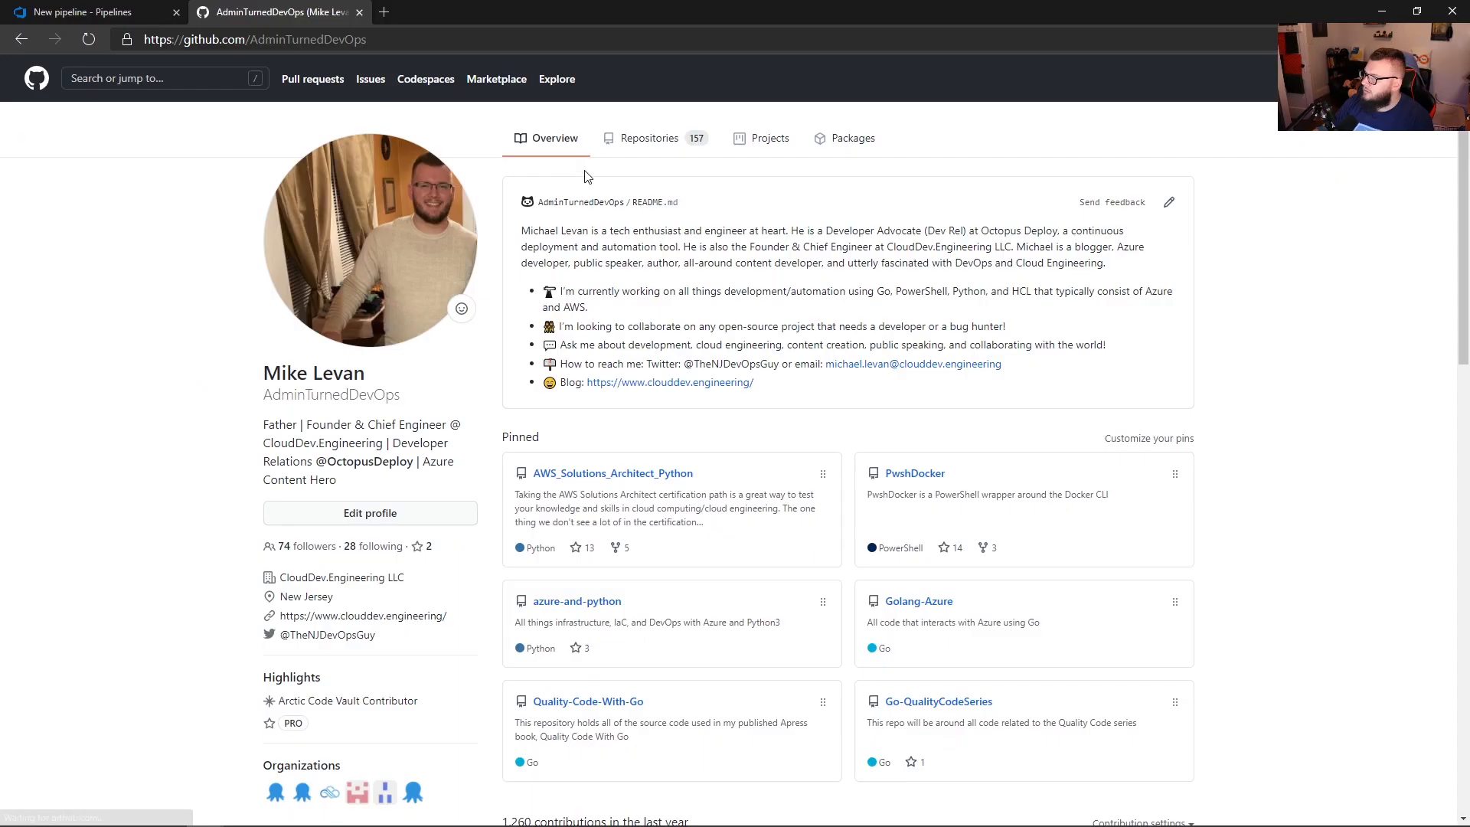
pyautogui.click(646, 138)
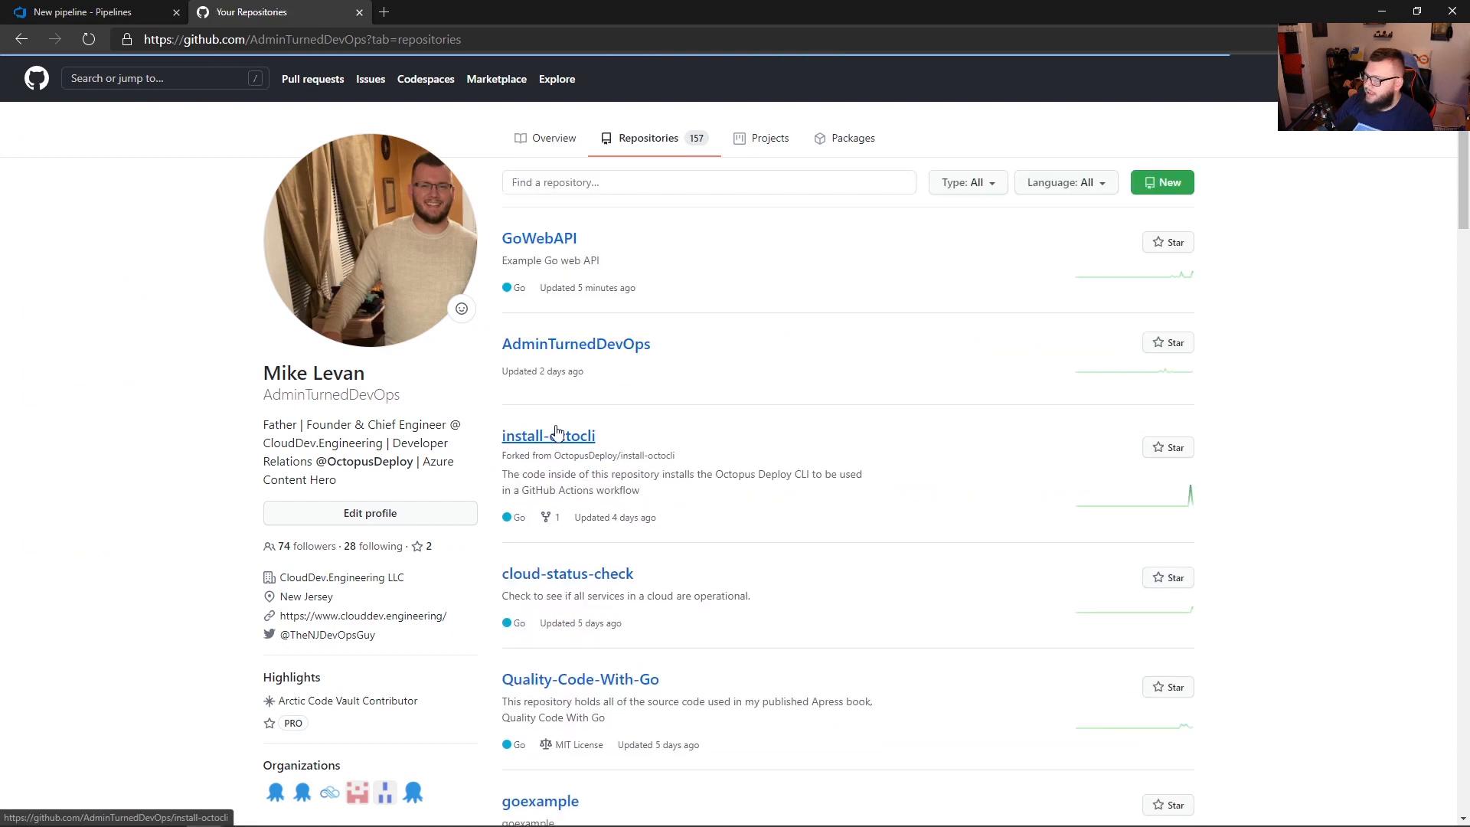
pyautogui.click(539, 237)
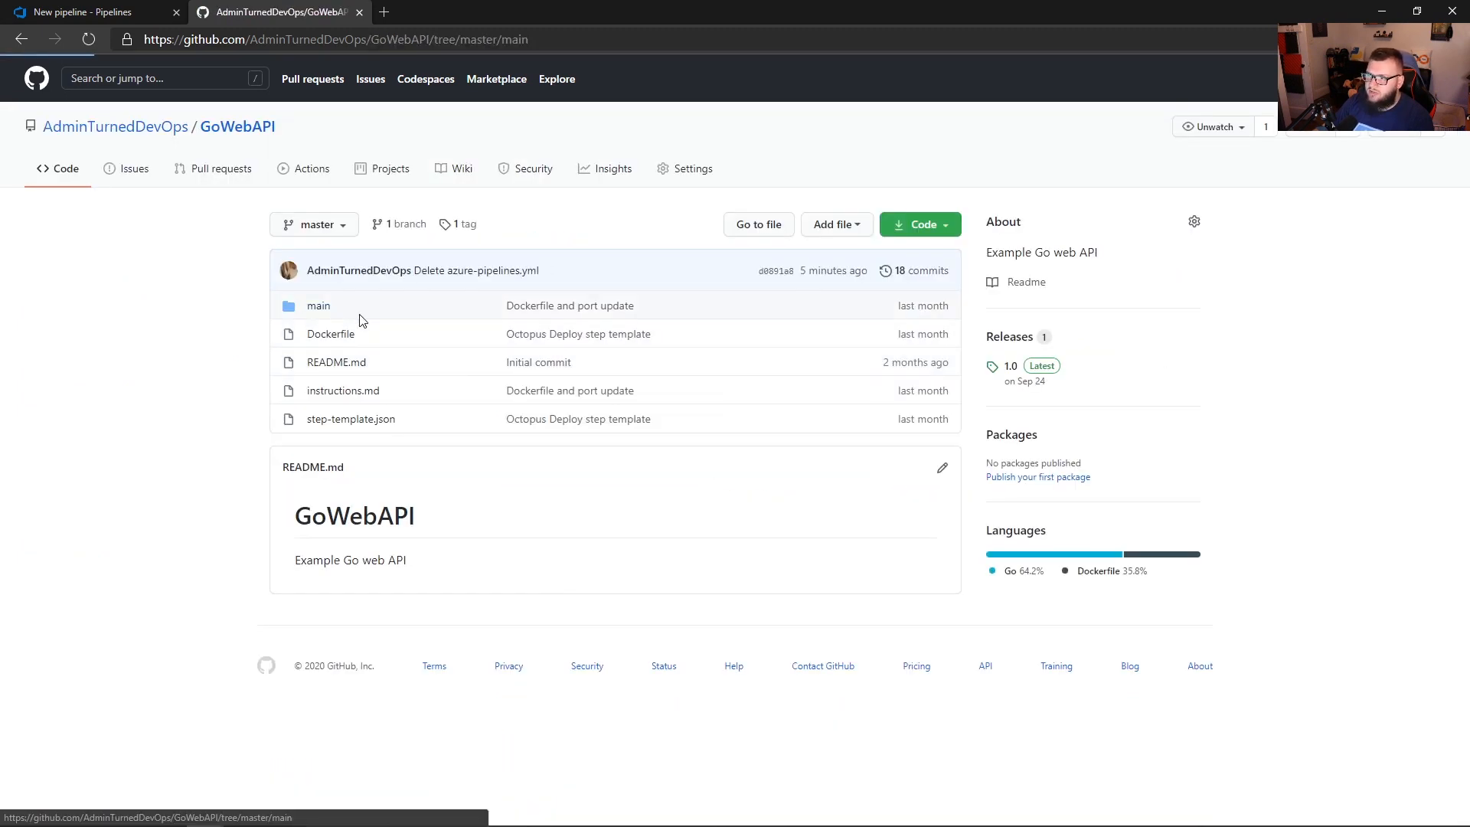
pyautogui.click(318, 304)
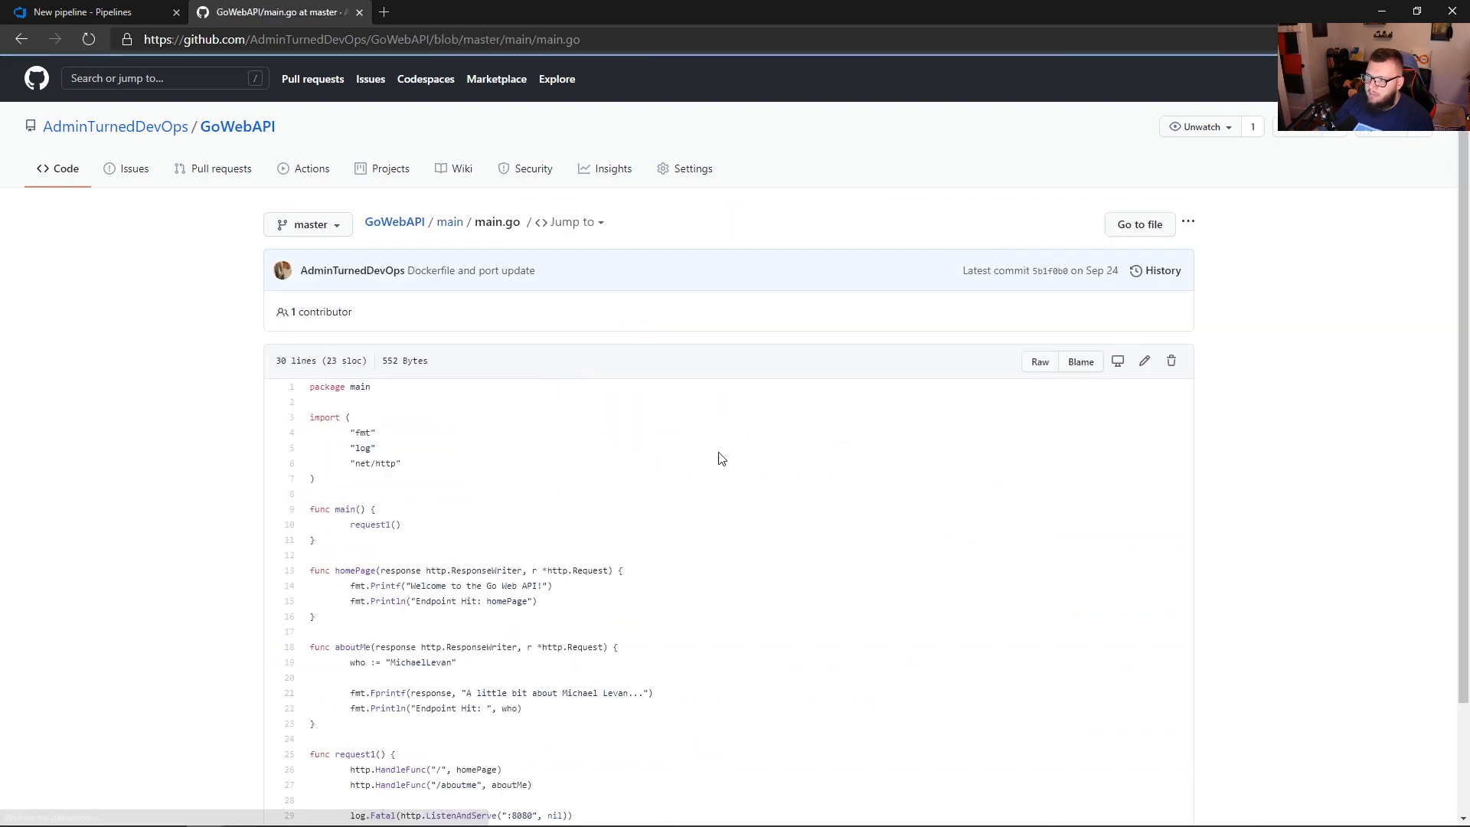
pyautogui.scroll(-3)
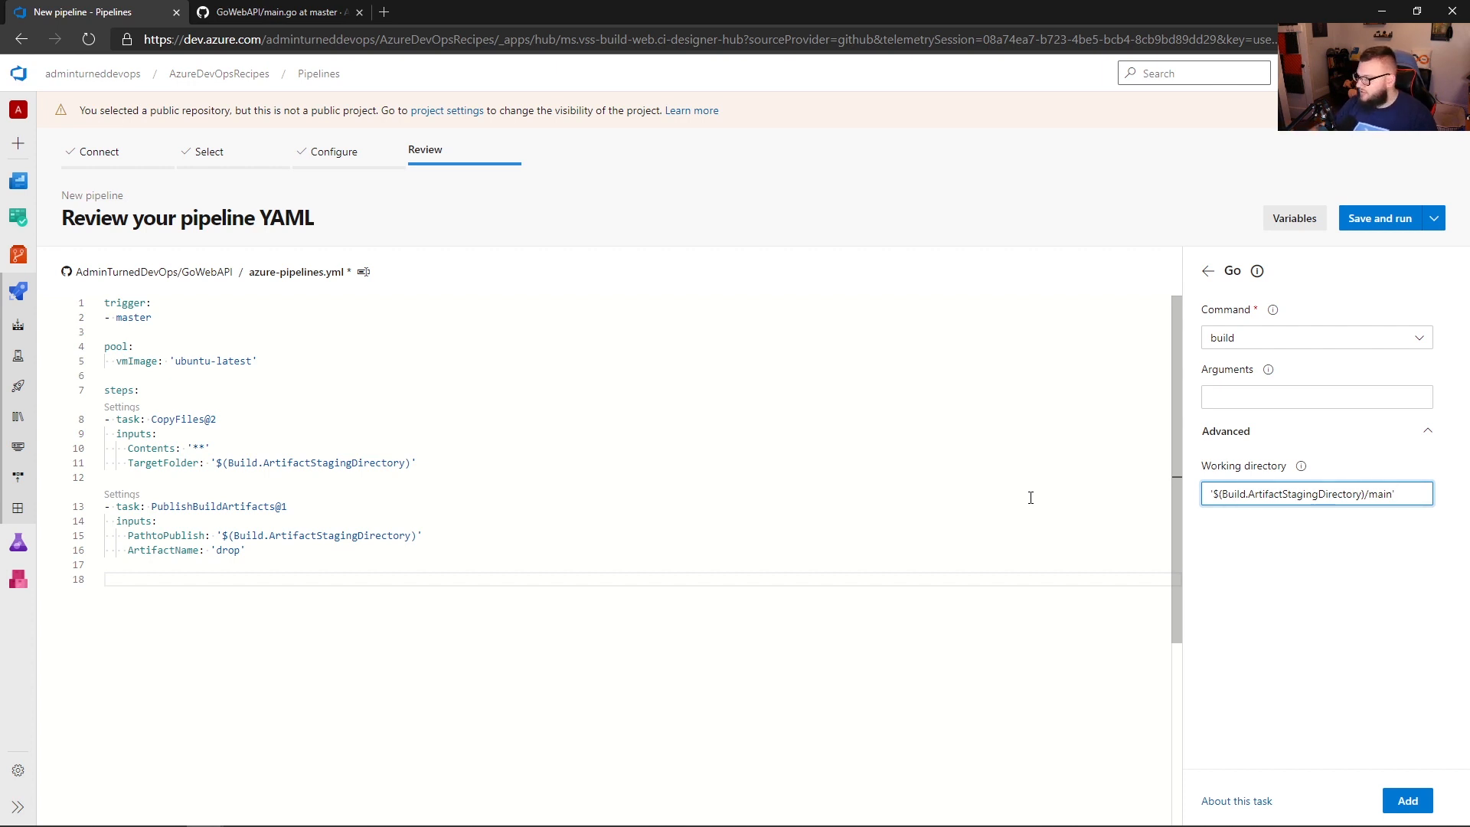
# Insert the Go@0 build task in $(Build.ArtifactStagingDirectory)/main, then search tasks for GoTools and make room above it.
pyautogui.click(107, 578)
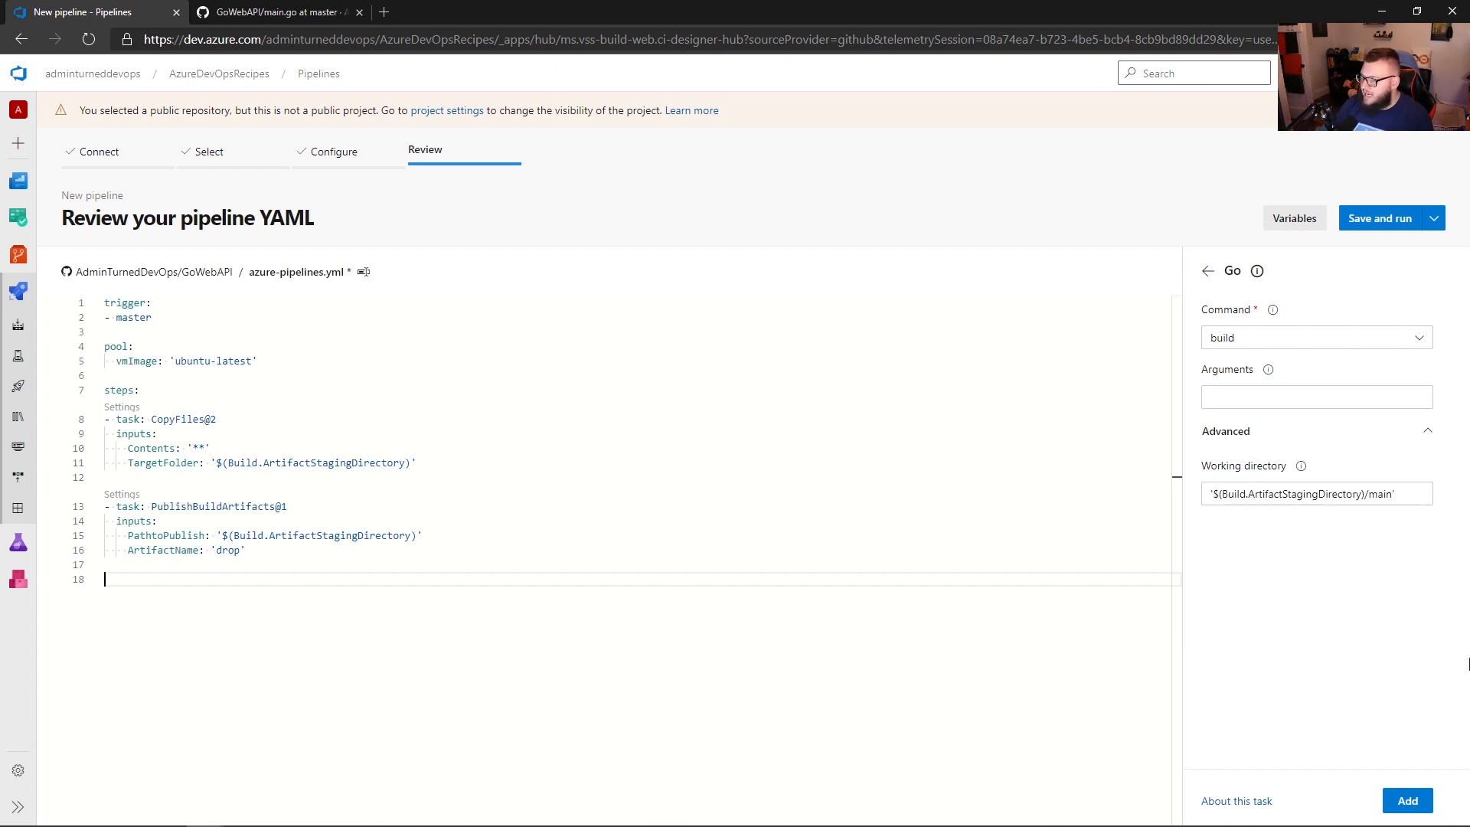
pyautogui.click(1405, 801)
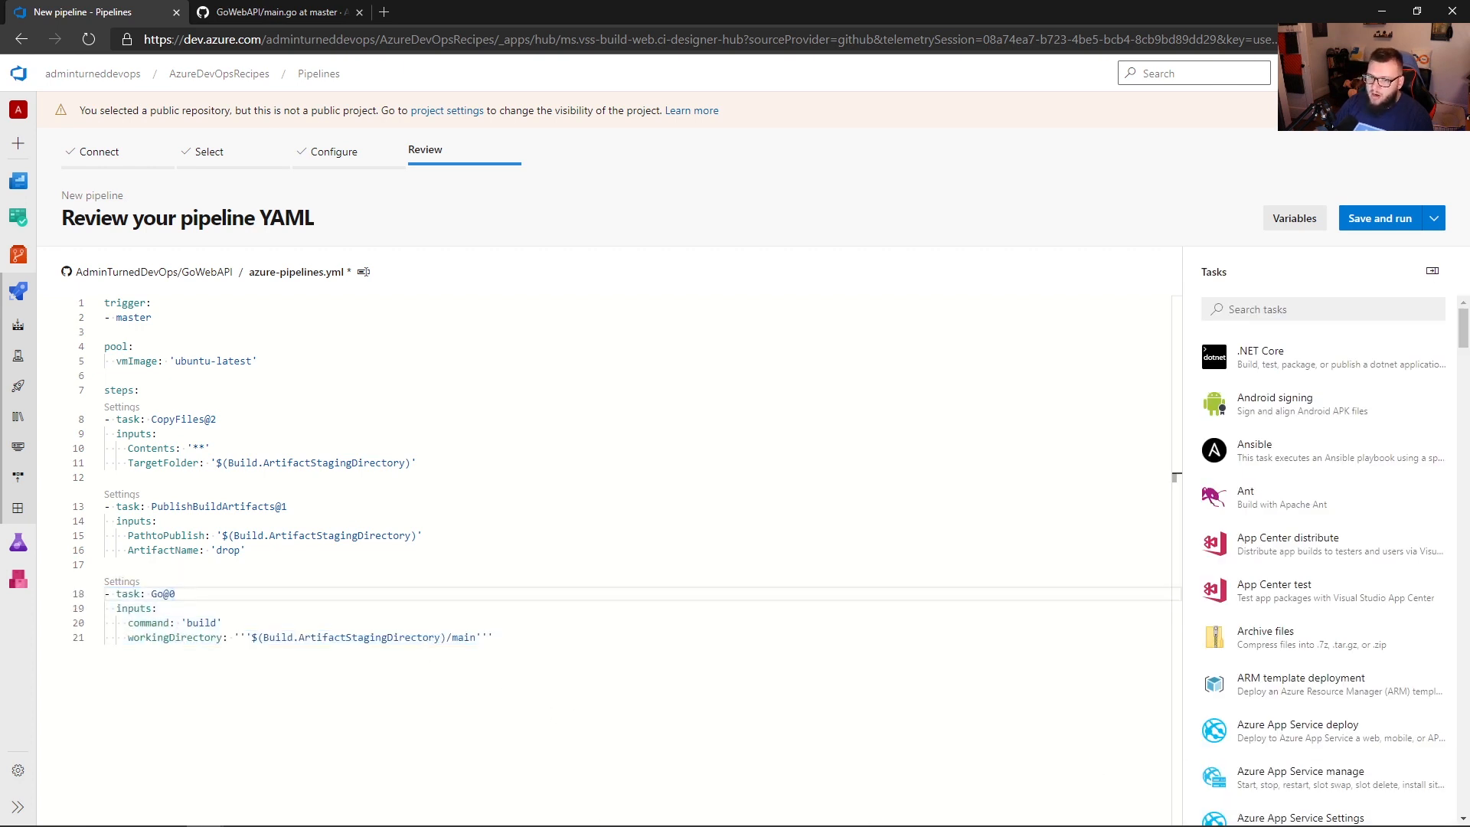
pyautogui.click(1321, 307)
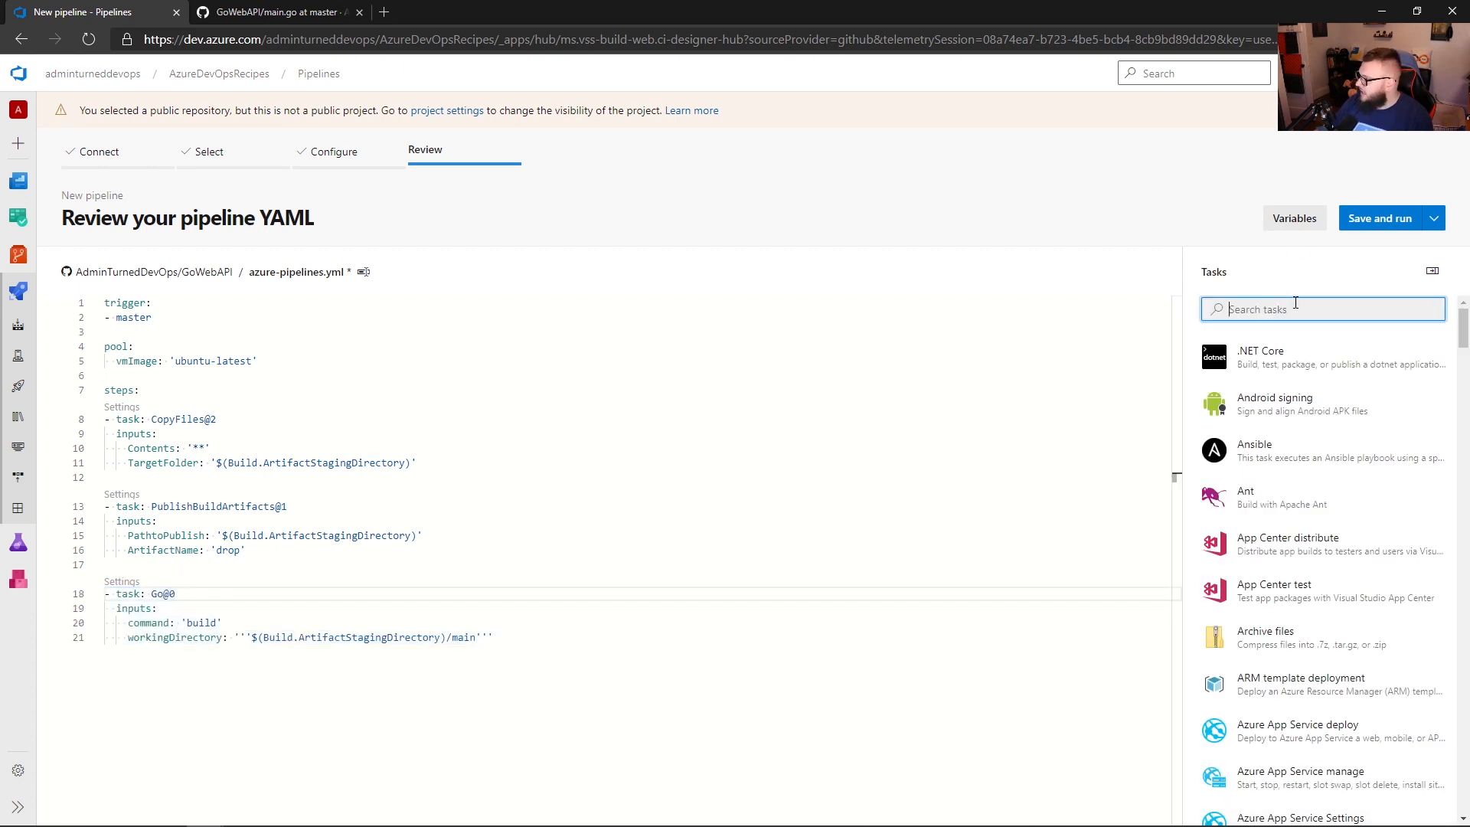
pyautogui.write('GoTools')
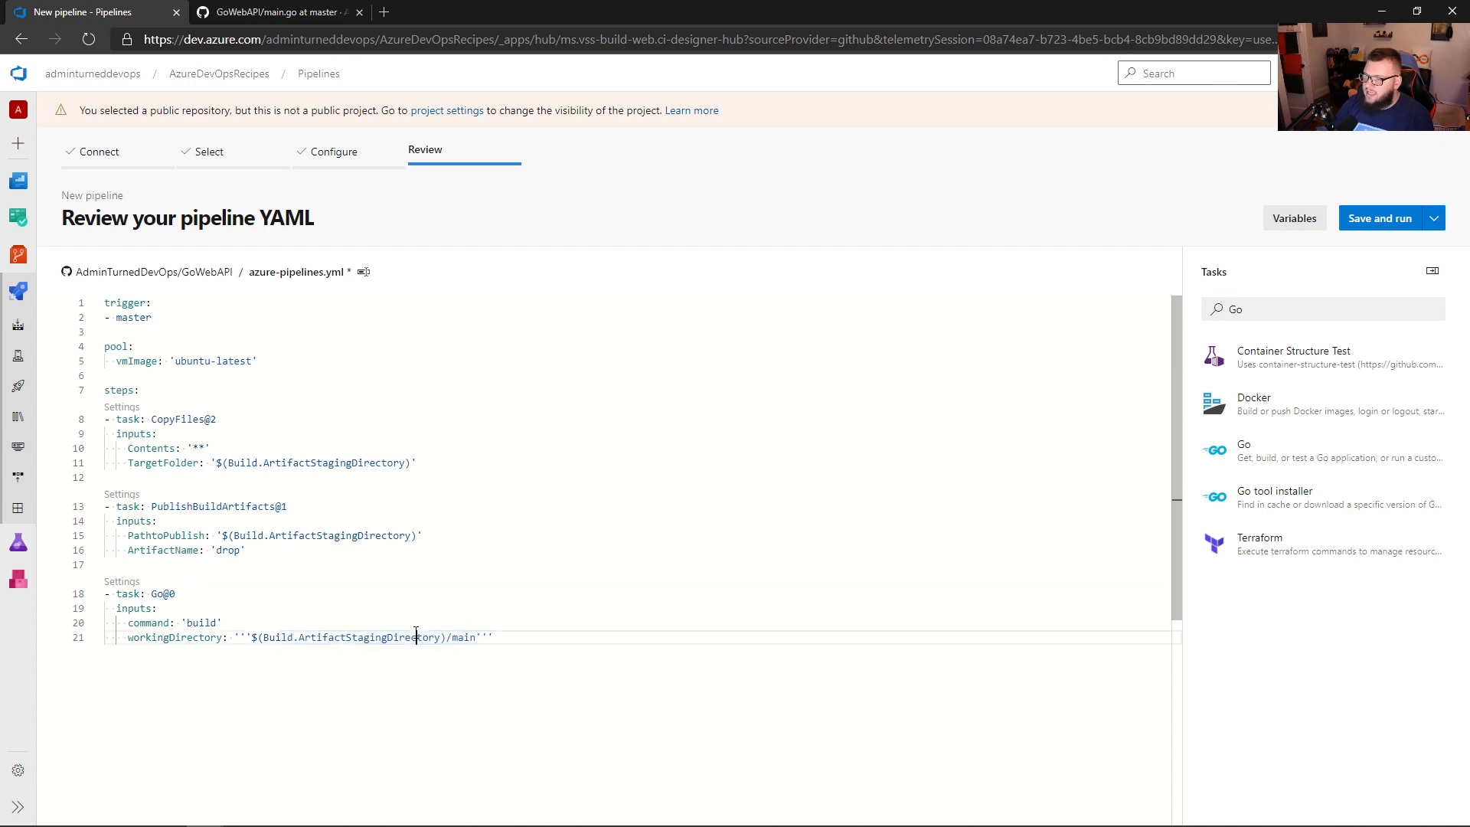
pyautogui.moveTo(1289, 490)
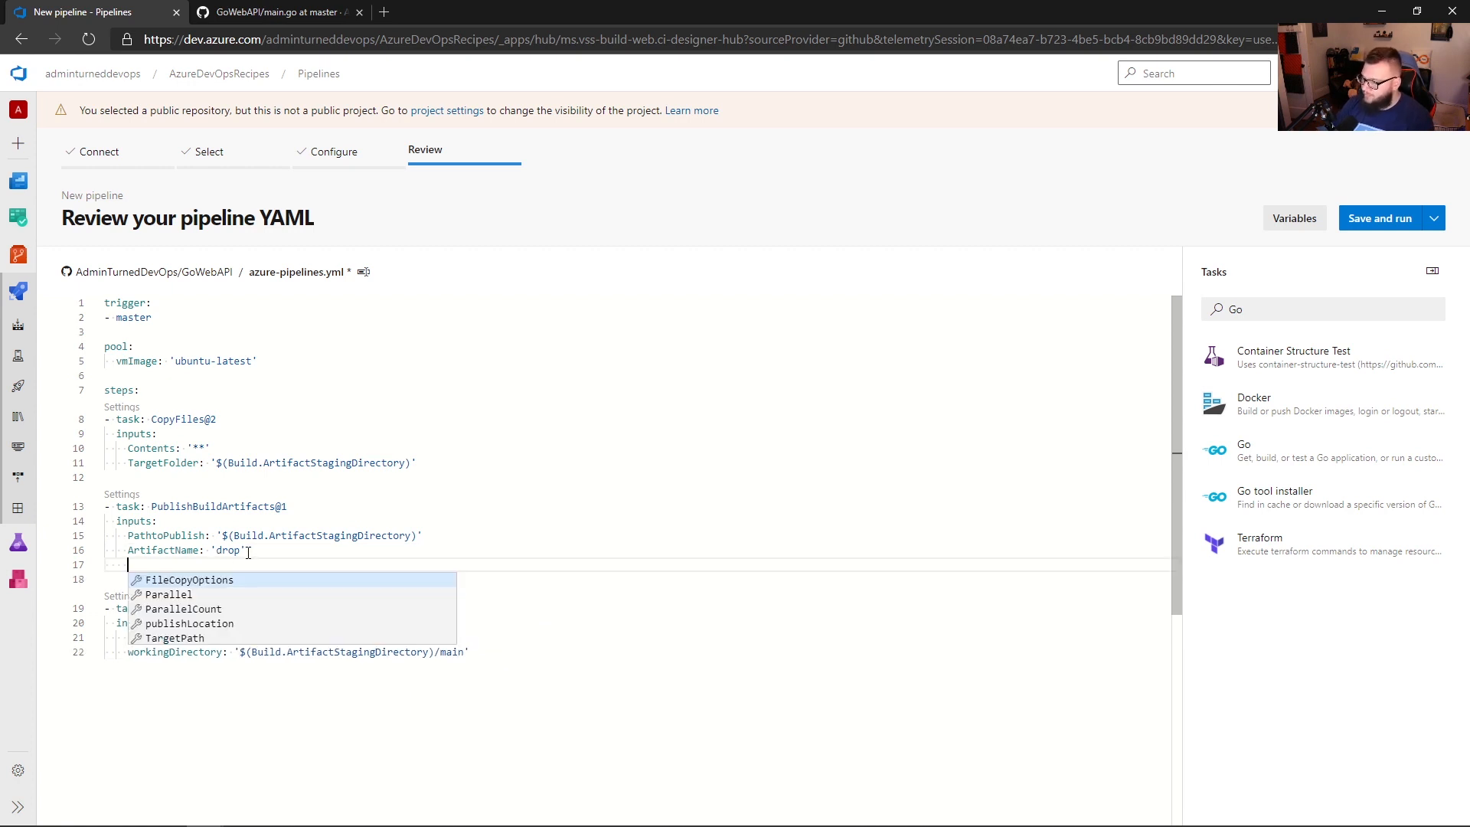
pyautogui.press('enter')
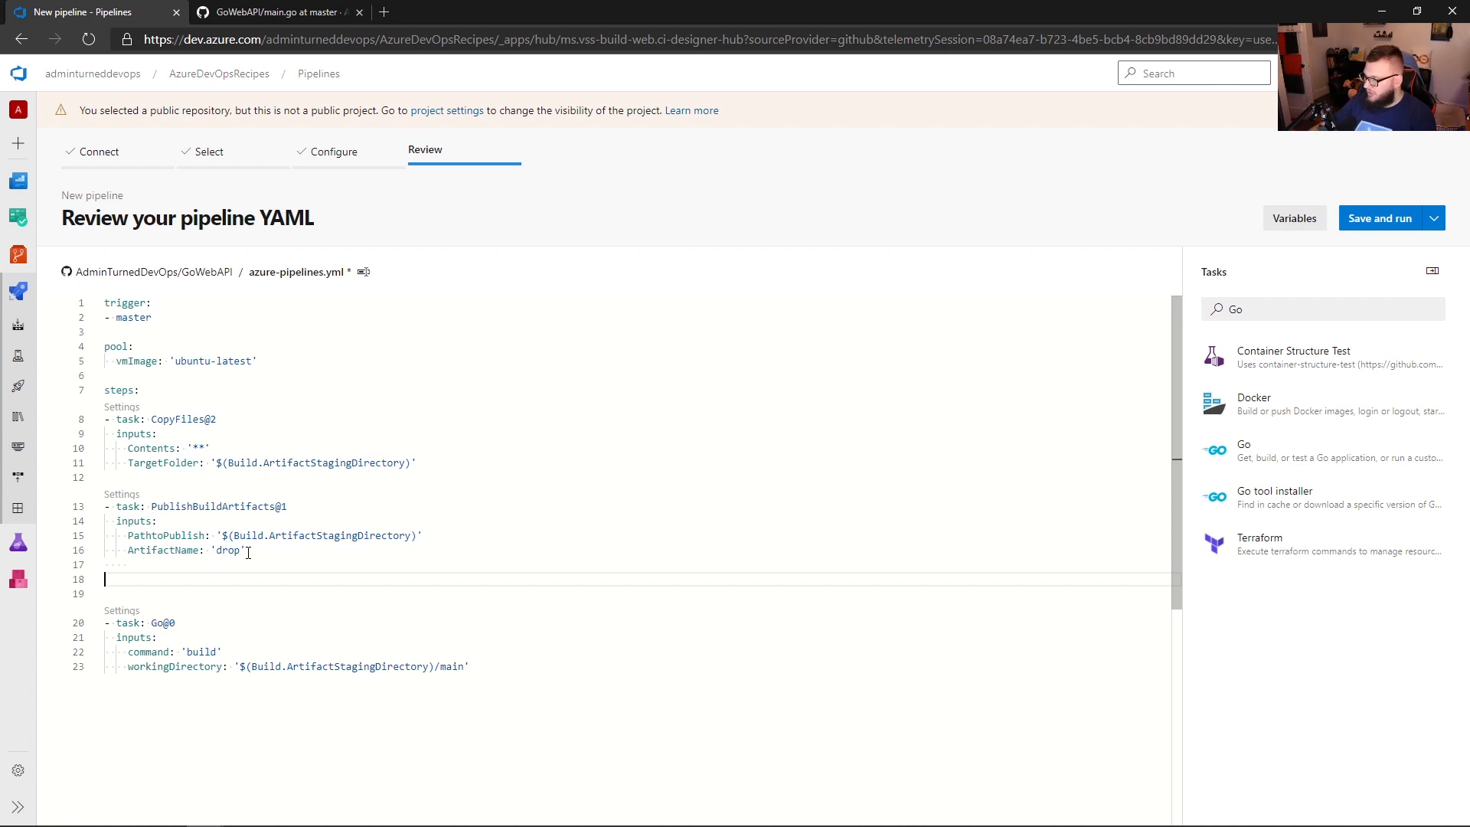
pyautogui.moveTo(1275, 495)
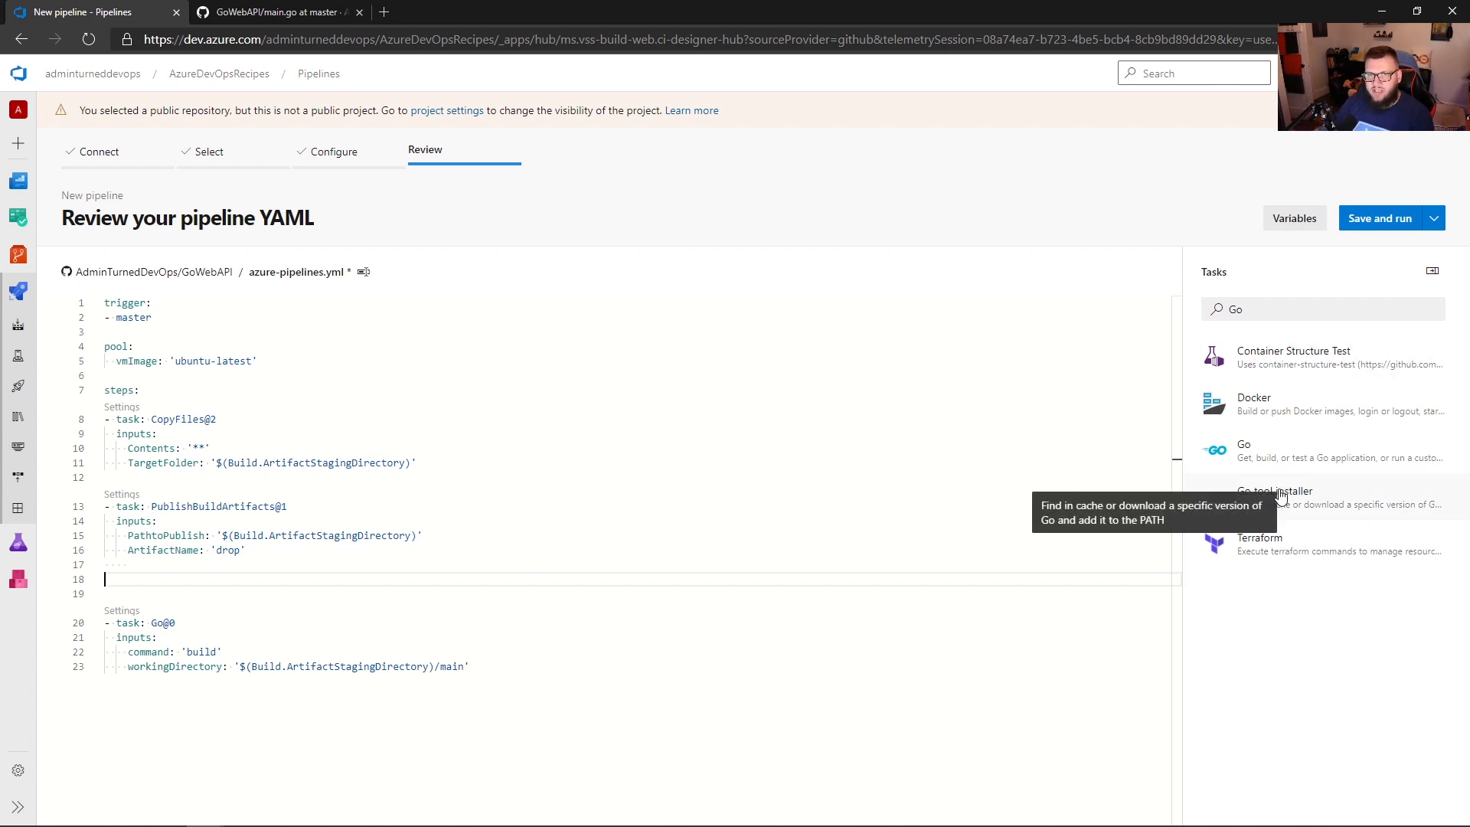
# Insert a GoTool@0 installer step for version 1.15 before the build task and start Save and run.
pyautogui.click(1272, 495)
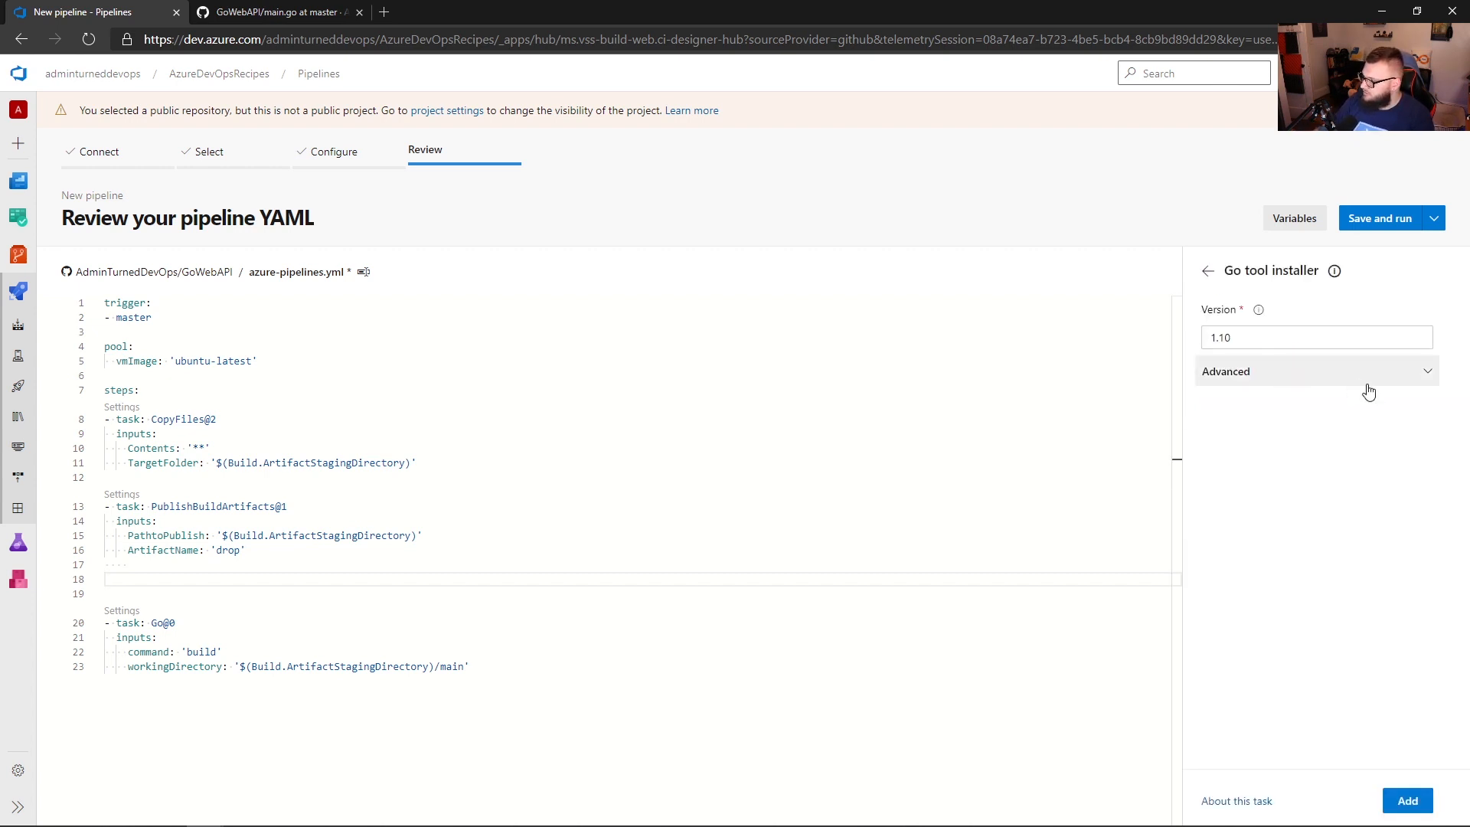
pyautogui.write('1.15')
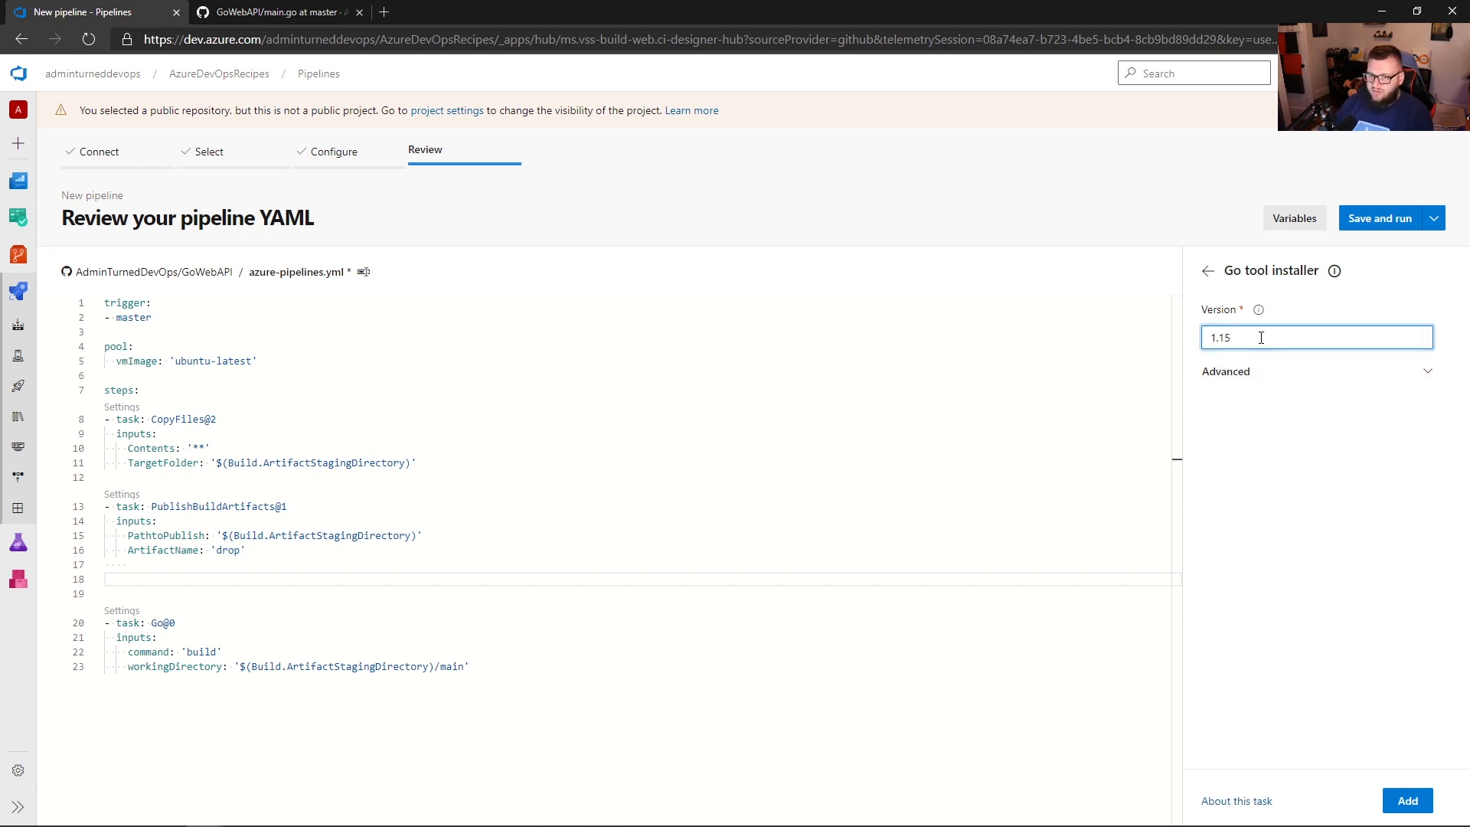
pyautogui.click(1407, 799)
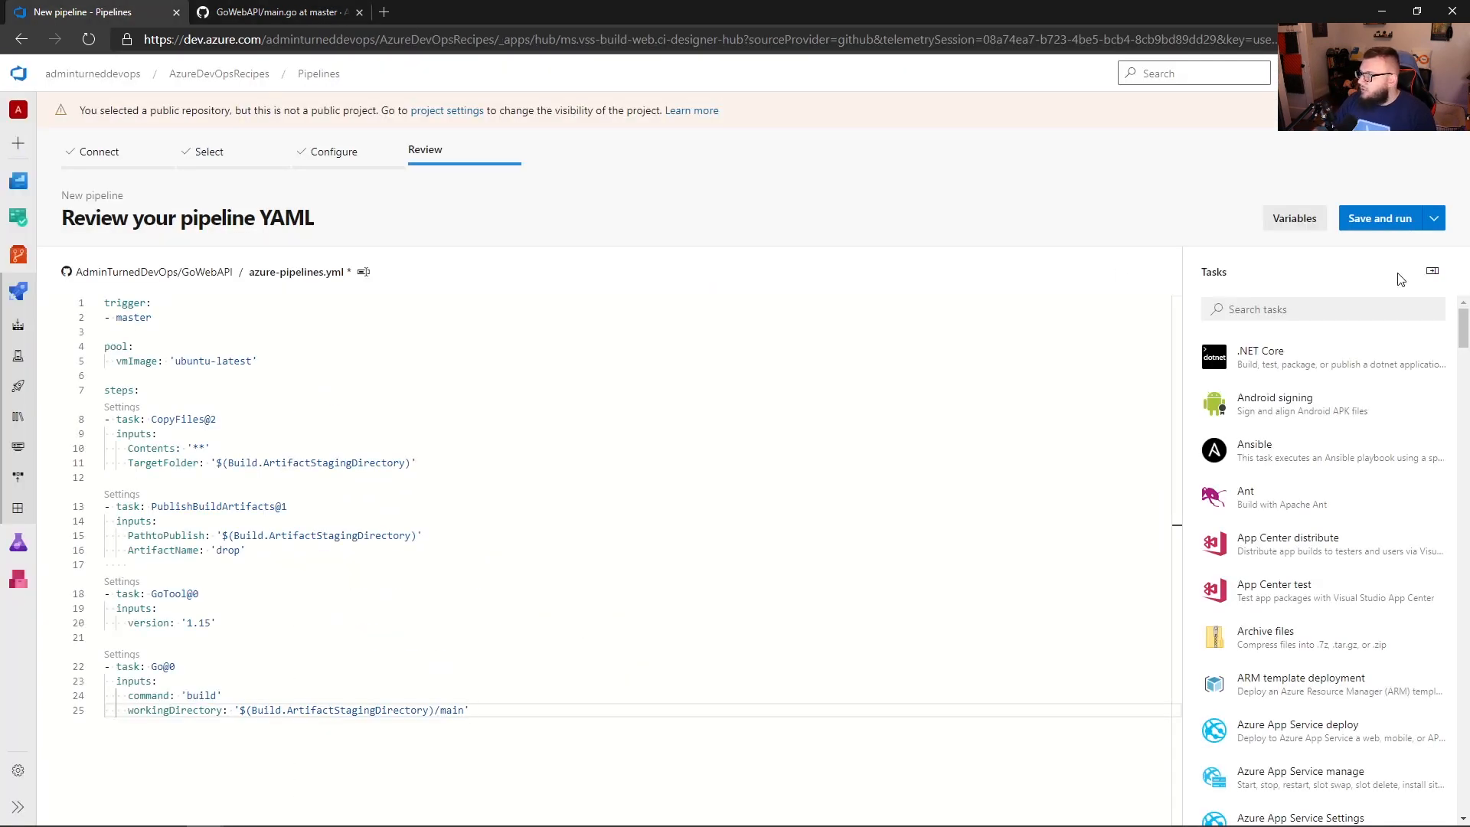
pyautogui.click(1380, 218)
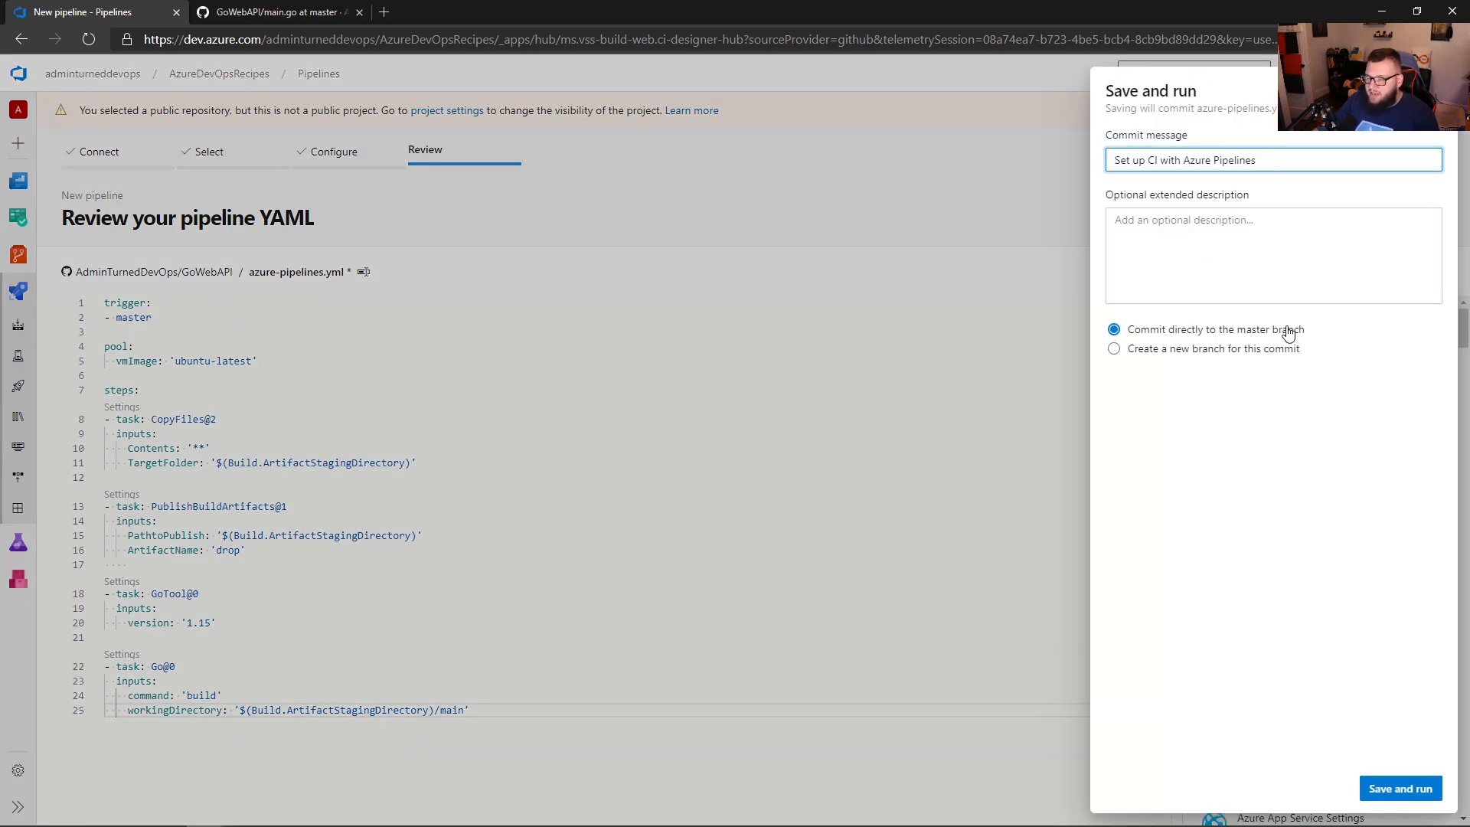
# Describe the commit as 'Build Go code with Azure pipelines', commit directly to master and start the first run.
pyautogui.click(1272, 256)
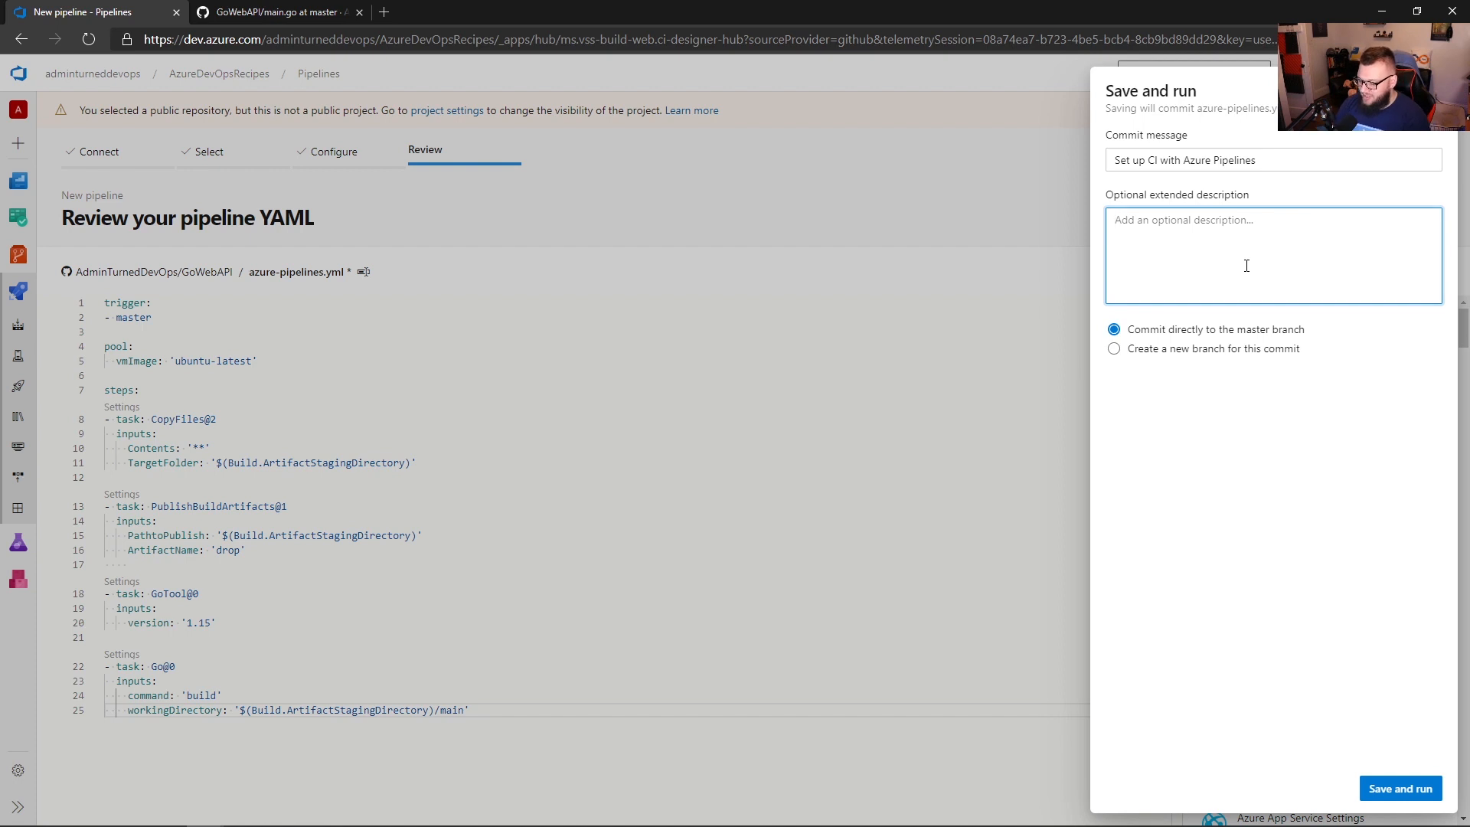
pyautogui.write('Build Go')
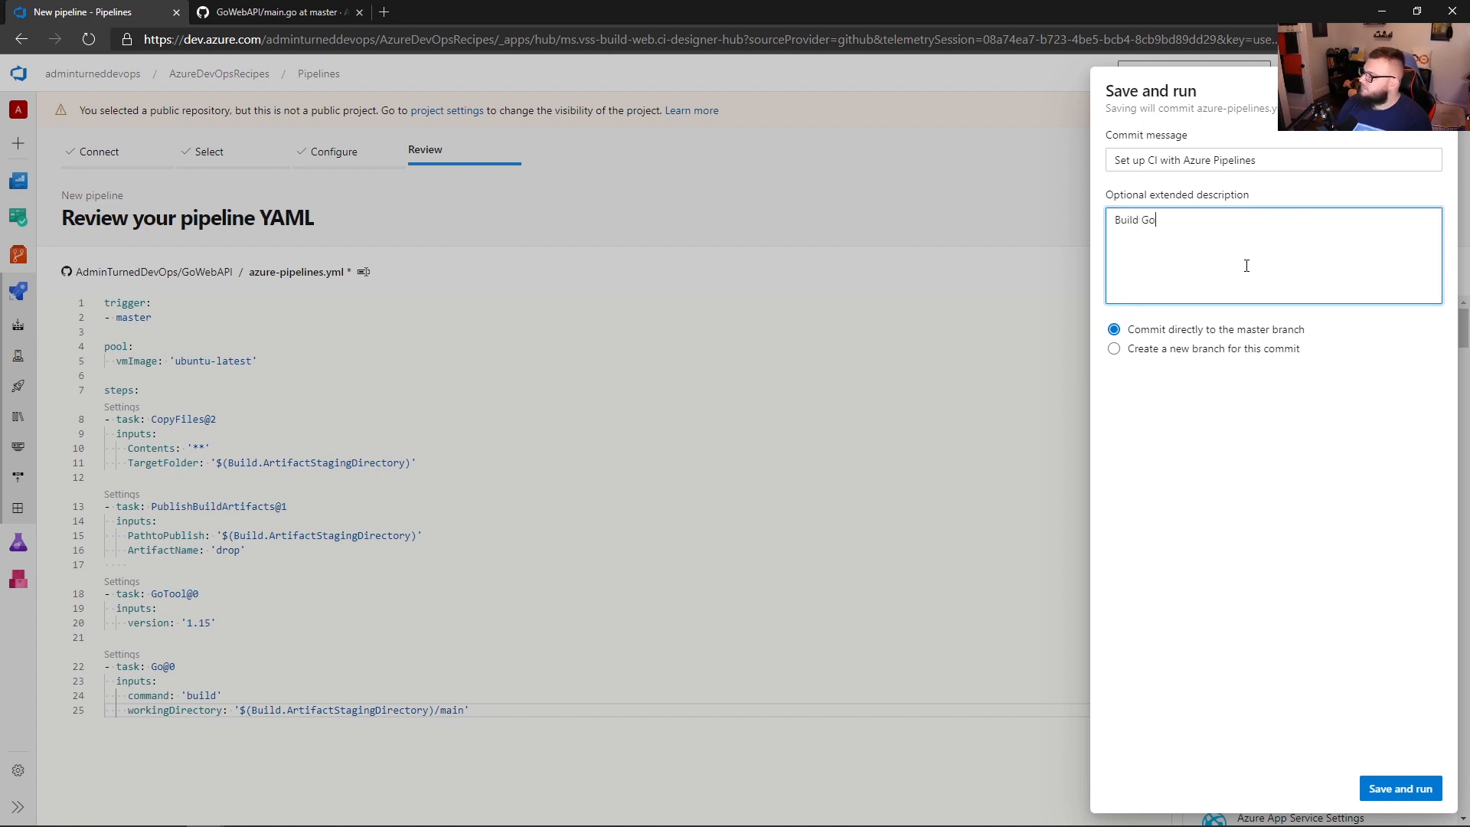
pyautogui.write('code w')
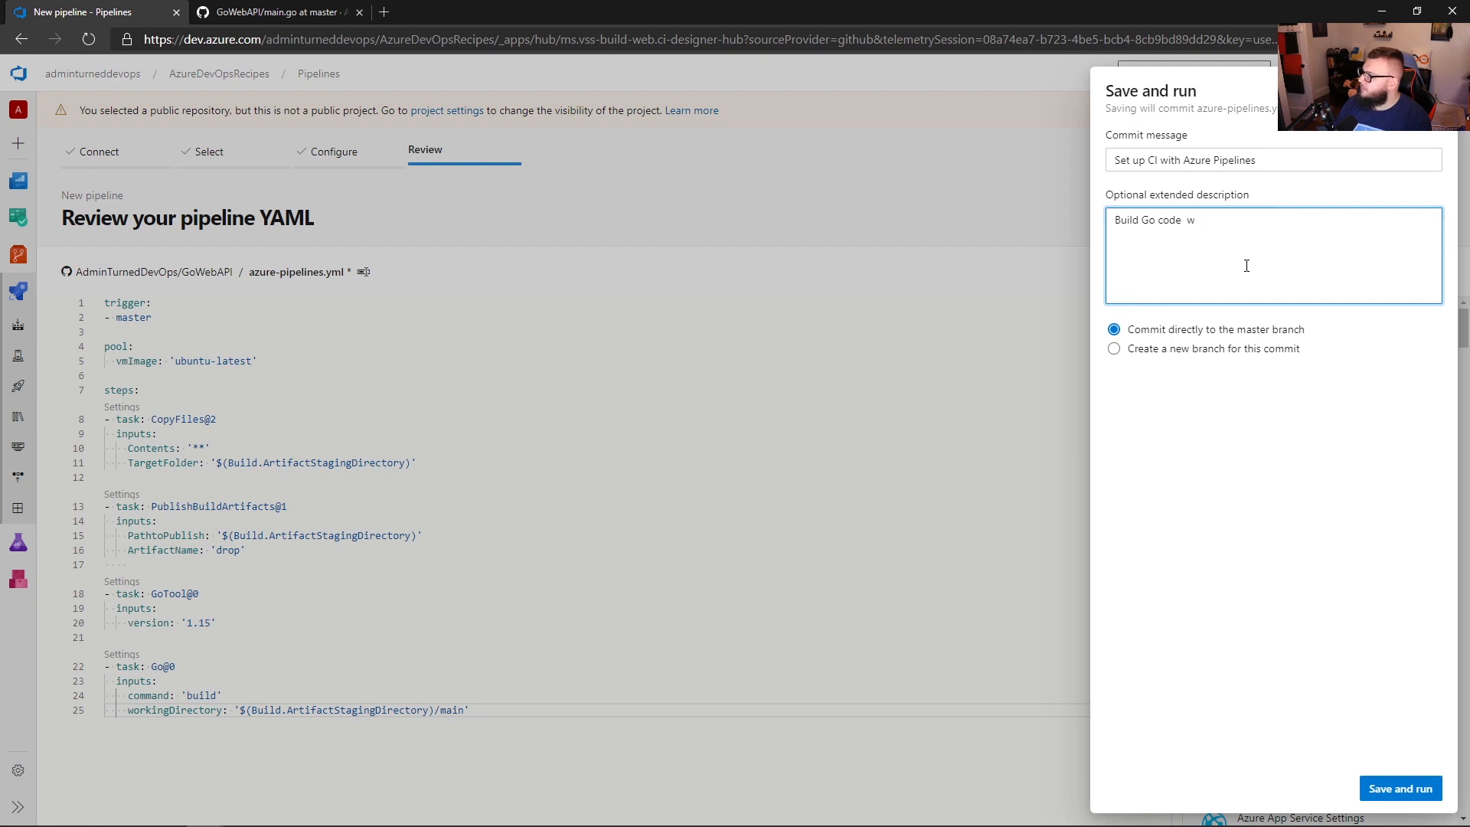
pyautogui.write('ith Azure')
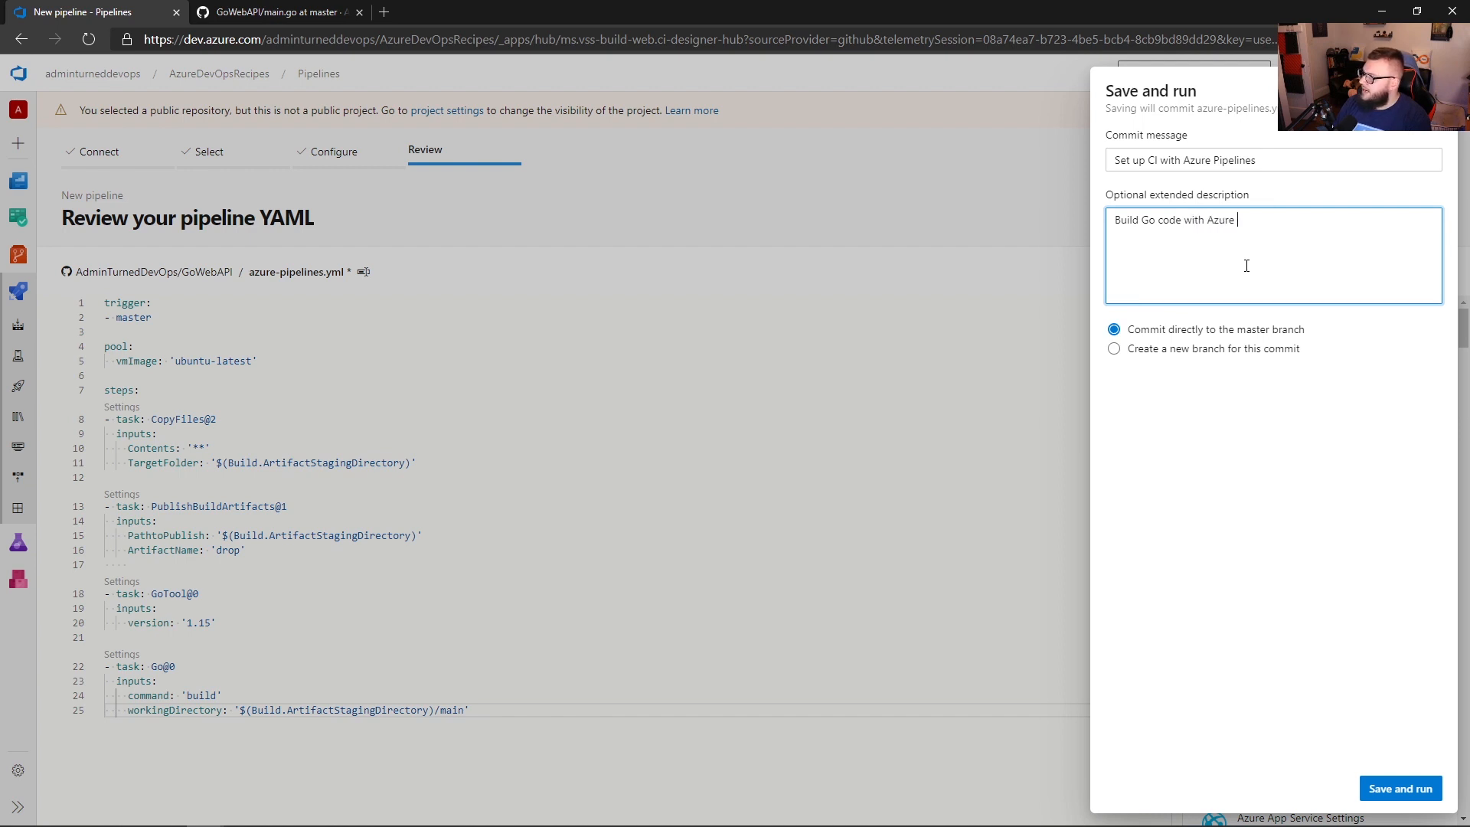
pyautogui.write('pipelines')
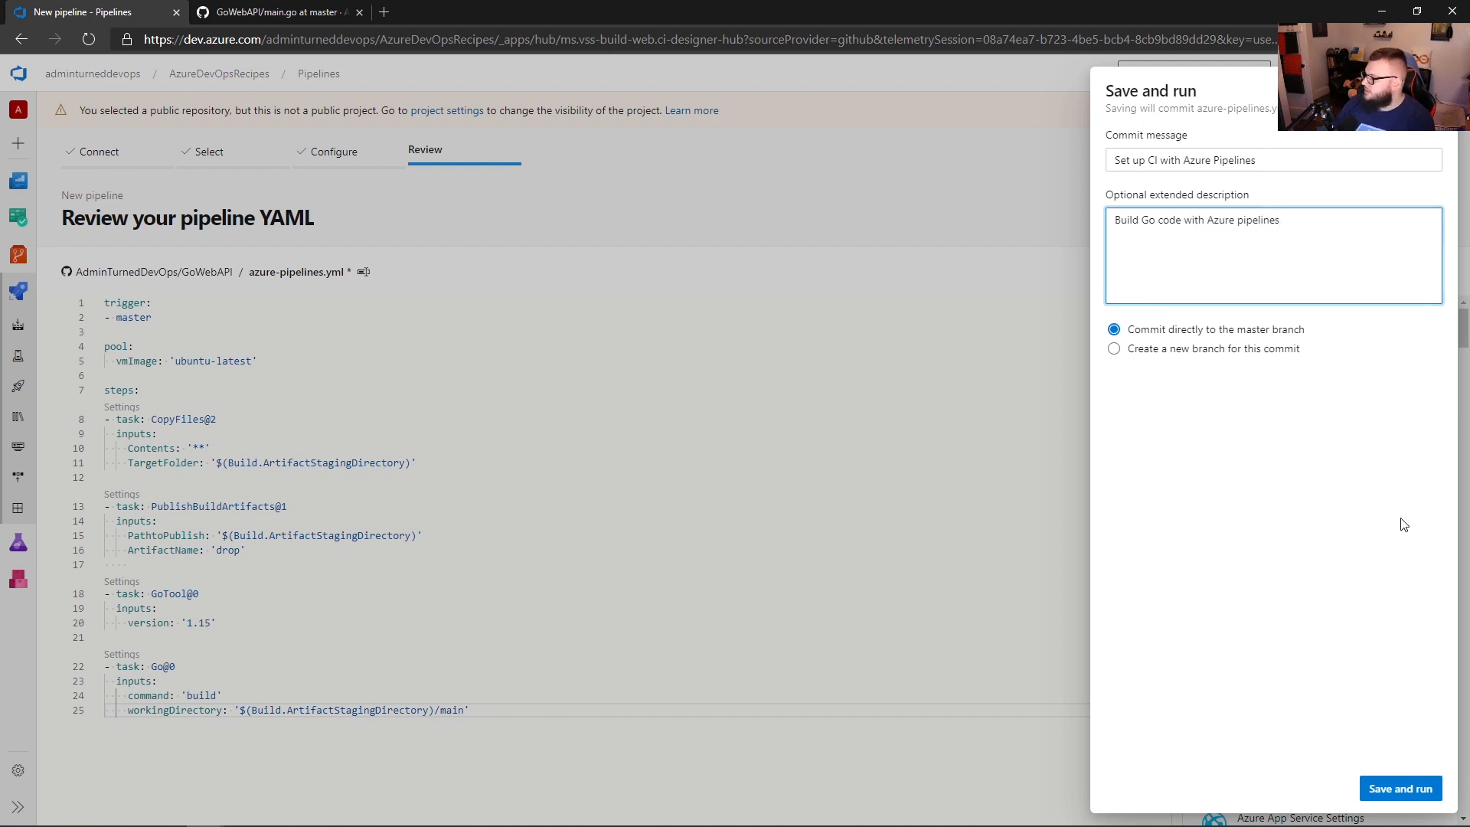
pyautogui.click(1398, 787)
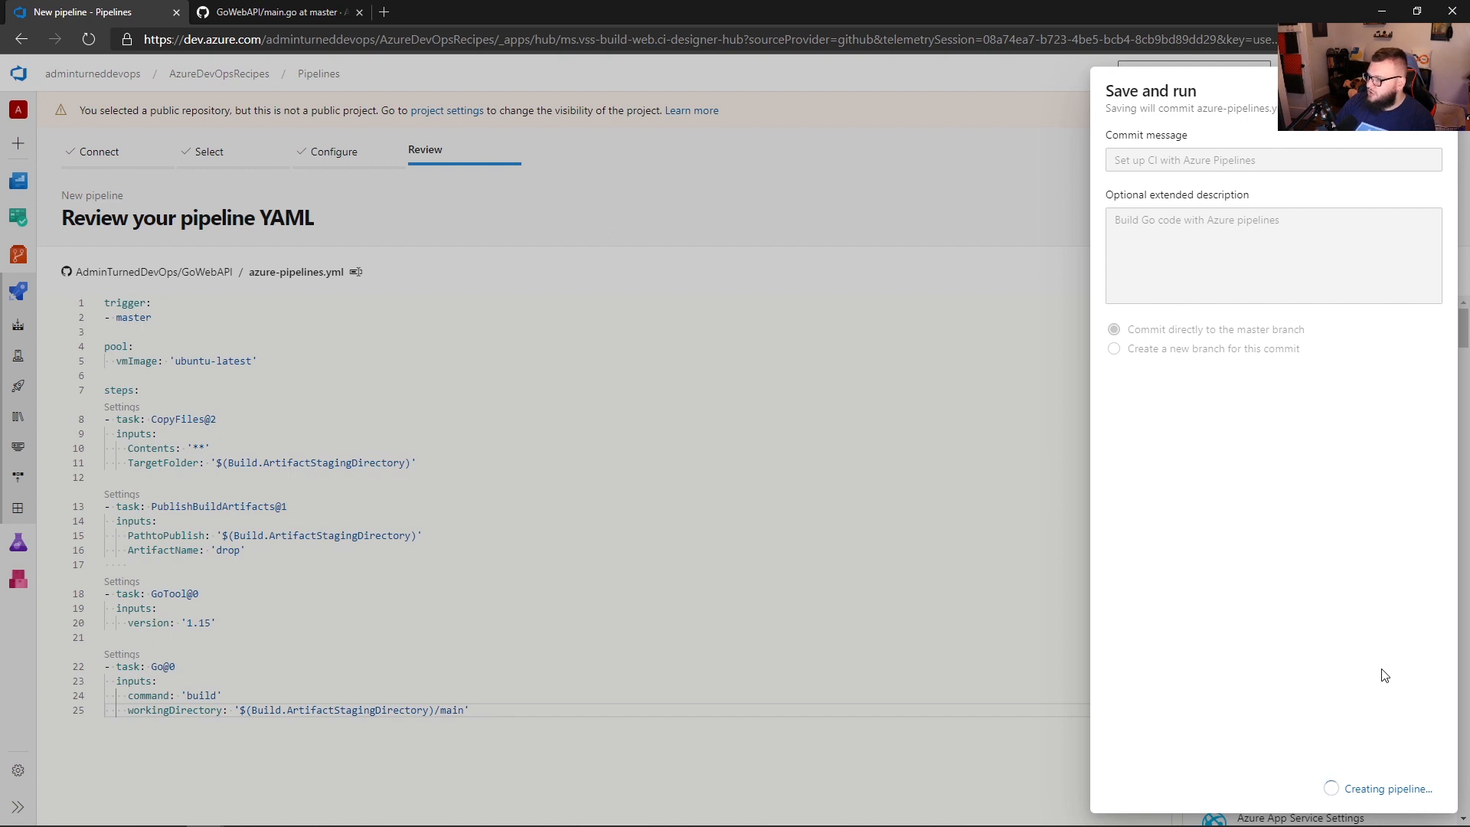
pyautogui.click(1192, 71)
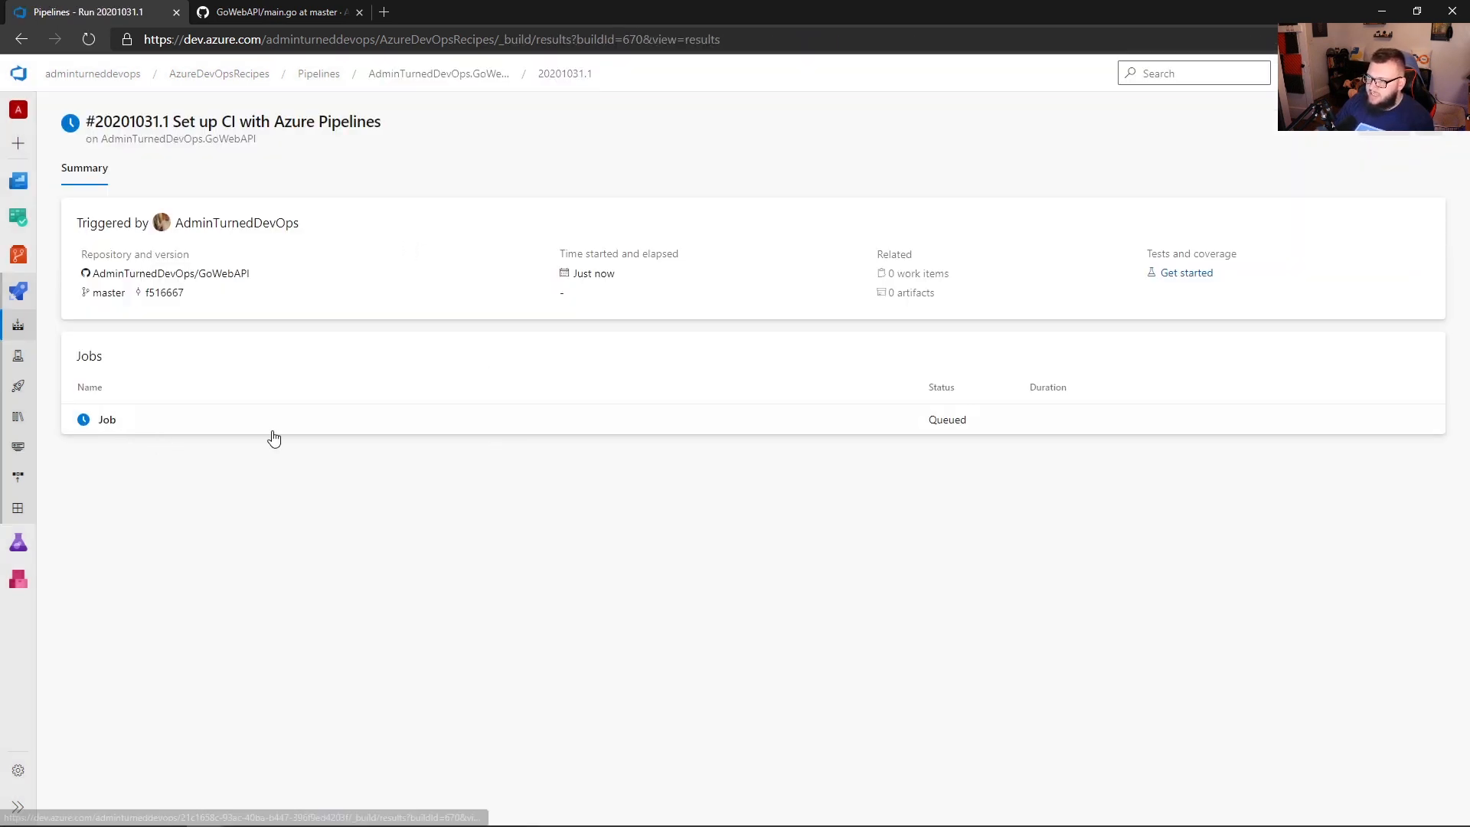
# Inspect the job summary and the GoTool and Go build step logs of run 20201031.1, then return to the run list.
pyautogui.click(107, 420)
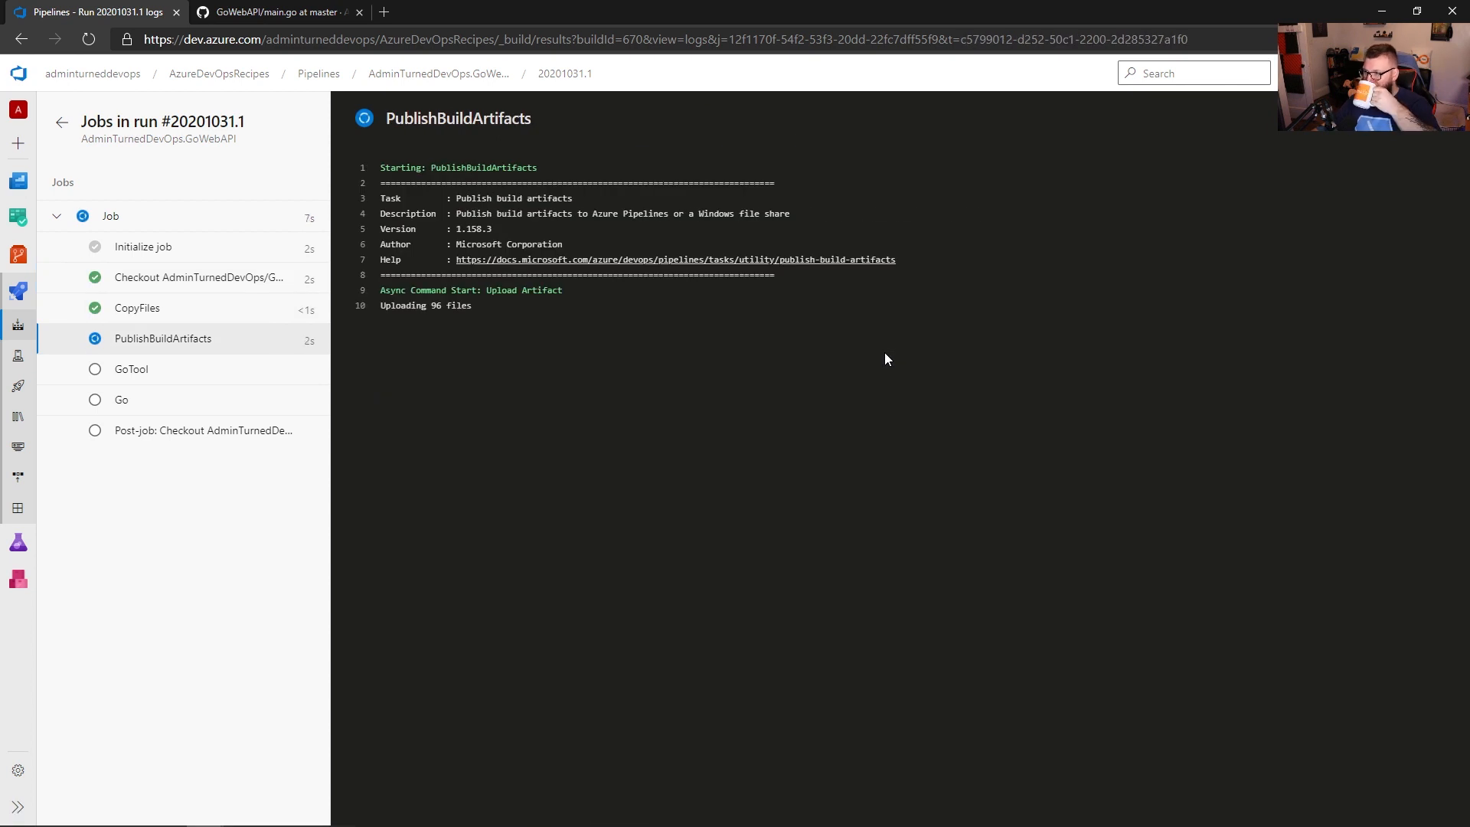
pyautogui.click(111, 216)
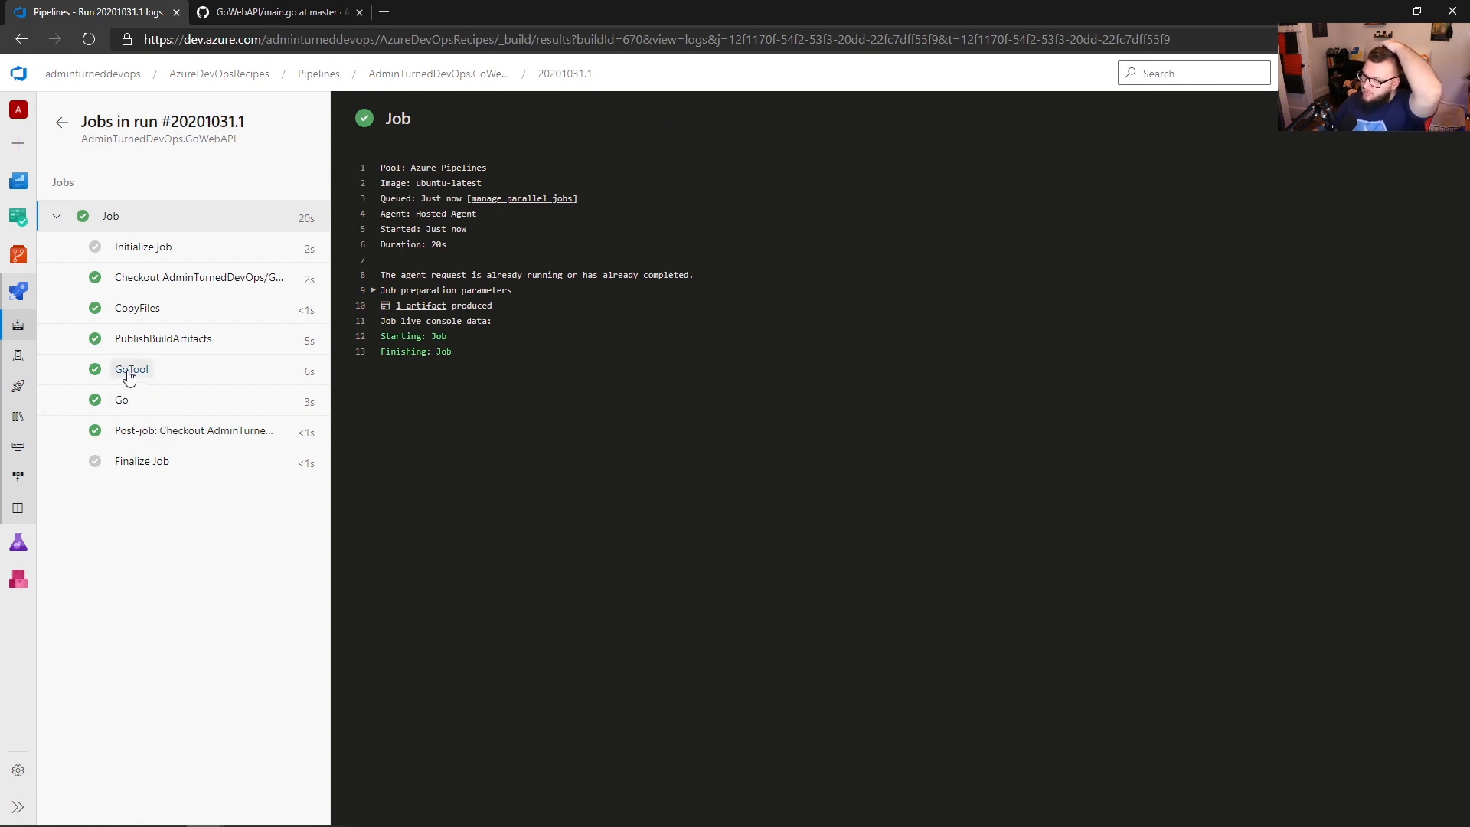
pyautogui.click(132, 369)
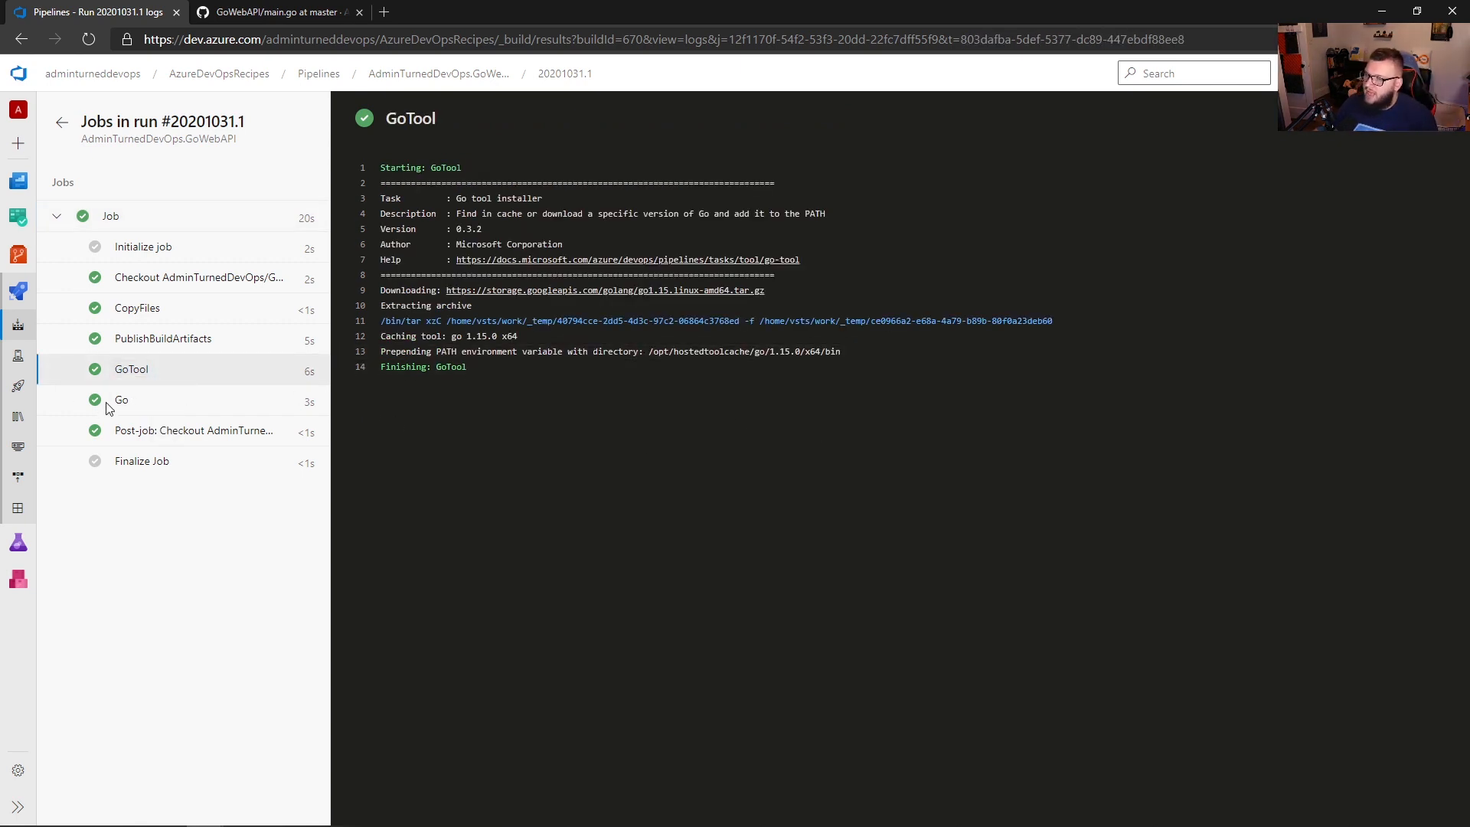
pyautogui.click(121, 400)
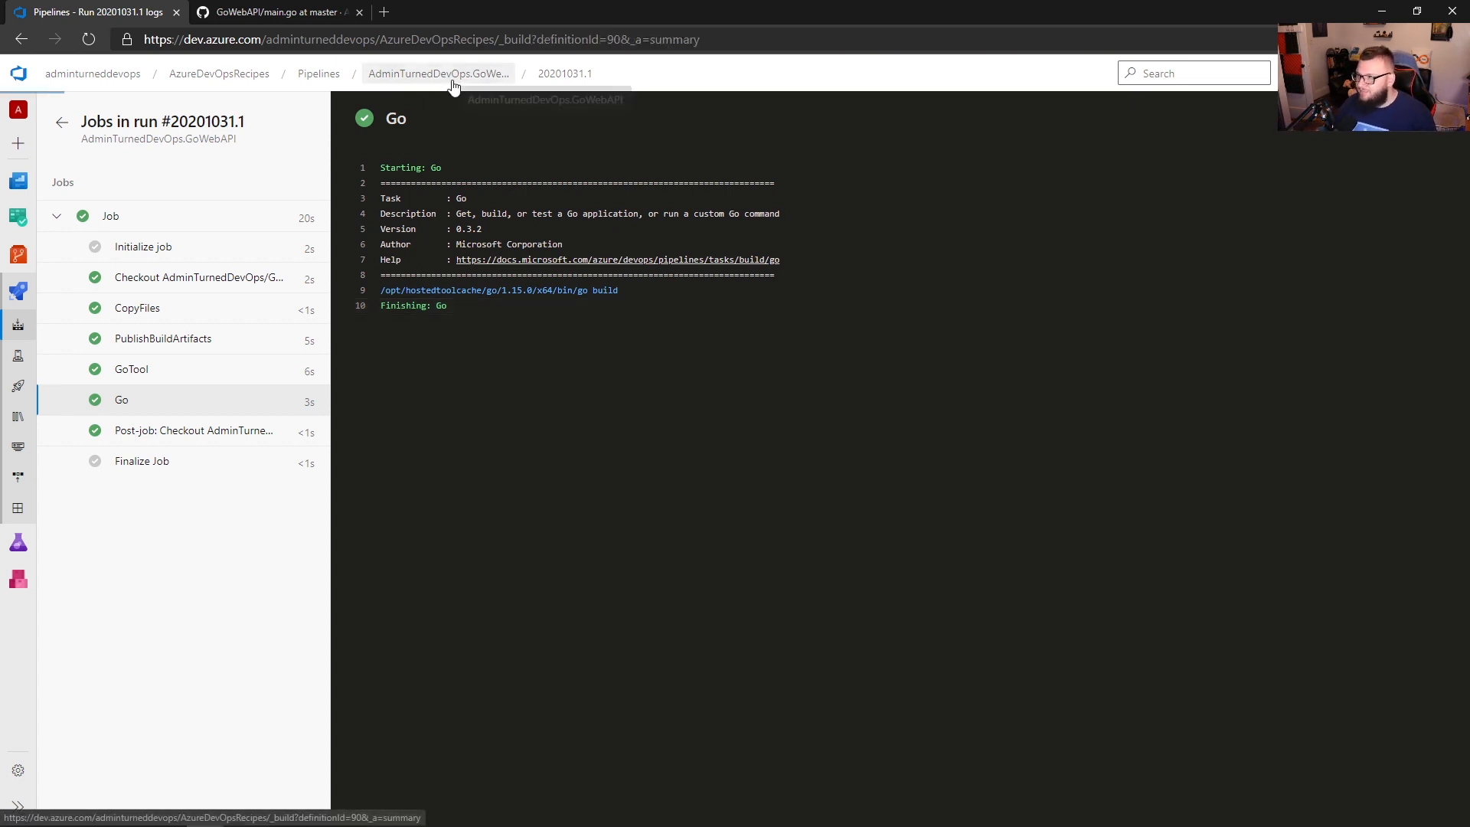
pyautogui.click(436, 74)
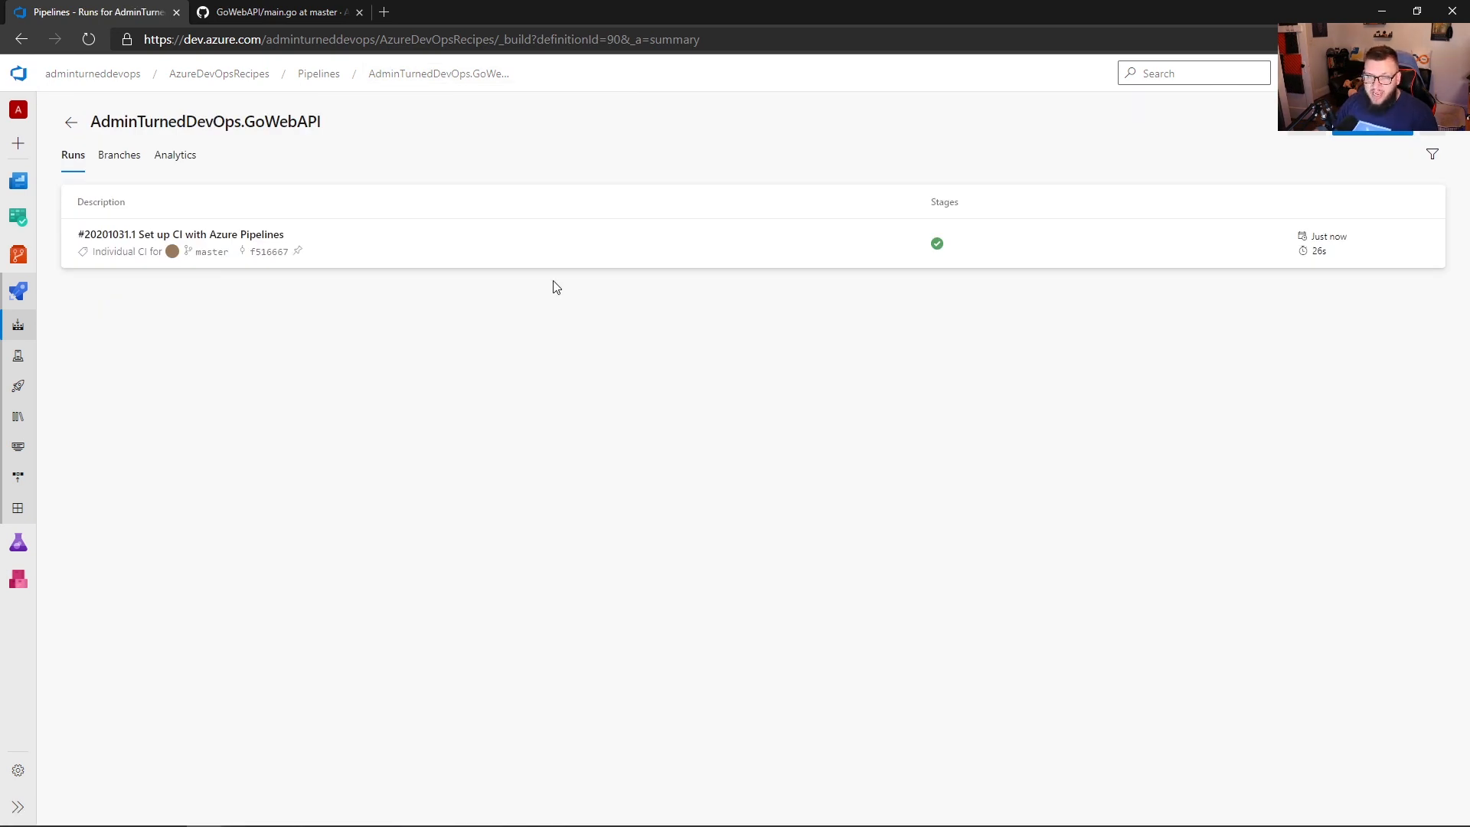